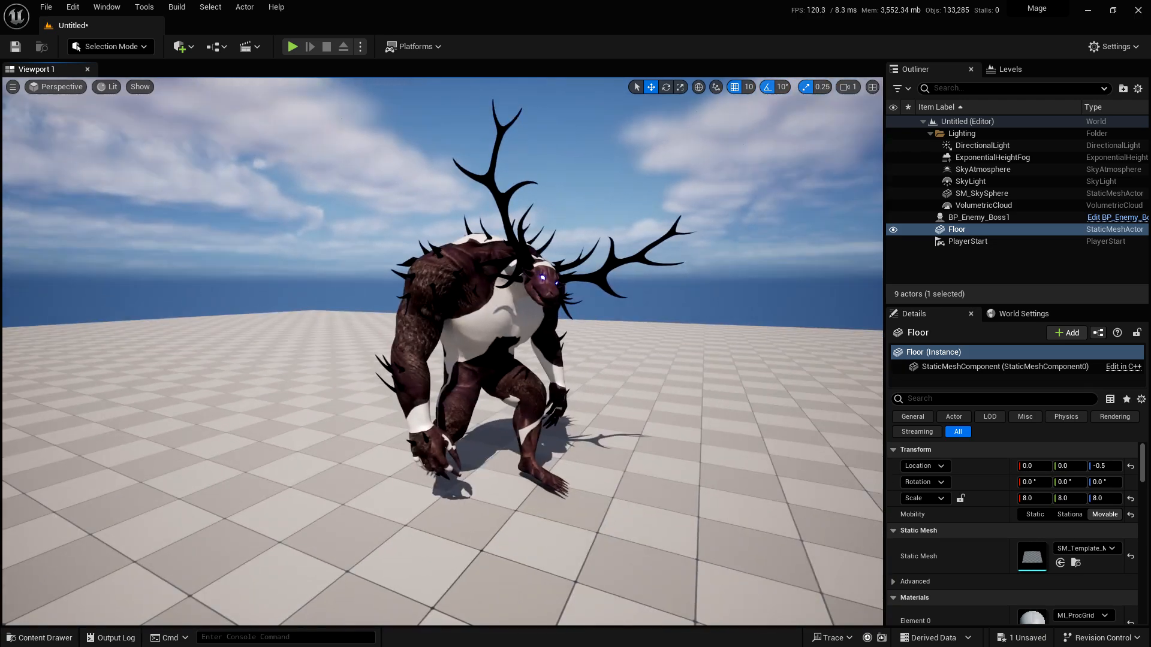
Step: Play-test the level, watch the antlered boss attack the player, then end the session
click(293, 47)
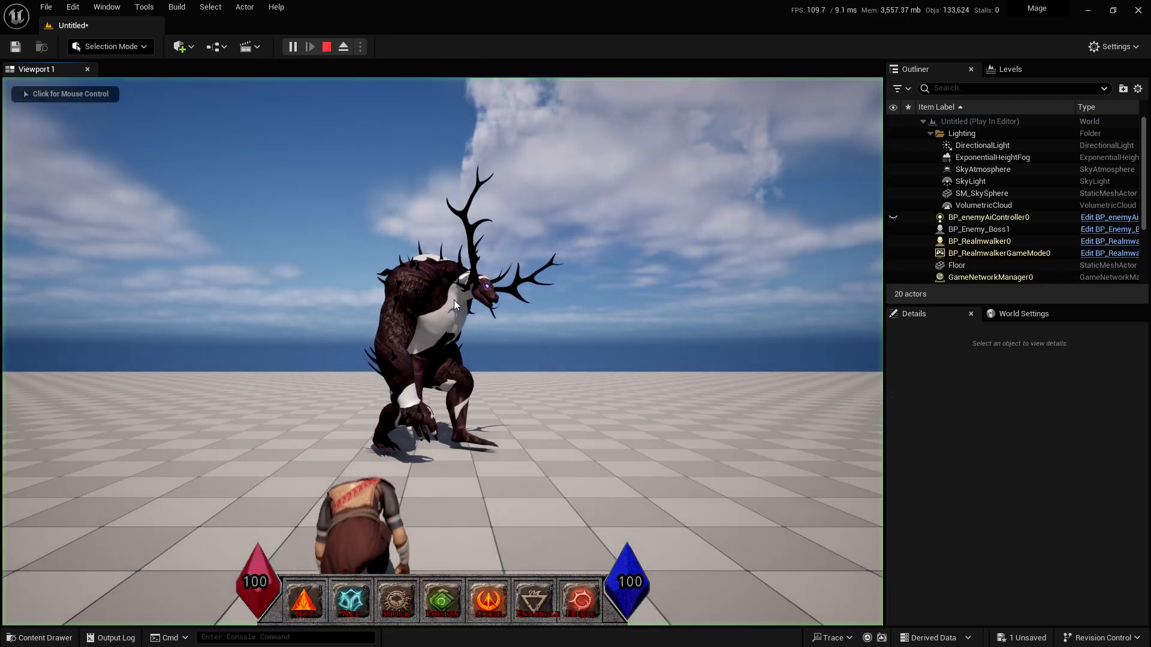
click(440, 294)
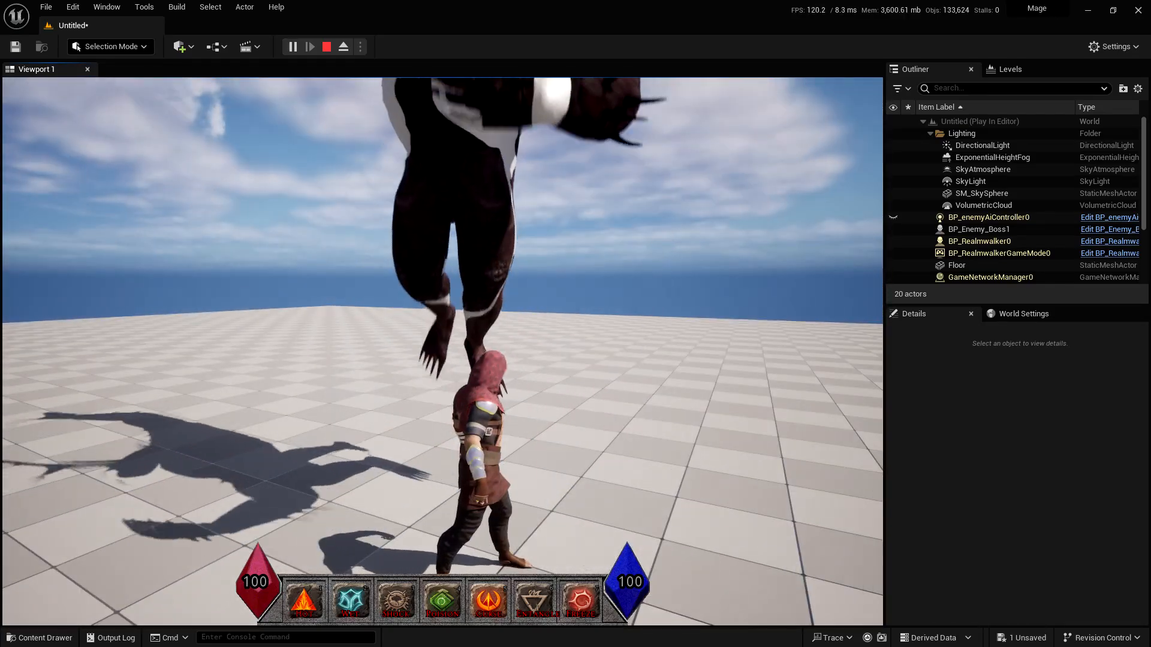
click(326, 47)
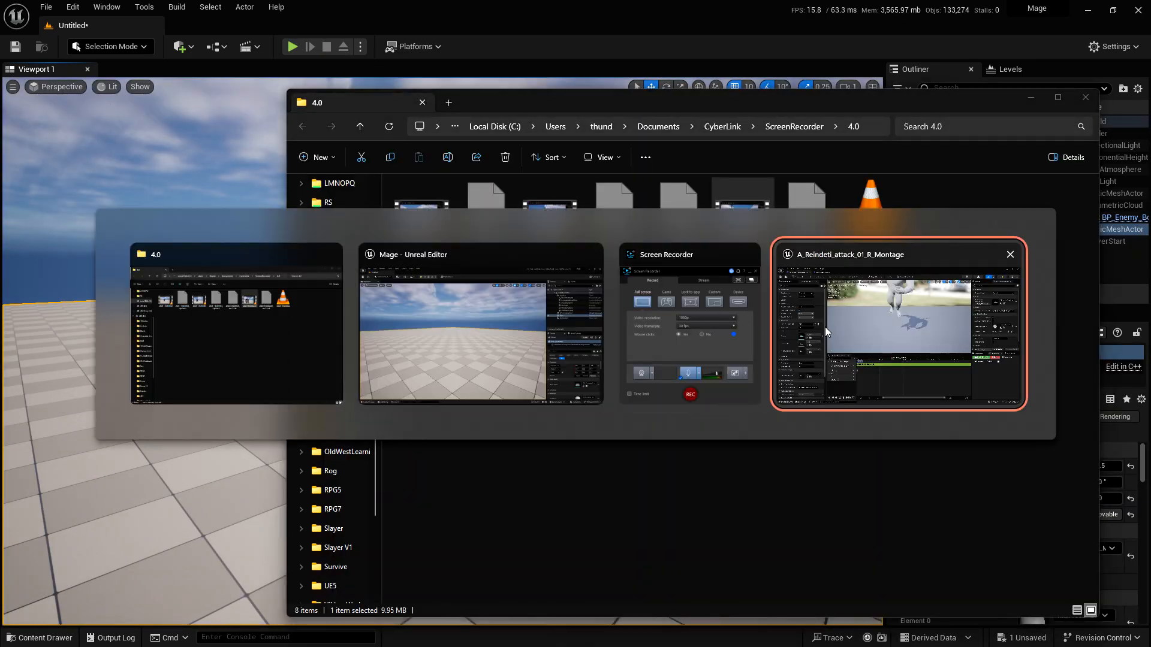
Step: From the attack montage's Content Drawer, create a new Blueprint Interface in the AnimationNotify folder
click(896, 325)
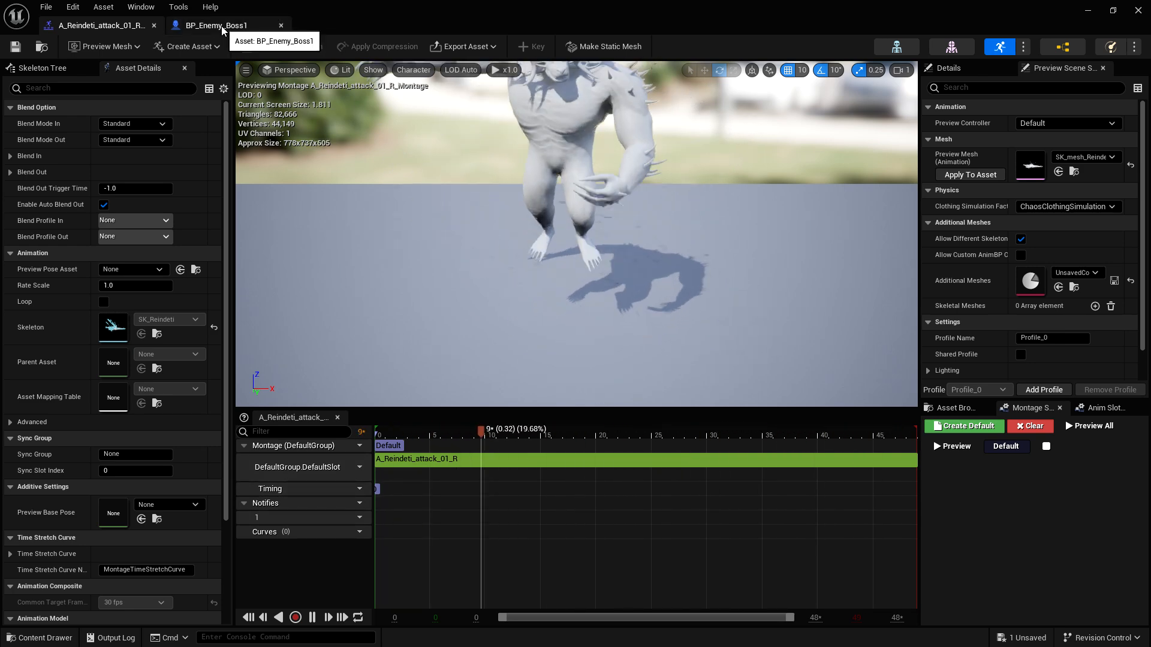
click(38, 636)
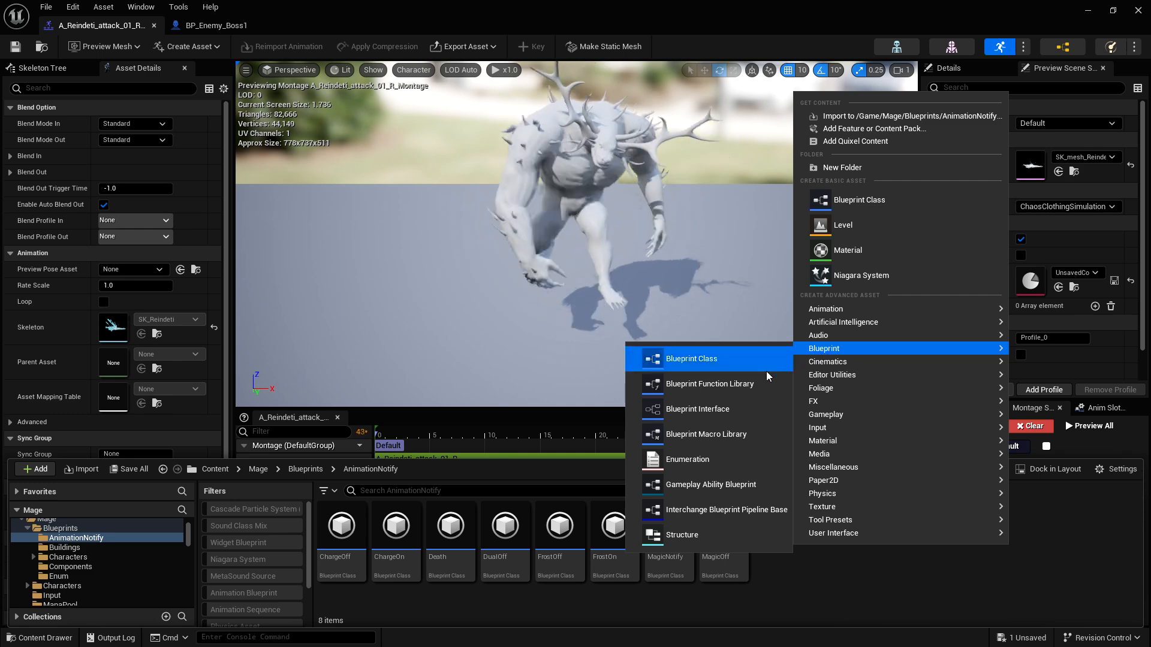
mouse_move(697, 409)
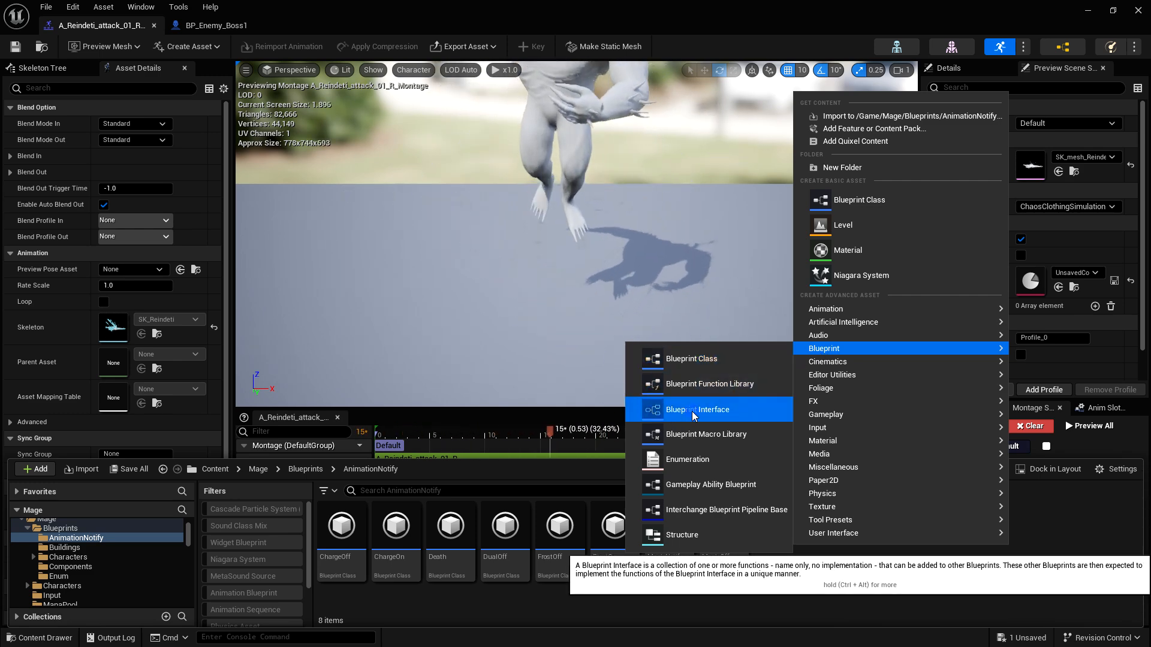
click(698, 410)
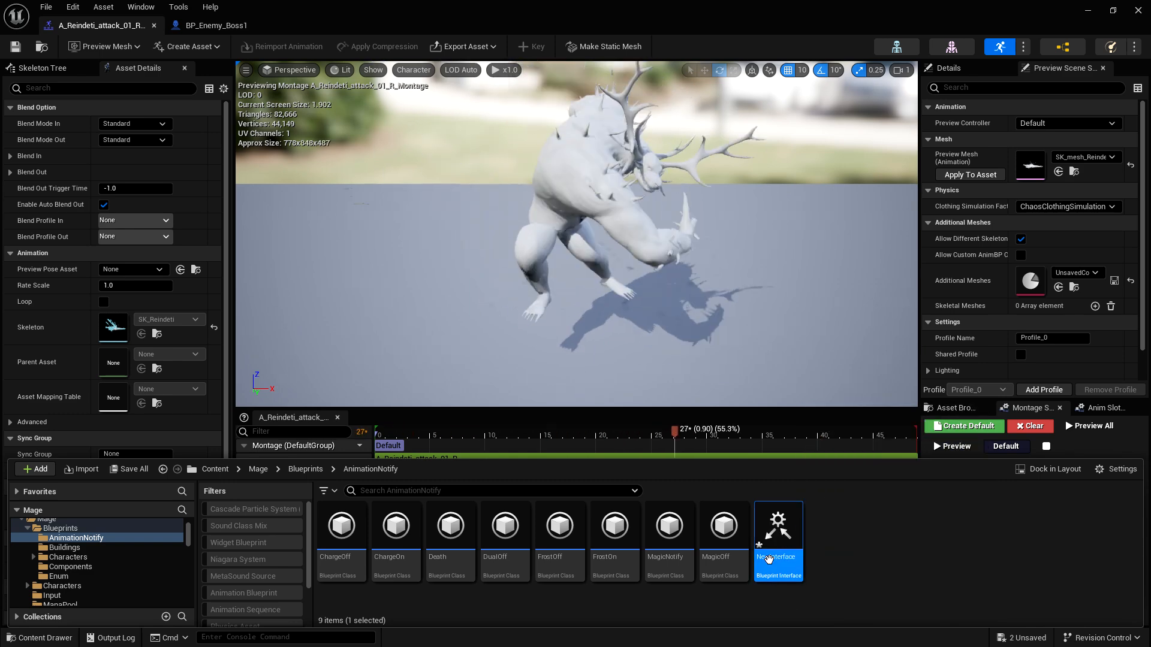
Step: Define an Attack Position function in NewInterface with float inputs Distance and Speed, and compile it
double_click(778, 525)
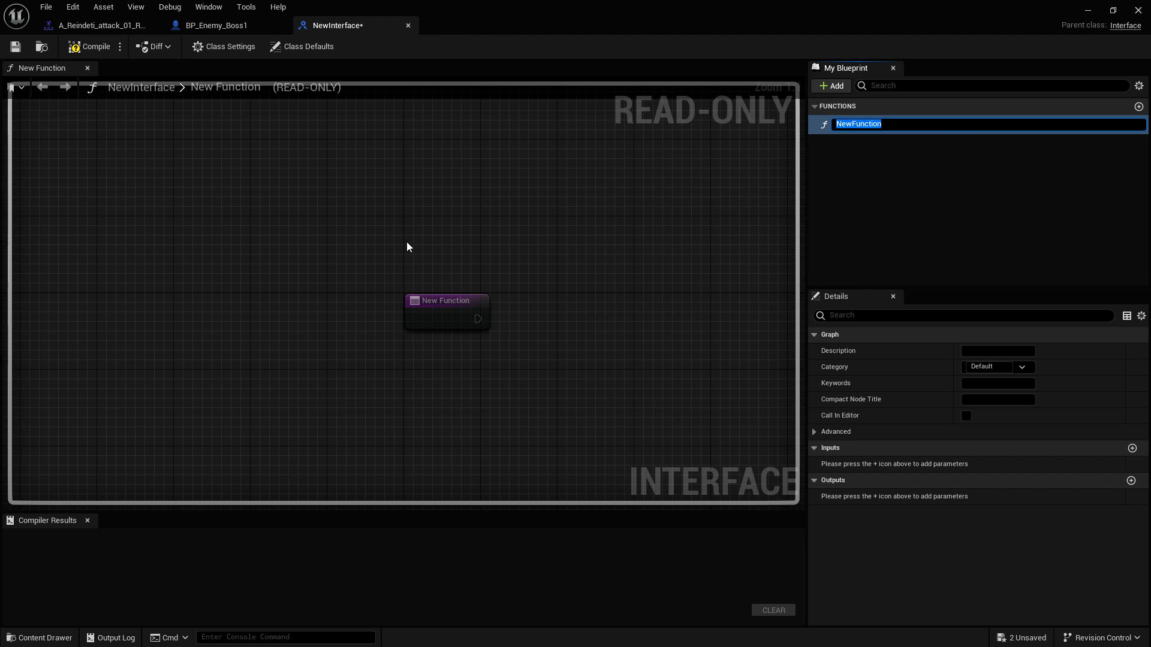
mouse_move(858, 123)
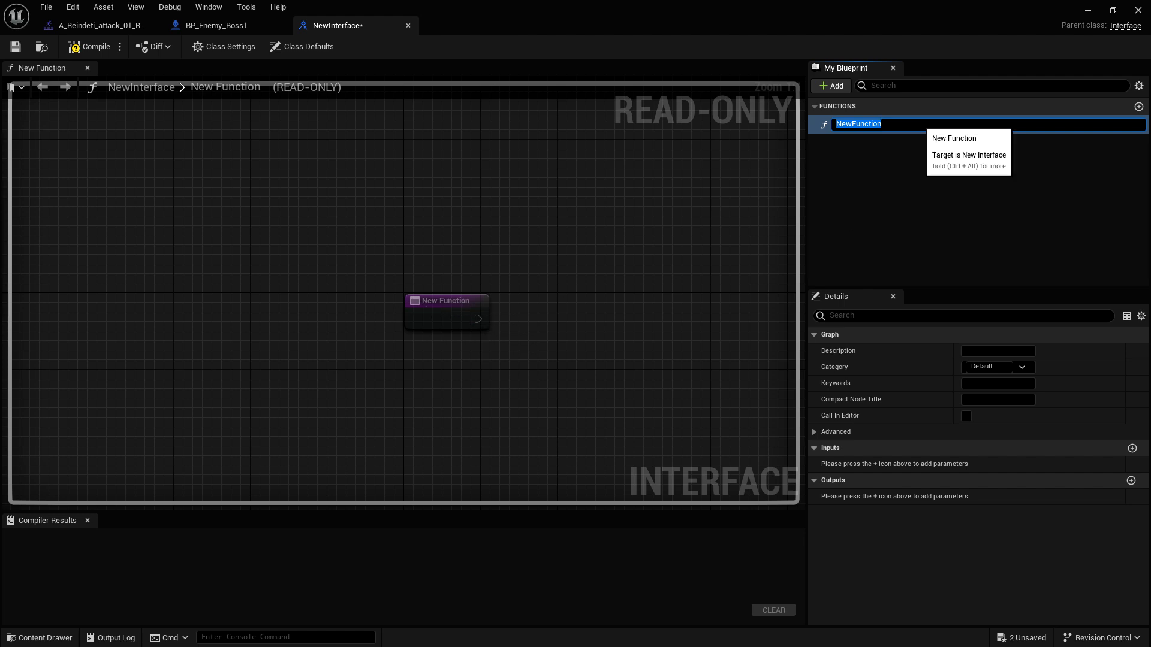
text(Attack P)
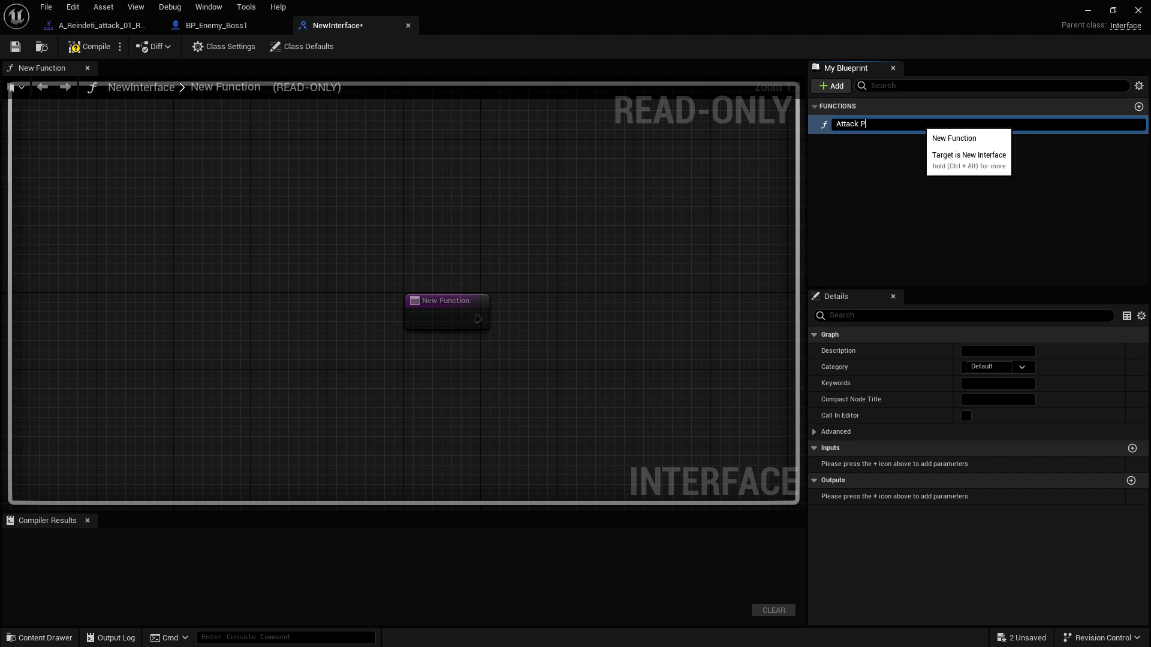
text(osition)
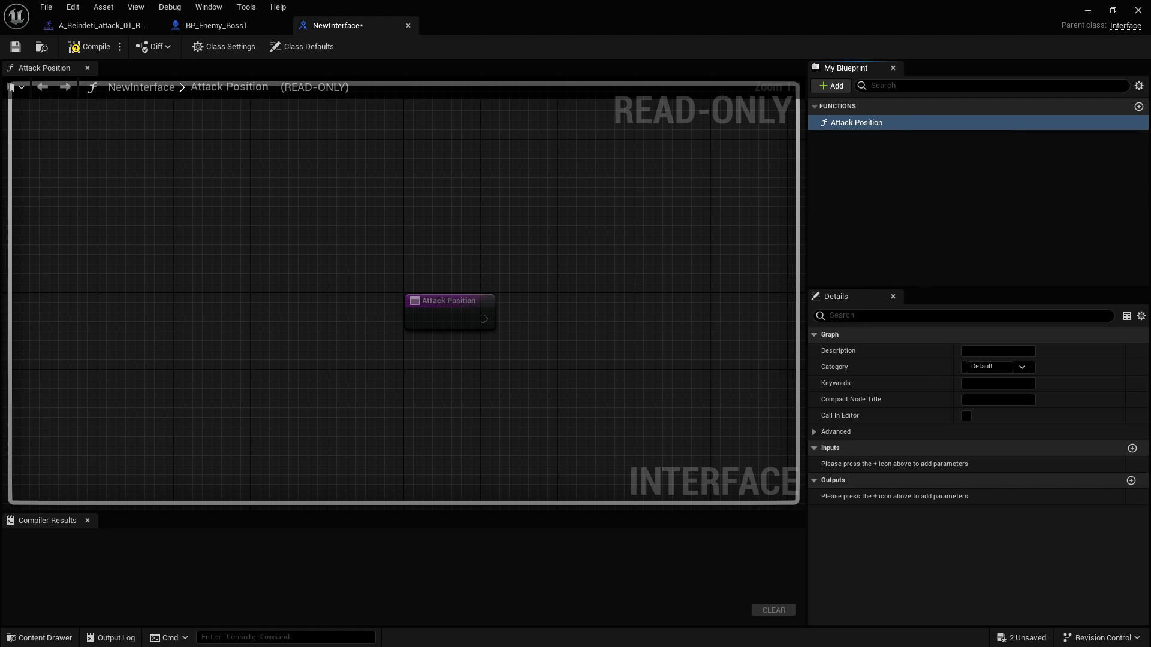
click(996, 464)
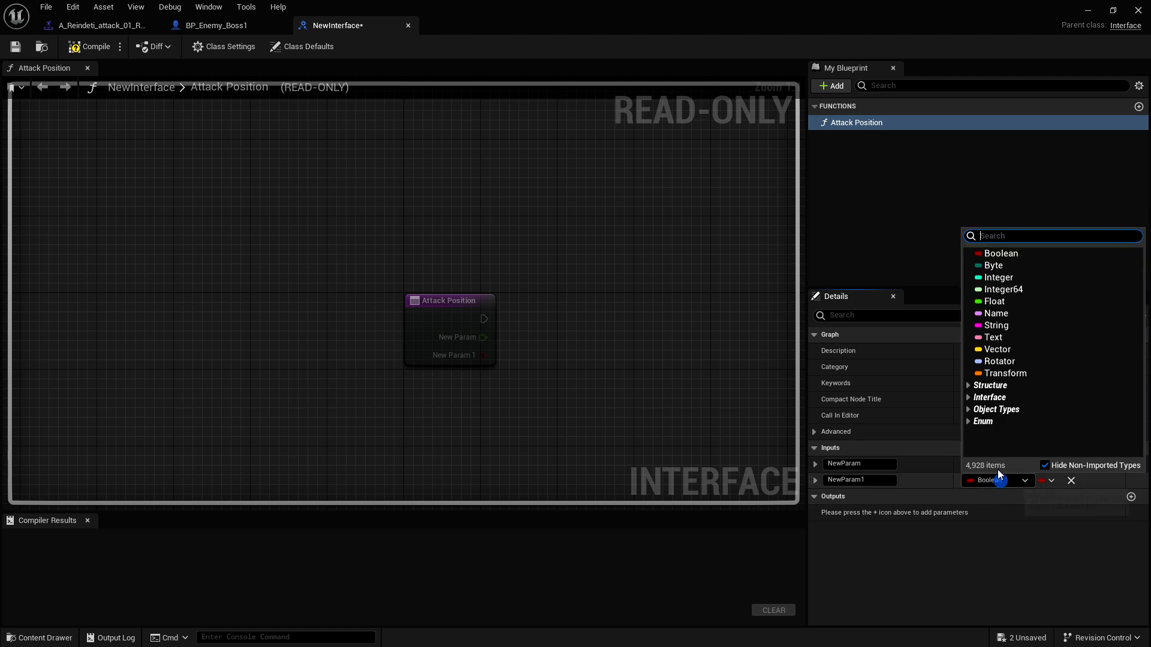
click(994, 301)
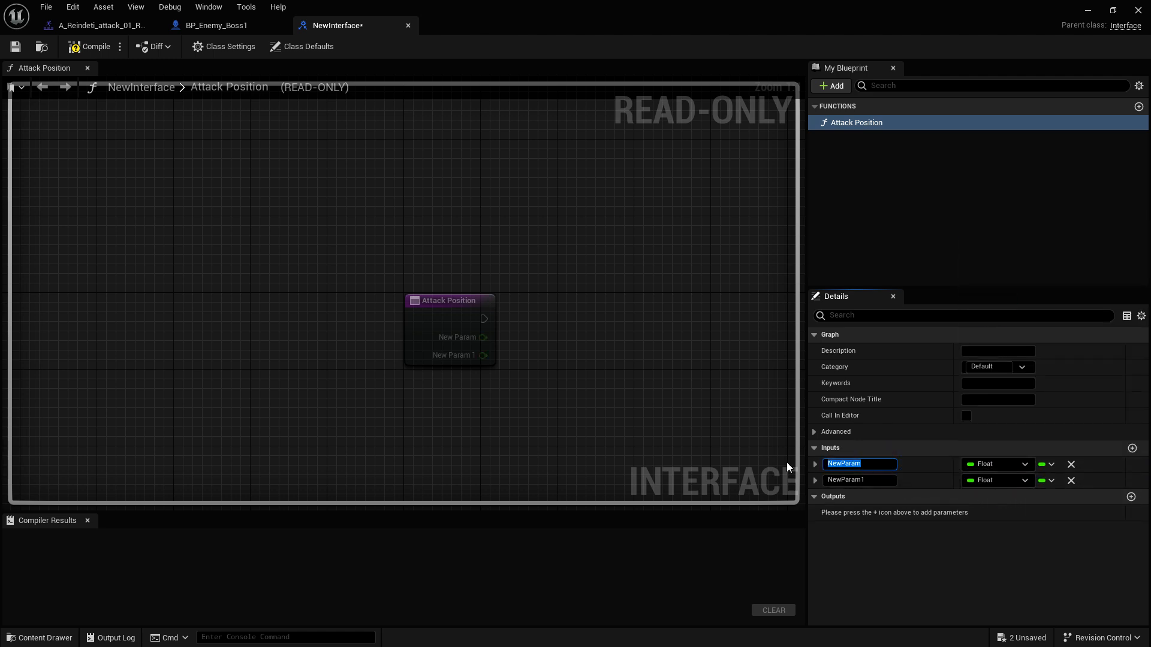
text(Distance)
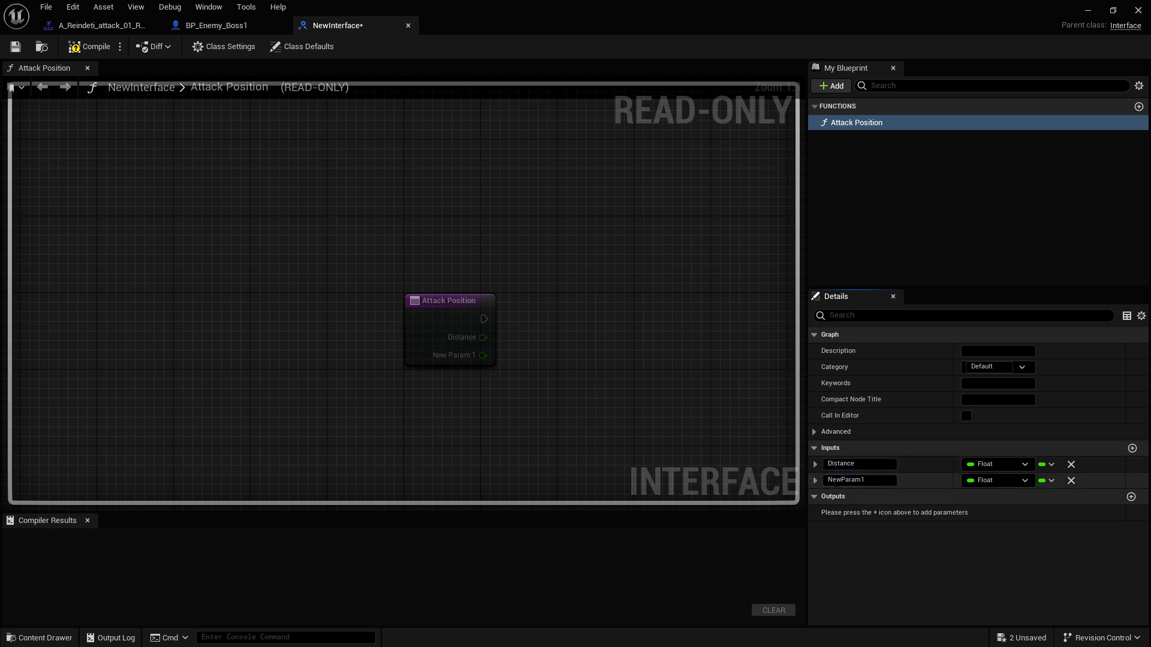
text(Speed)
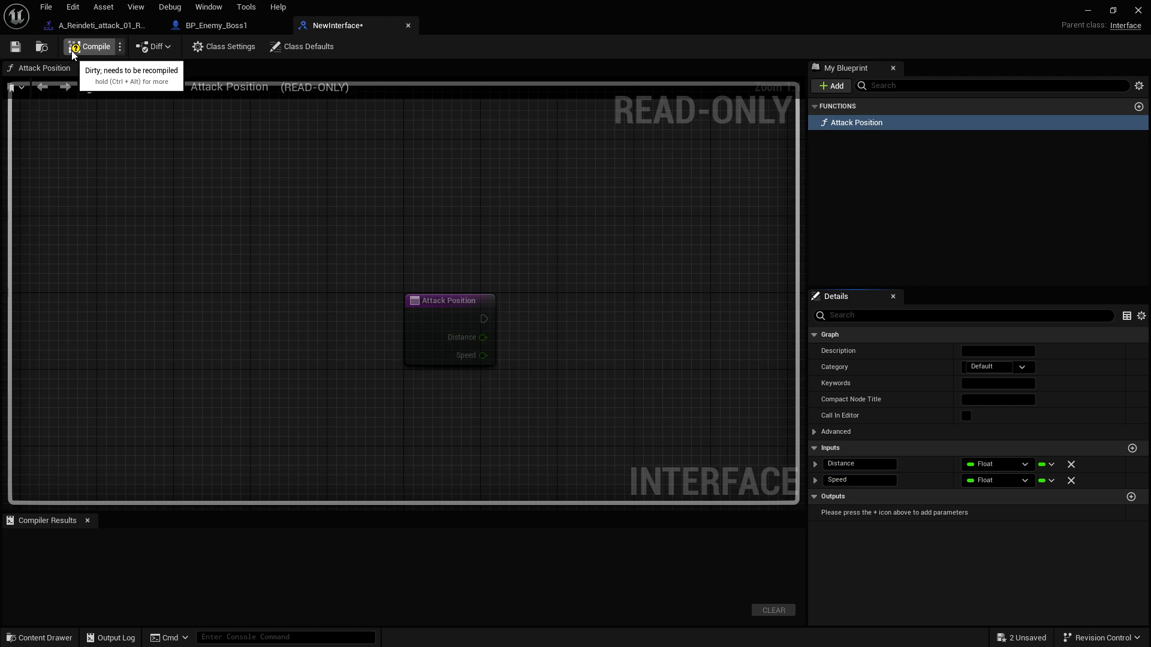
click(91, 46)
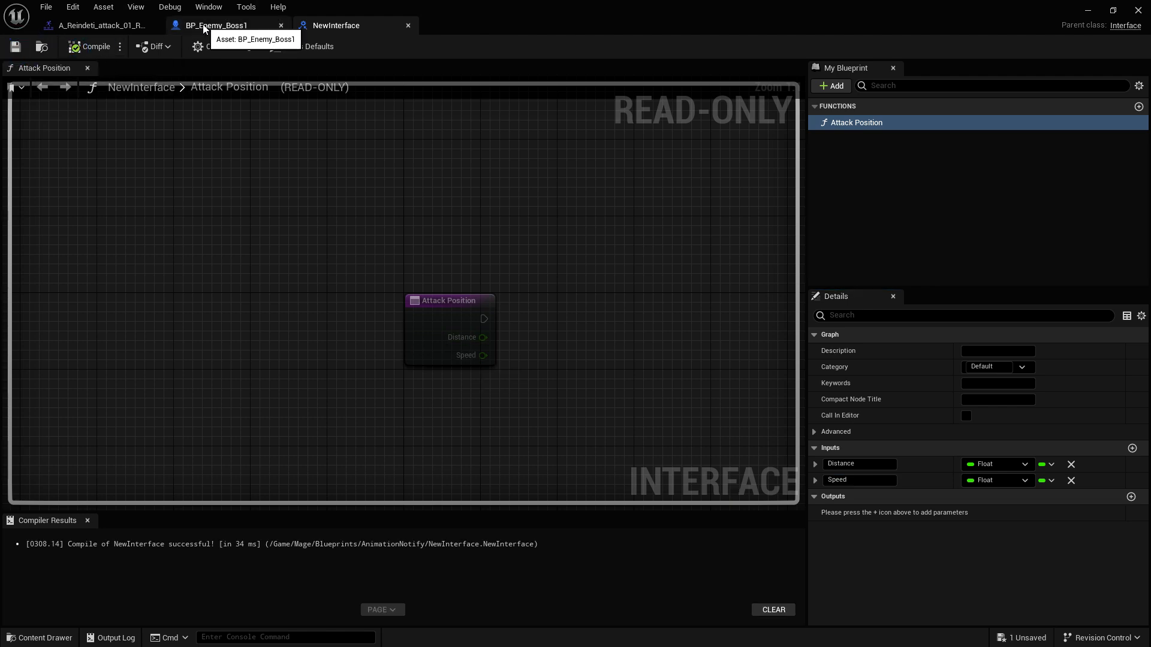
Step: Make BP_Enemy_Boss1 implement NewInterface so Attack Position appears among its interface functions
click(217, 25)
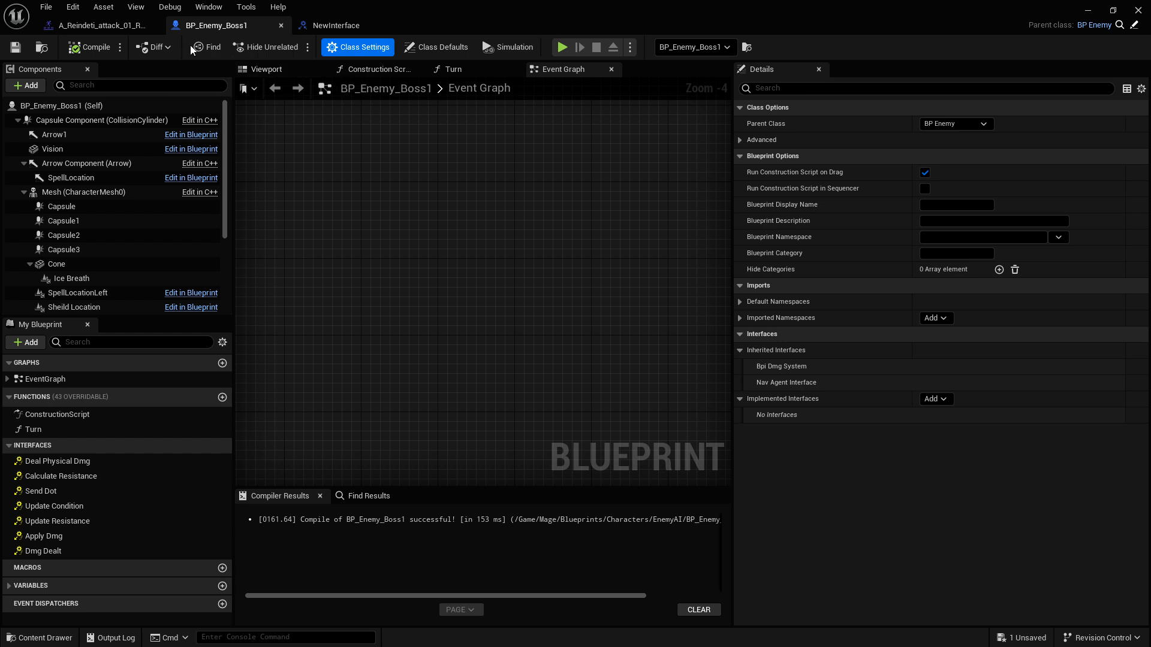
mouse_move(392, 308)
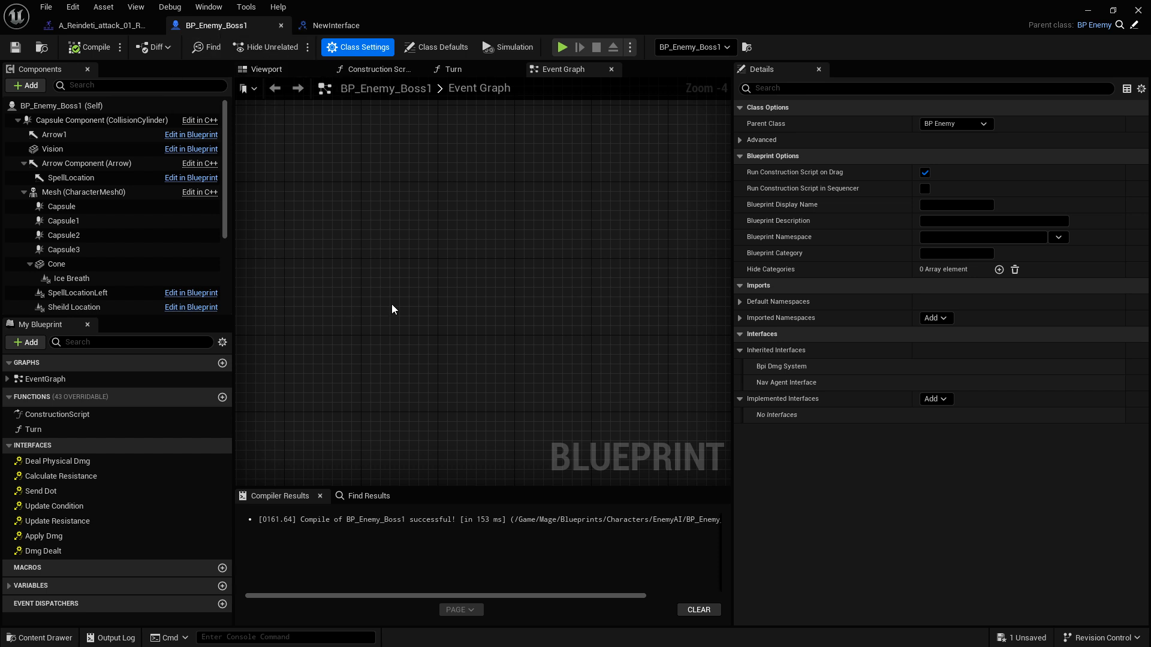
mouse_move(761, 400)
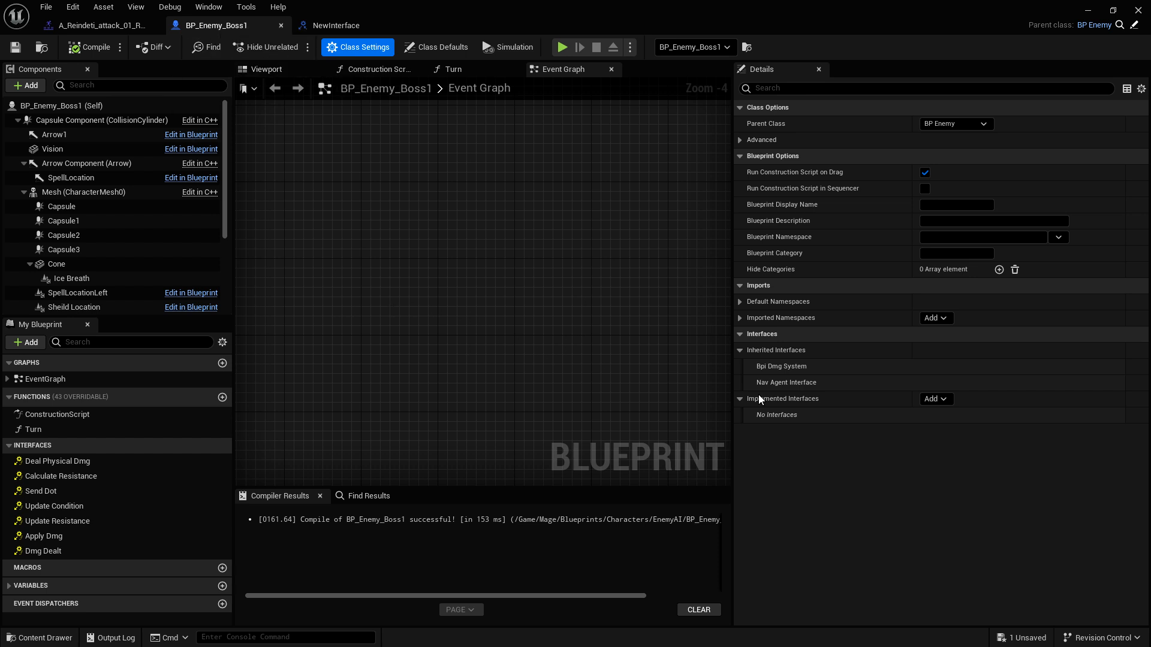
mouse_move(978, 404)
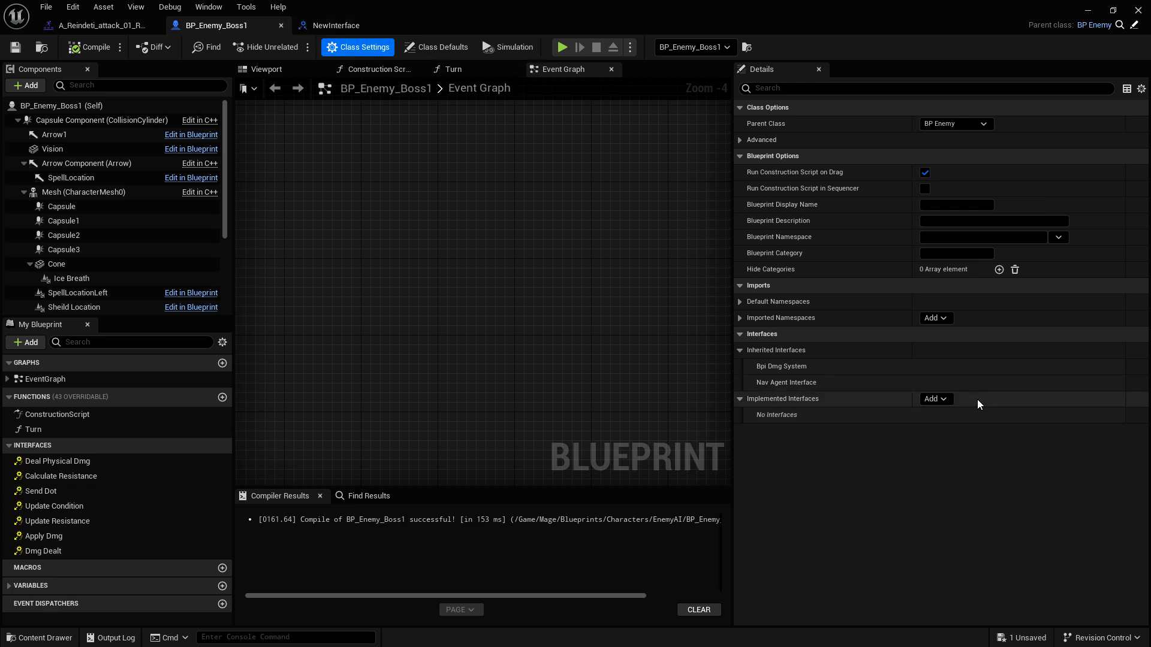
mouse_move(793, 407)
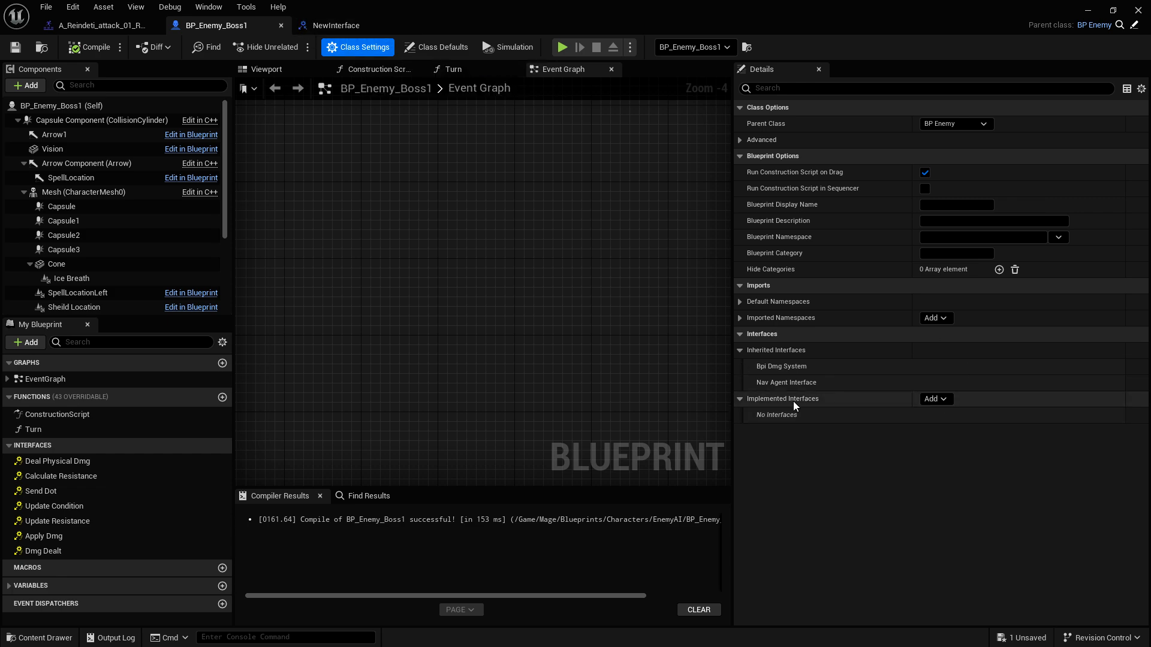
click(932, 398)
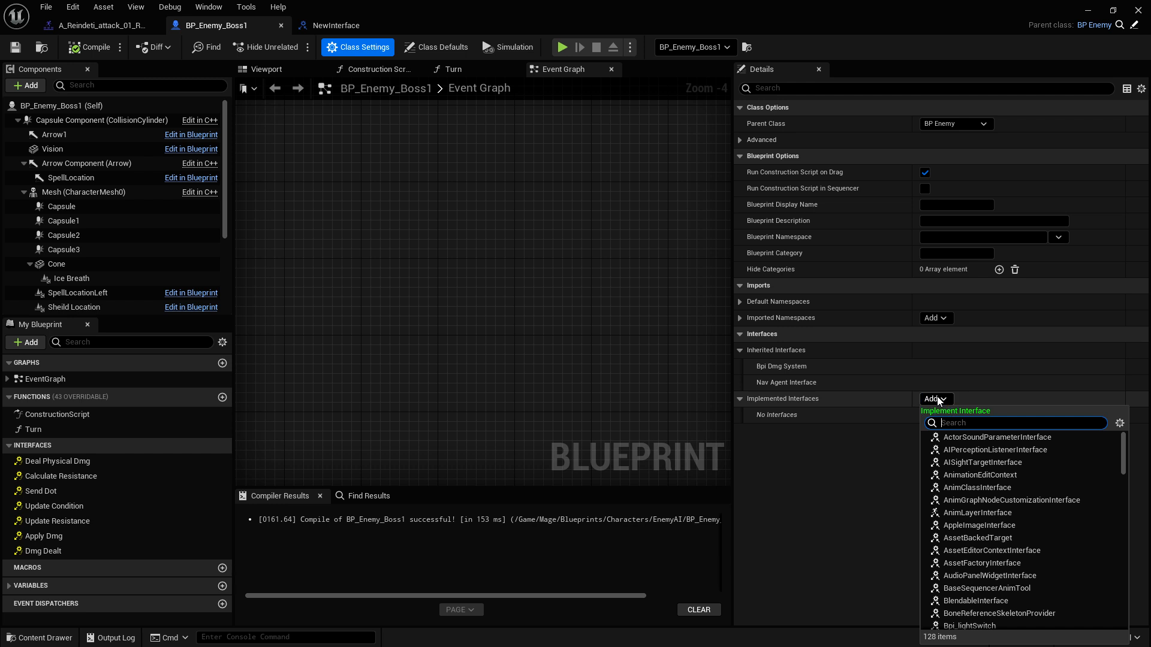
text(new)
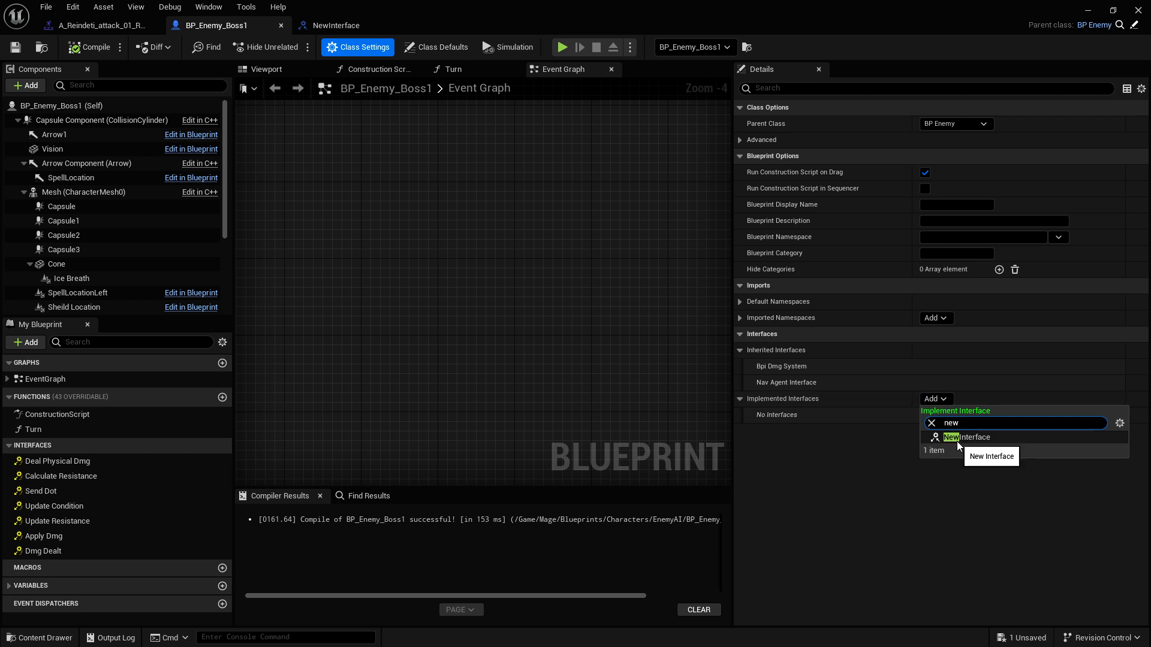
click(969, 436)
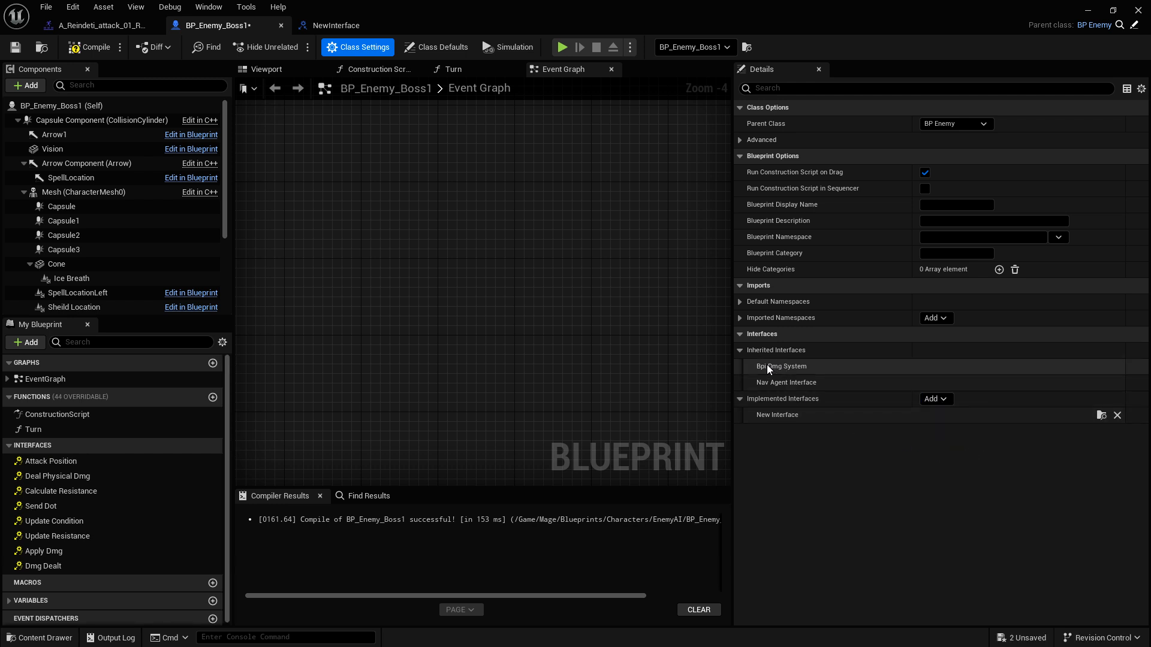
mouse_move(793, 382)
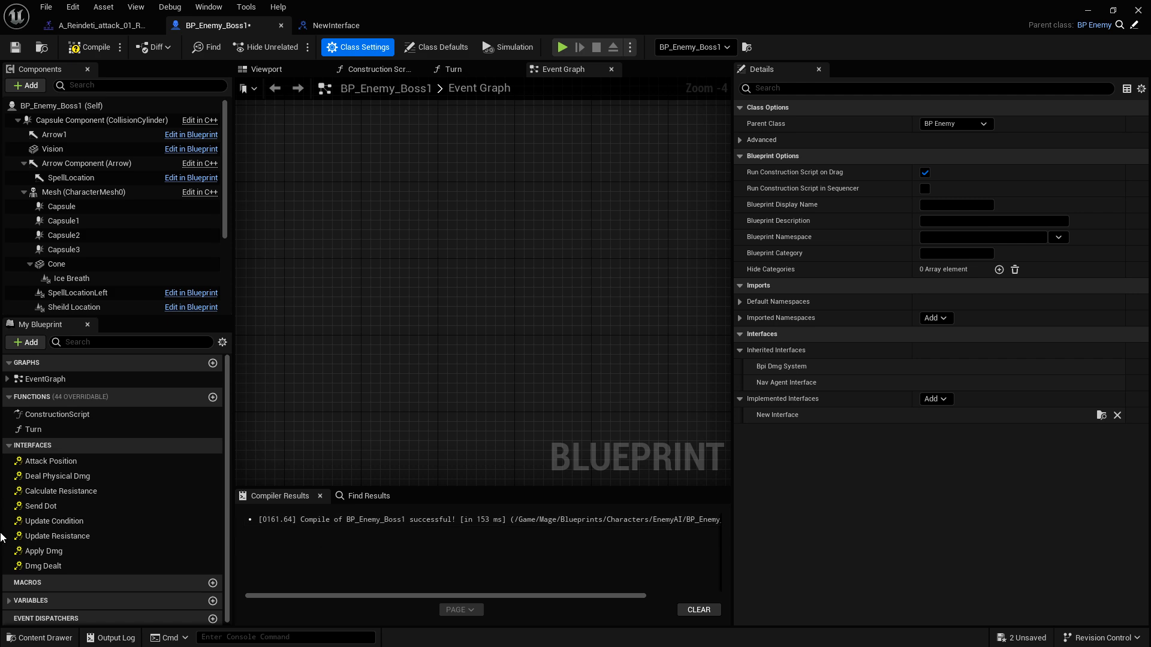
mouse_move(52, 460)
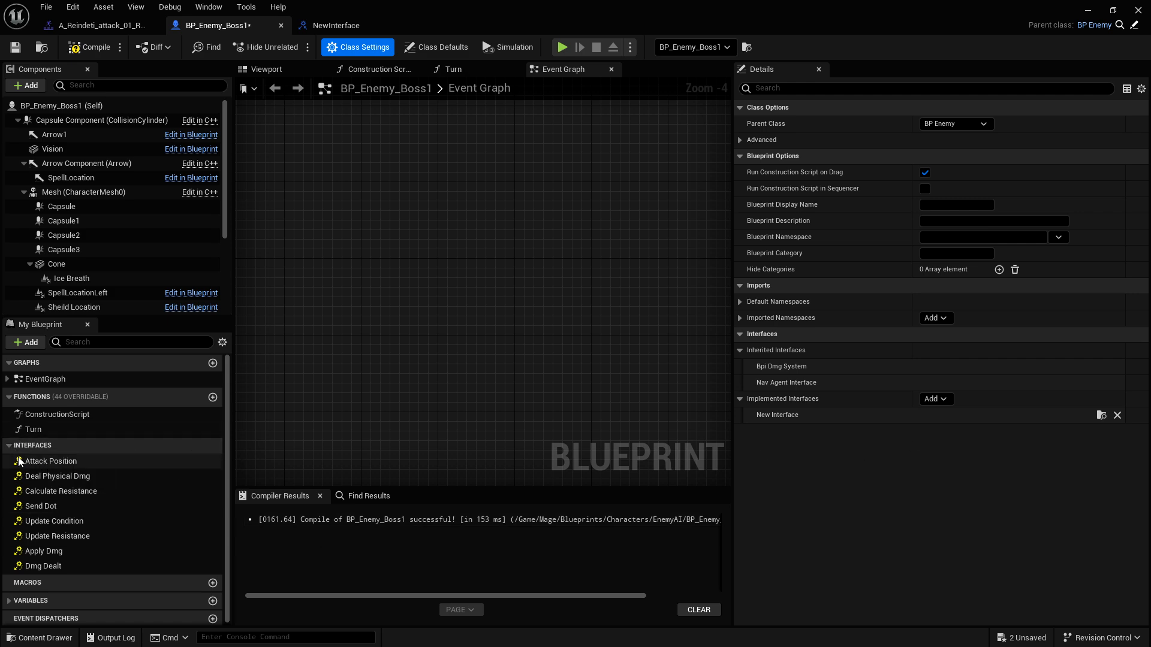
click(48, 460)
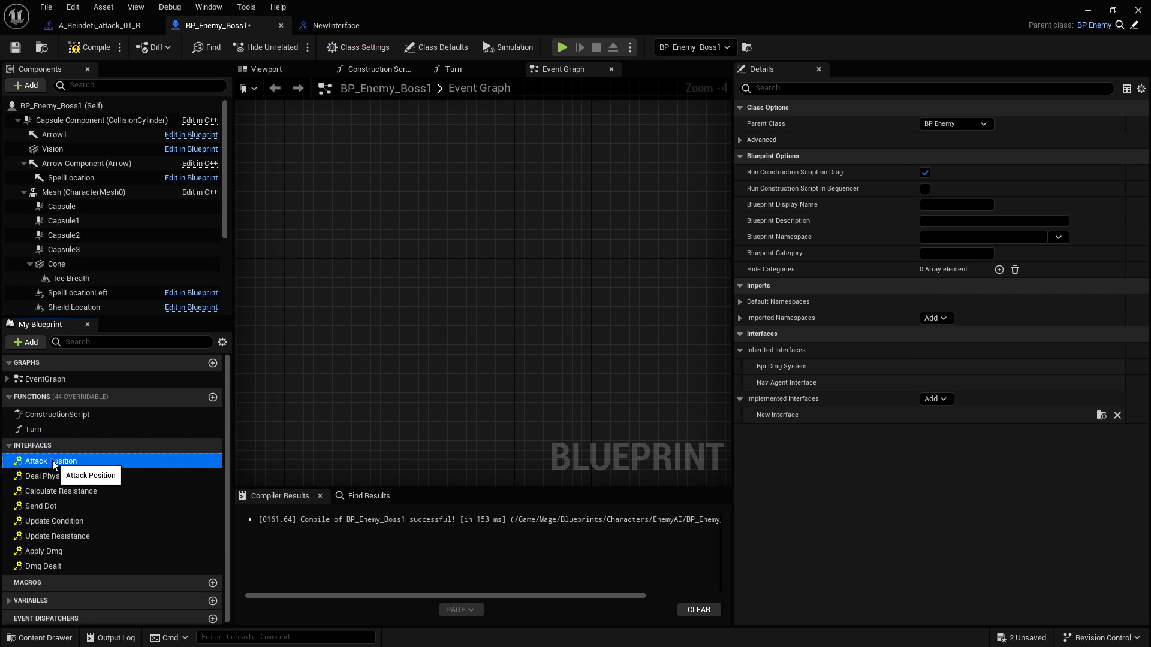
Step: Add Event Attack Position with Self feeding Get Distance To, Get Actor Location and Get Actor Forward Vector
double_click(49, 460)
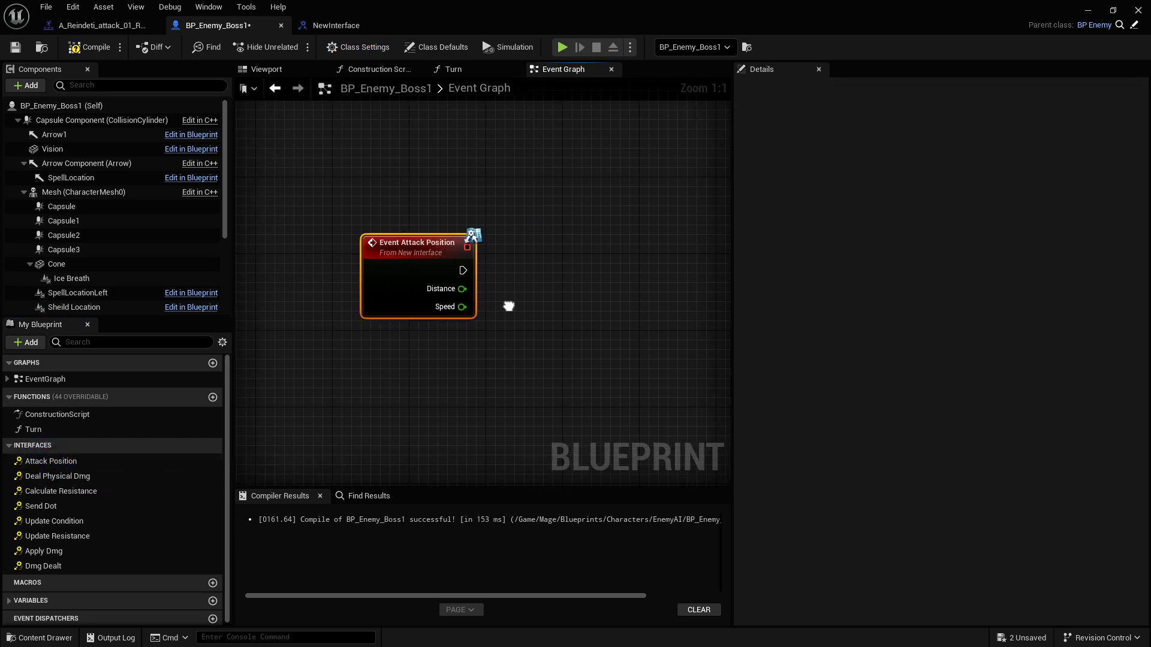
drag(417, 242, 401, 238)
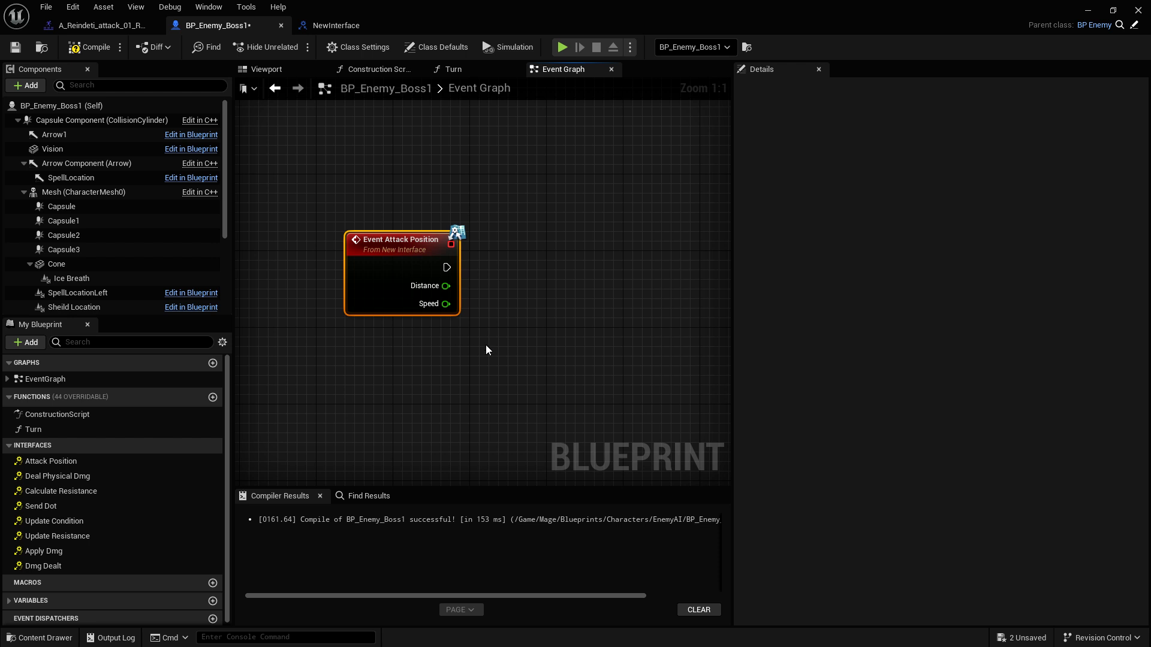
click(369, 389)
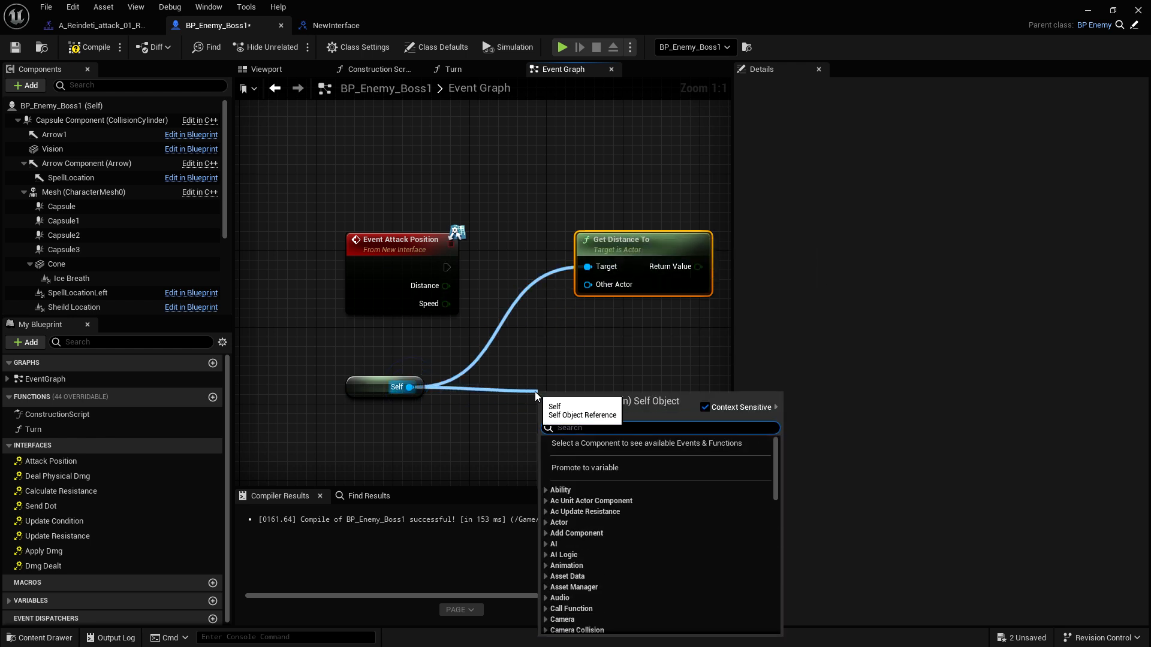
text(actor loc)
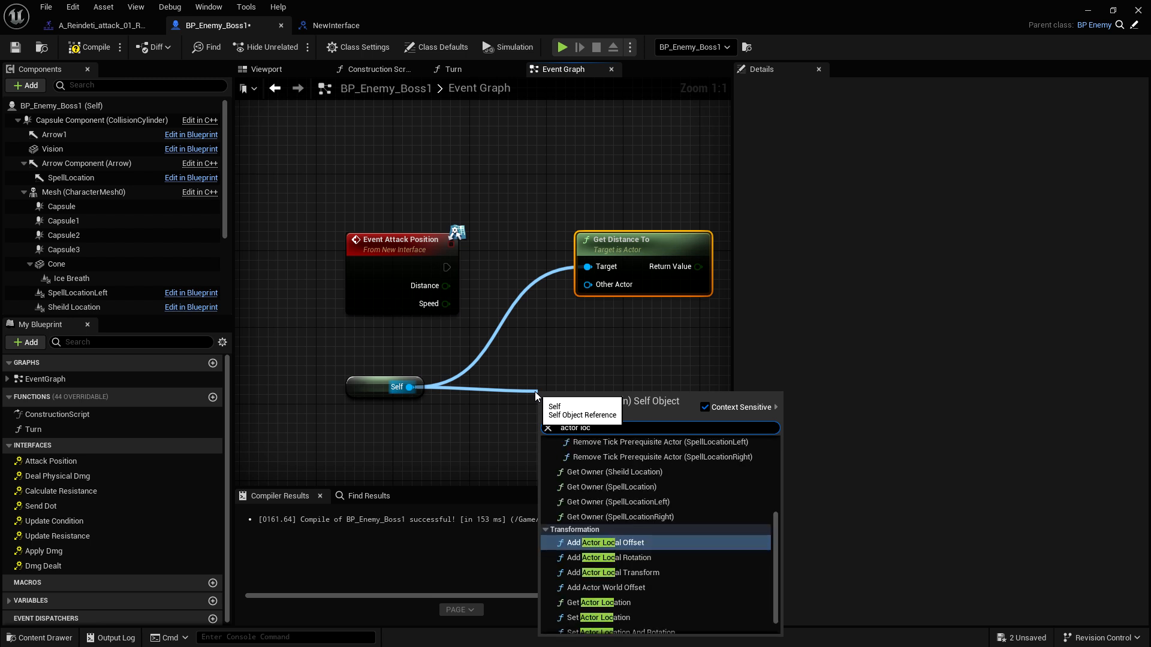
click(603, 602)
text(act)
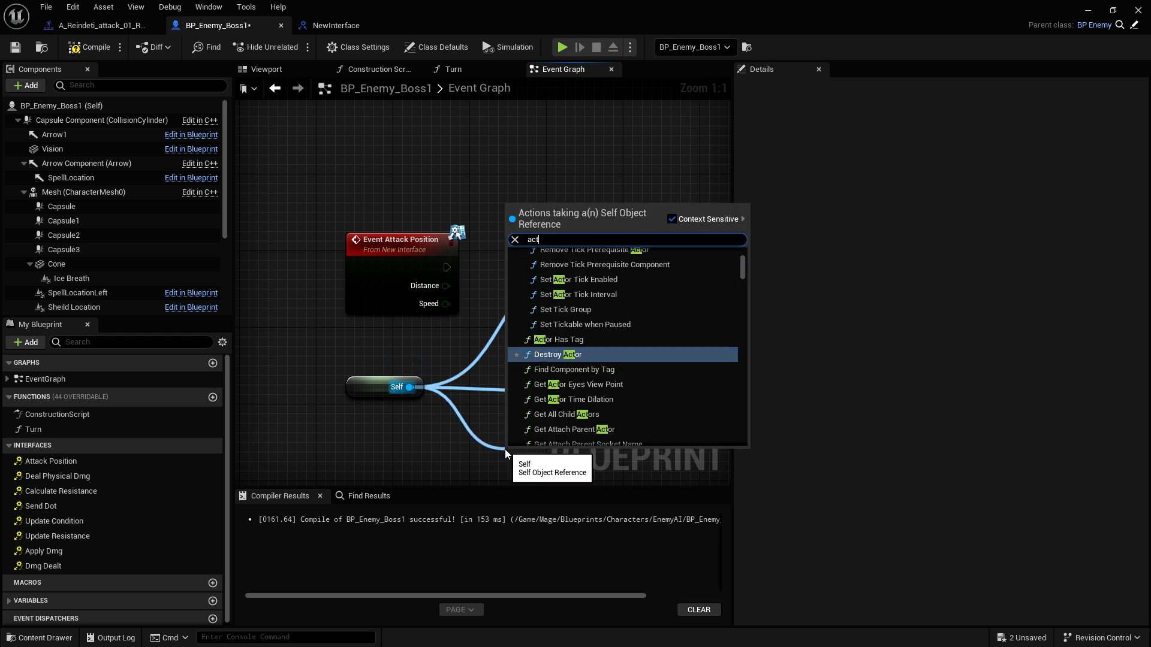
text(or)
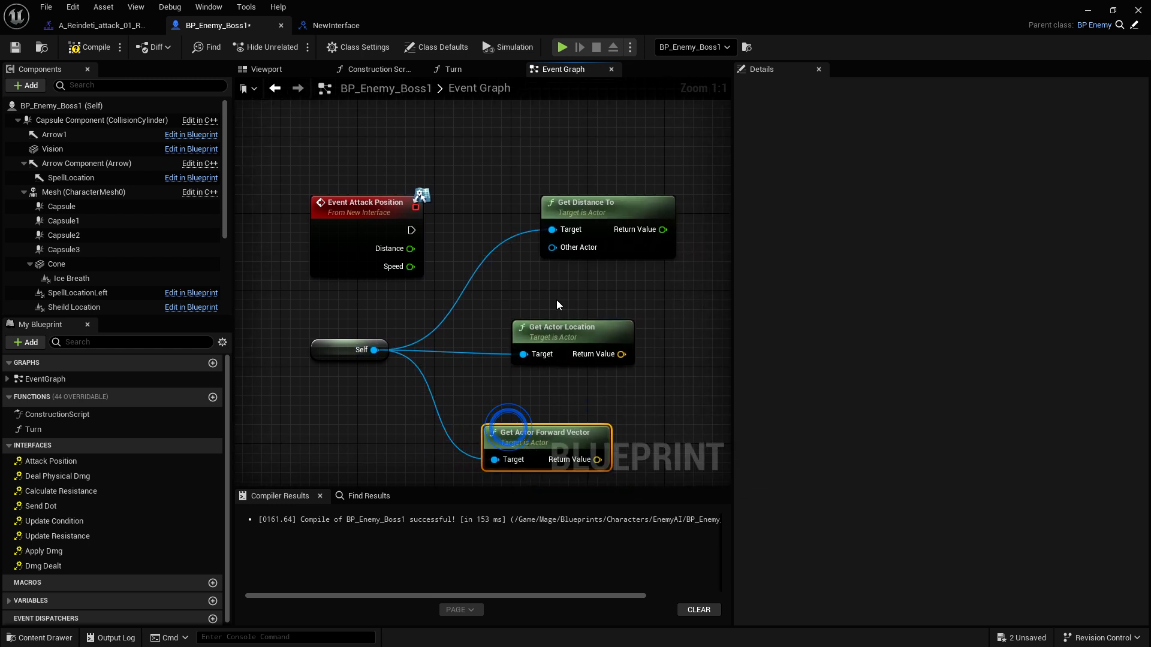
mouse_move(551, 269)
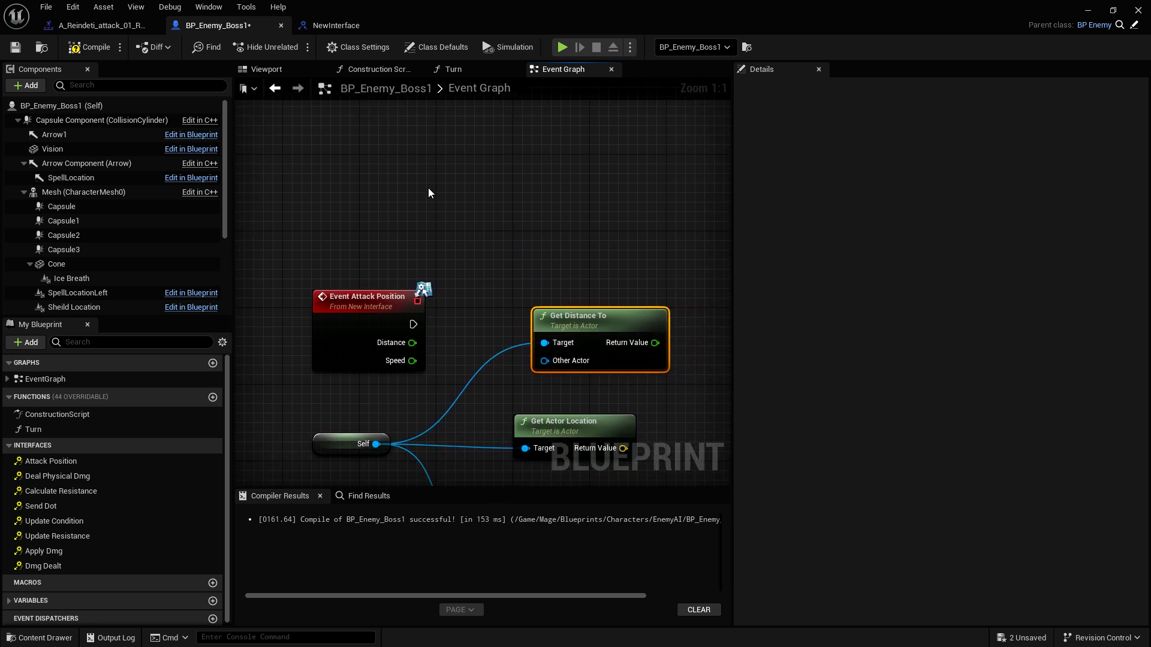
mouse_move(251, 234)
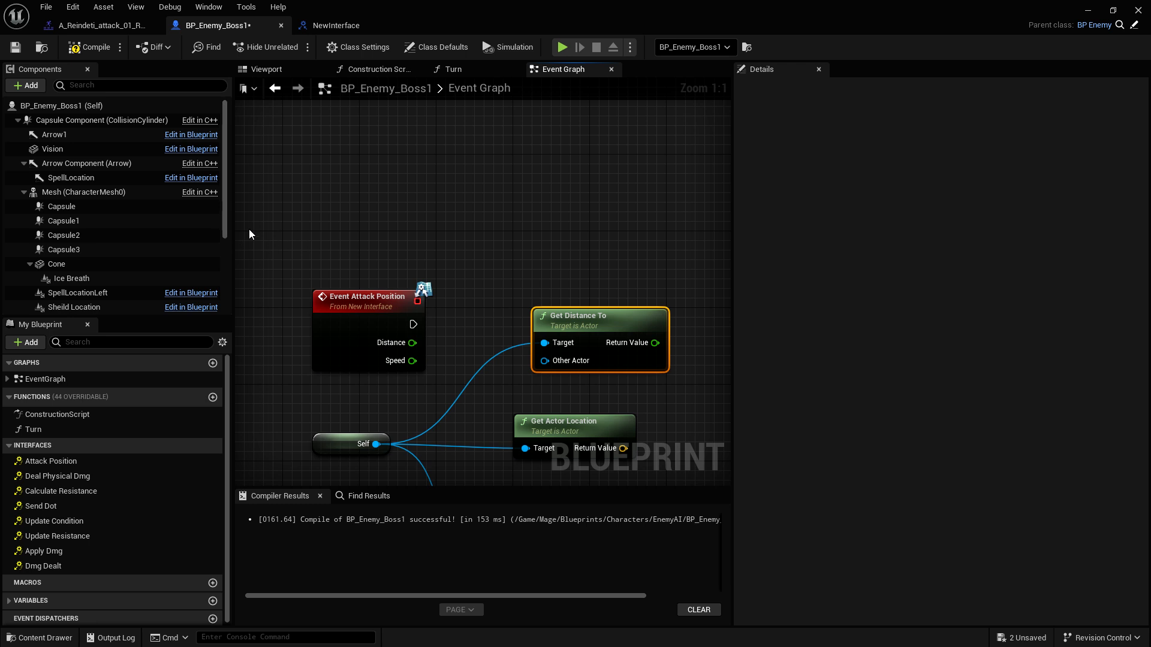
mouse_move(369, 213)
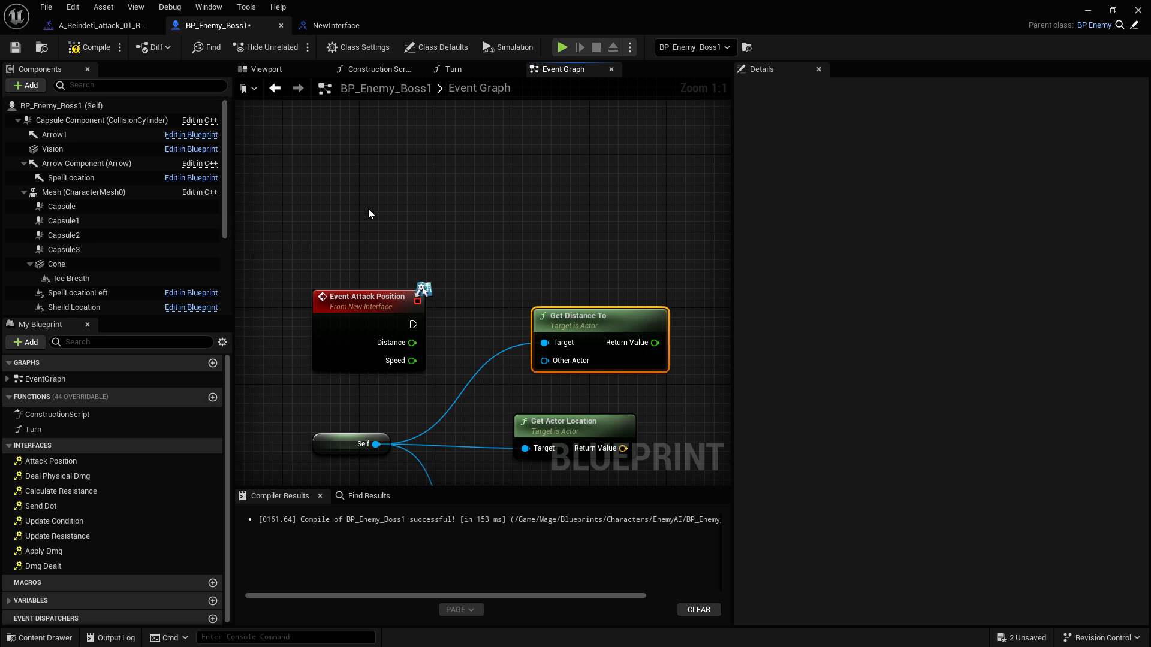
mouse_move(265, 212)
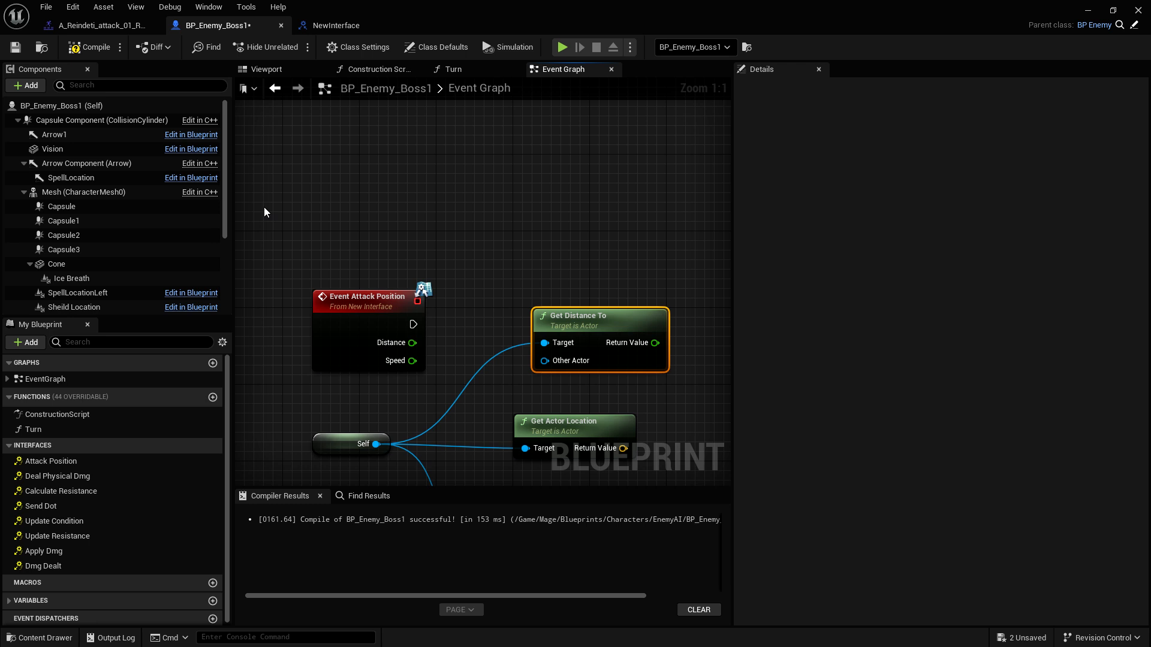
mouse_move(331, 240)
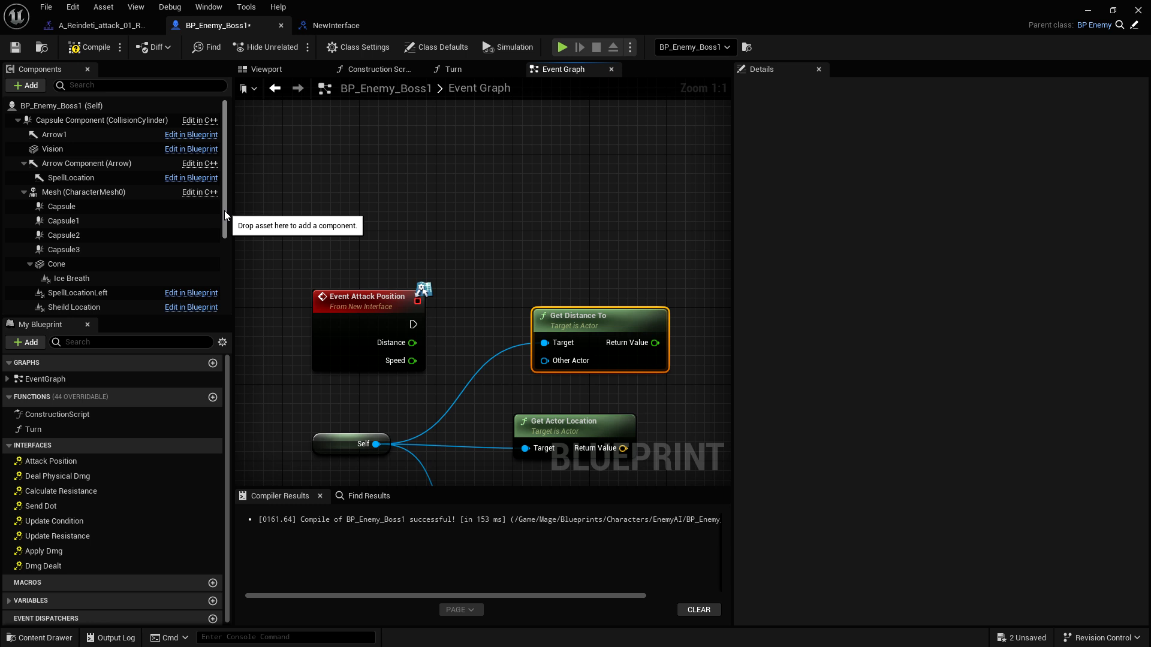
Step: Wire Main Component's Target Player into Get Distance To's Other Actor input
scroll(down, 3)
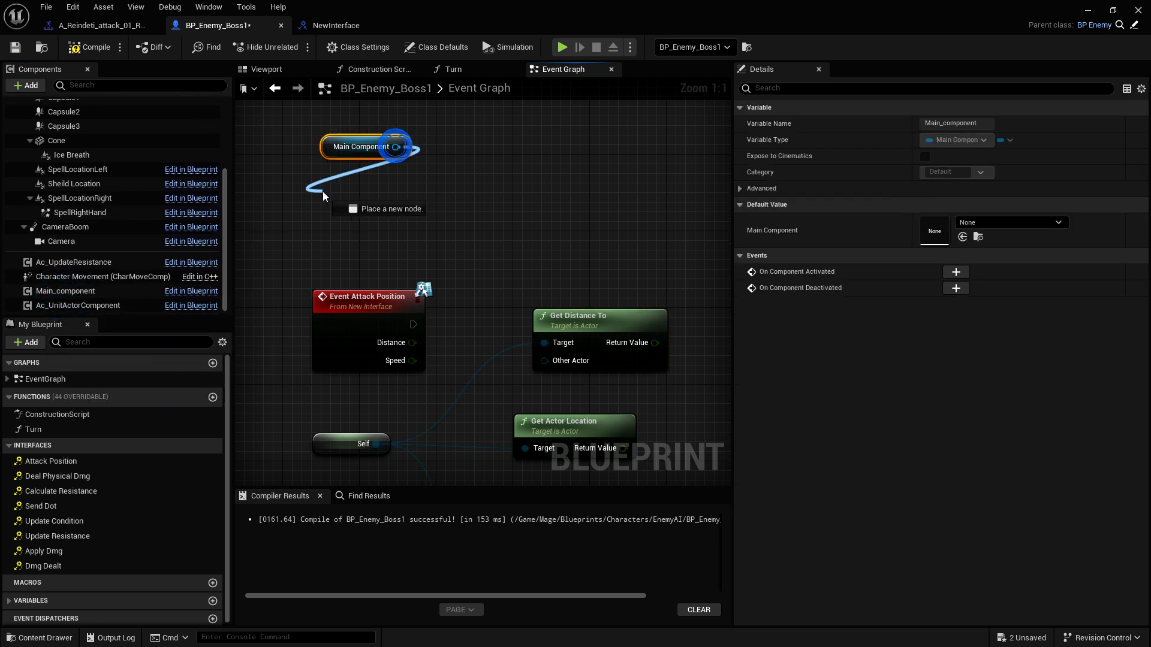
text(tar)
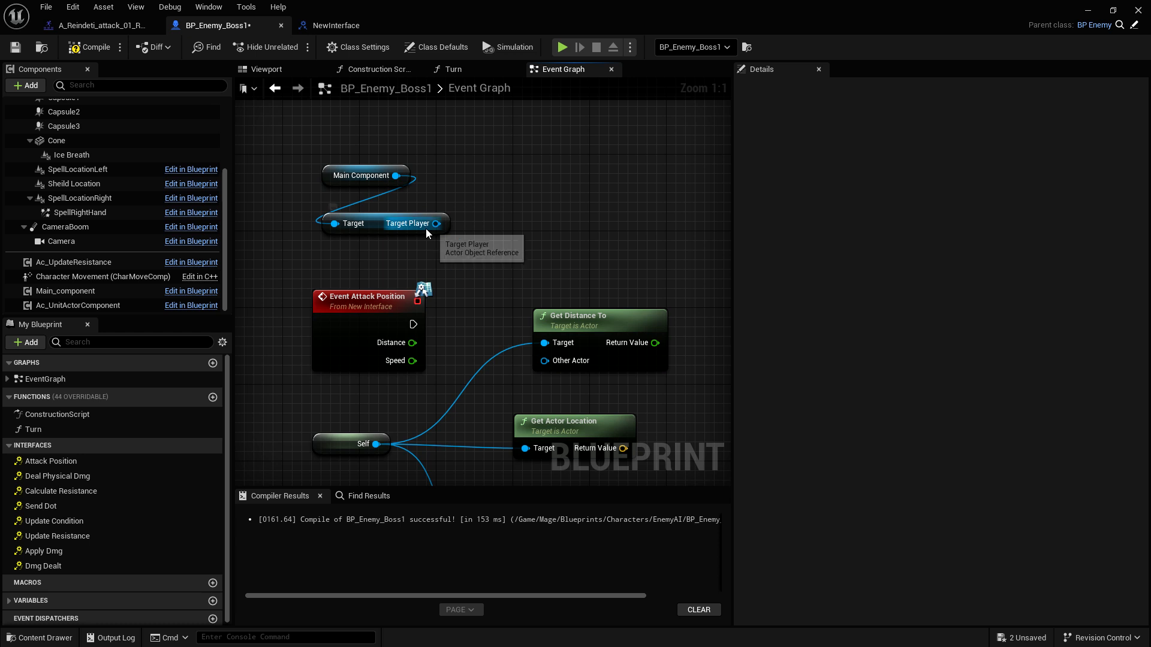
drag(436, 223, 461, 266)
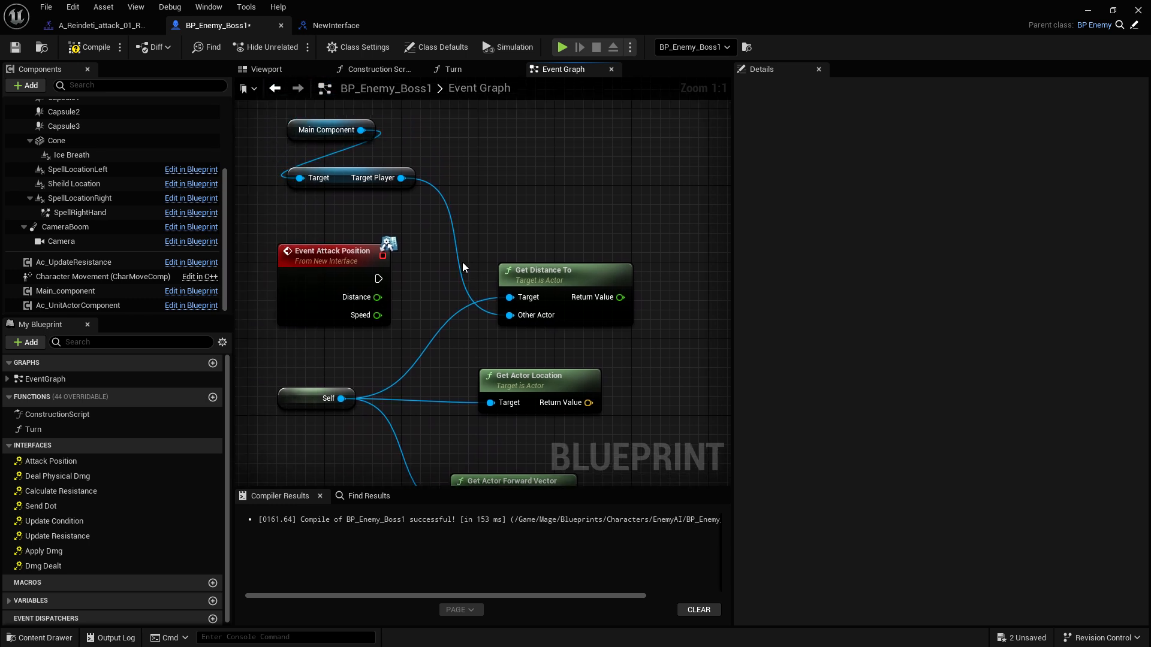
drag(270, 113, 424, 213)
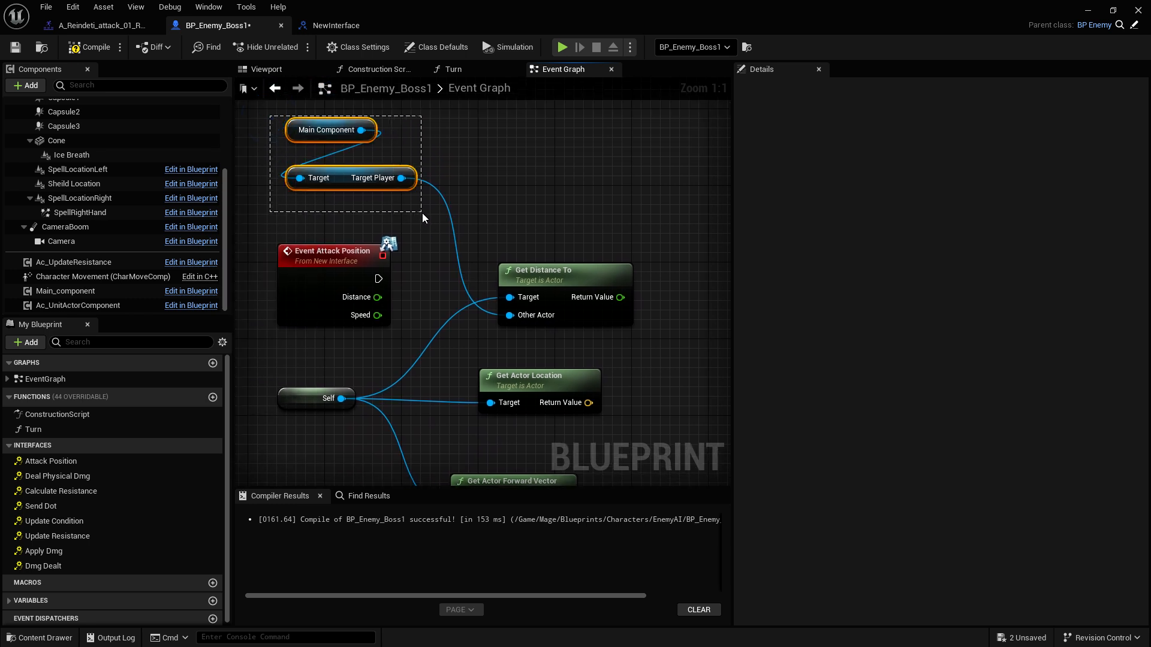
mouse_move(423, 209)
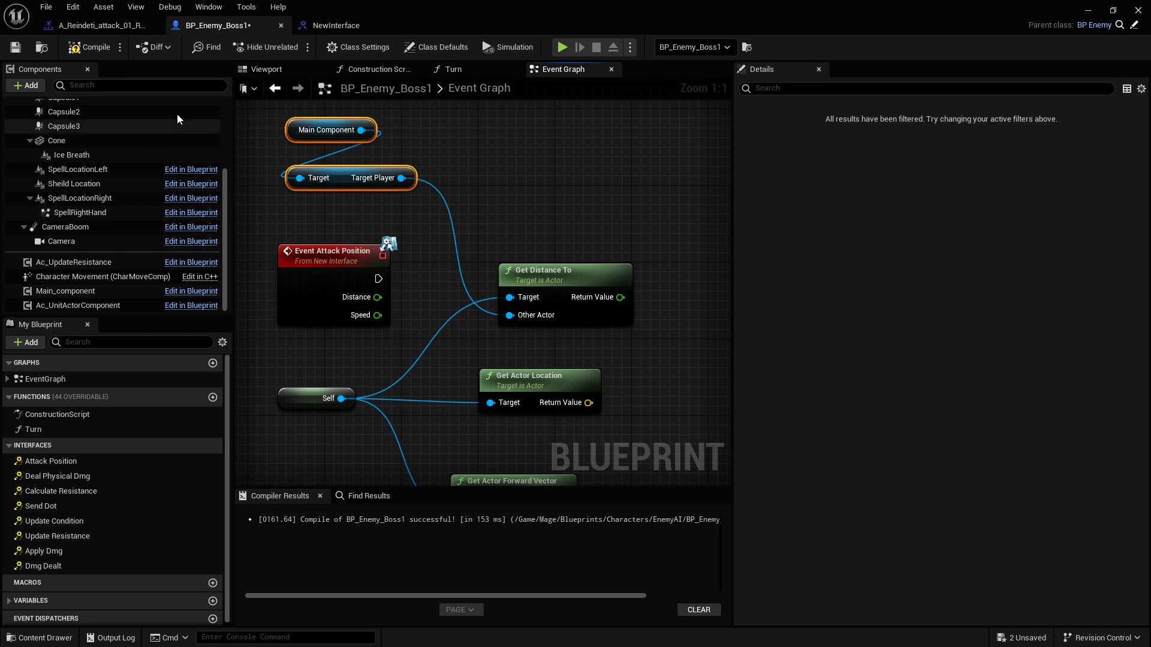
mouse_move(477, 188)
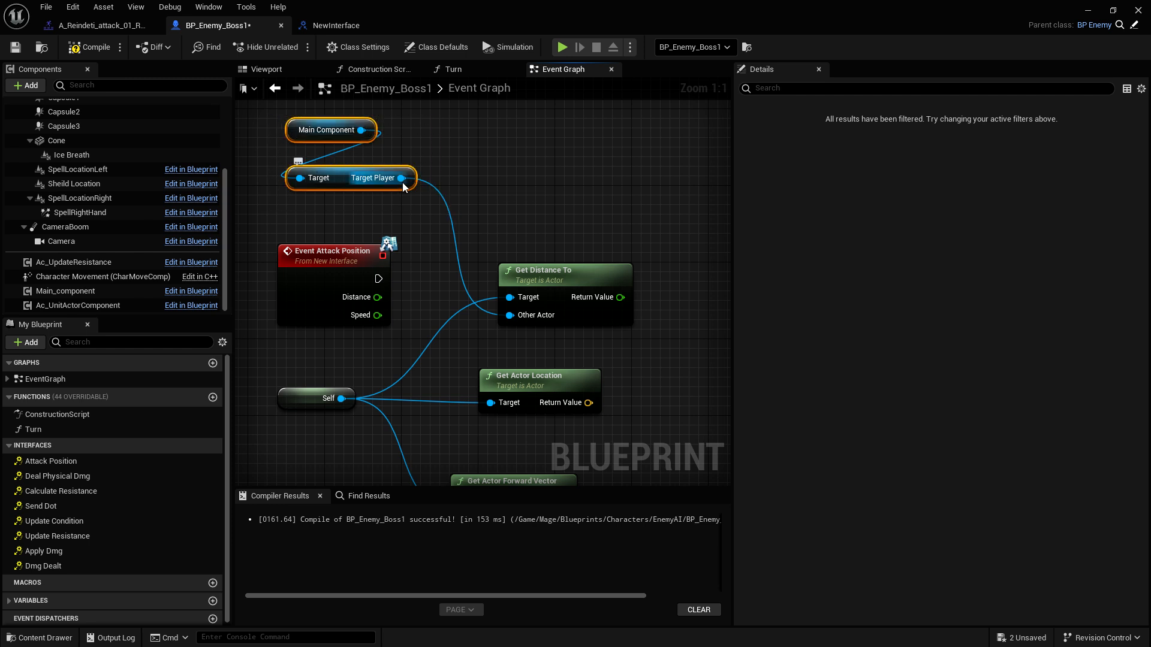
click(436, 244)
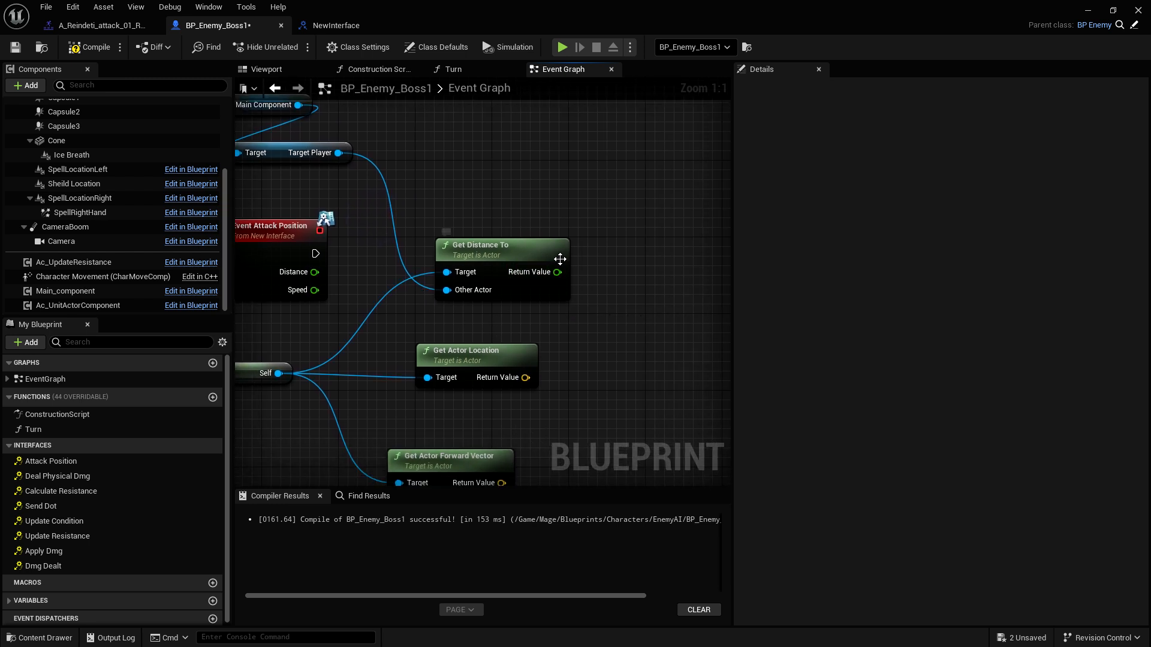
mouse_move(537, 341)
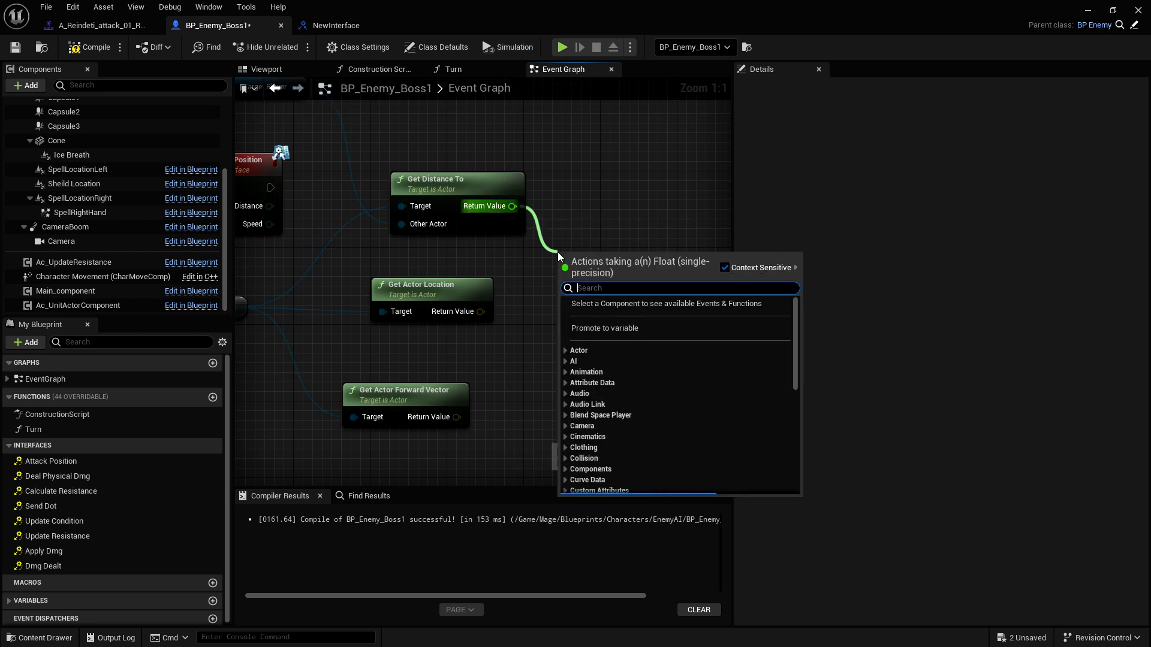
Step: Subtract the event's Distance value from Get Distance To's return value
text(subtr)
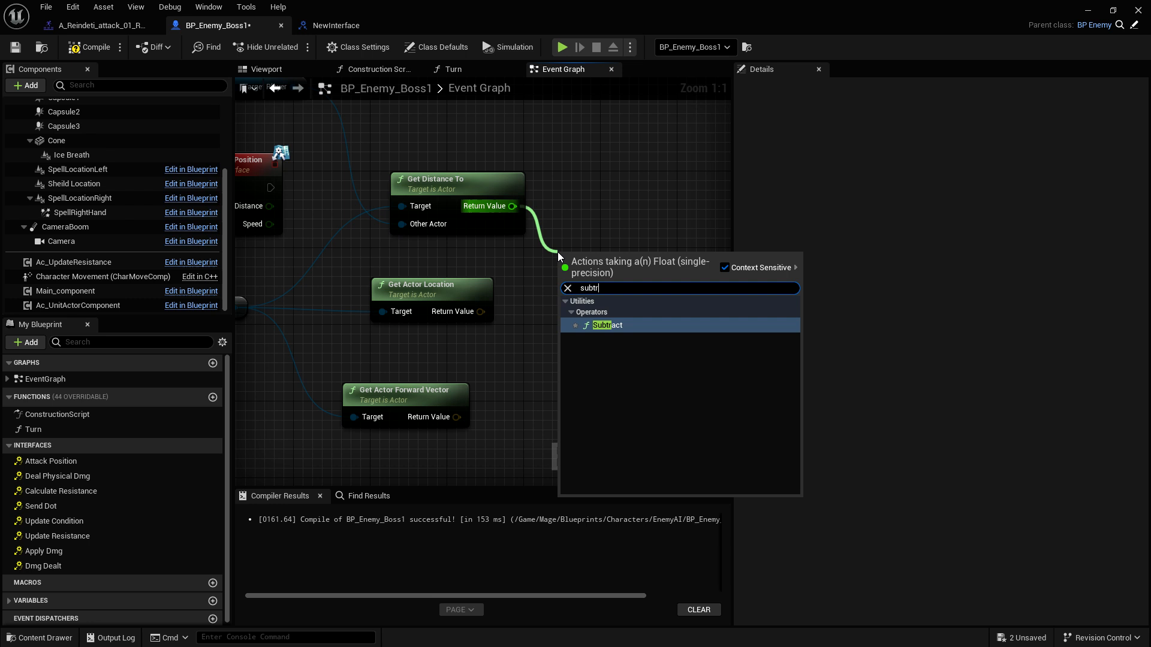
click(608, 325)
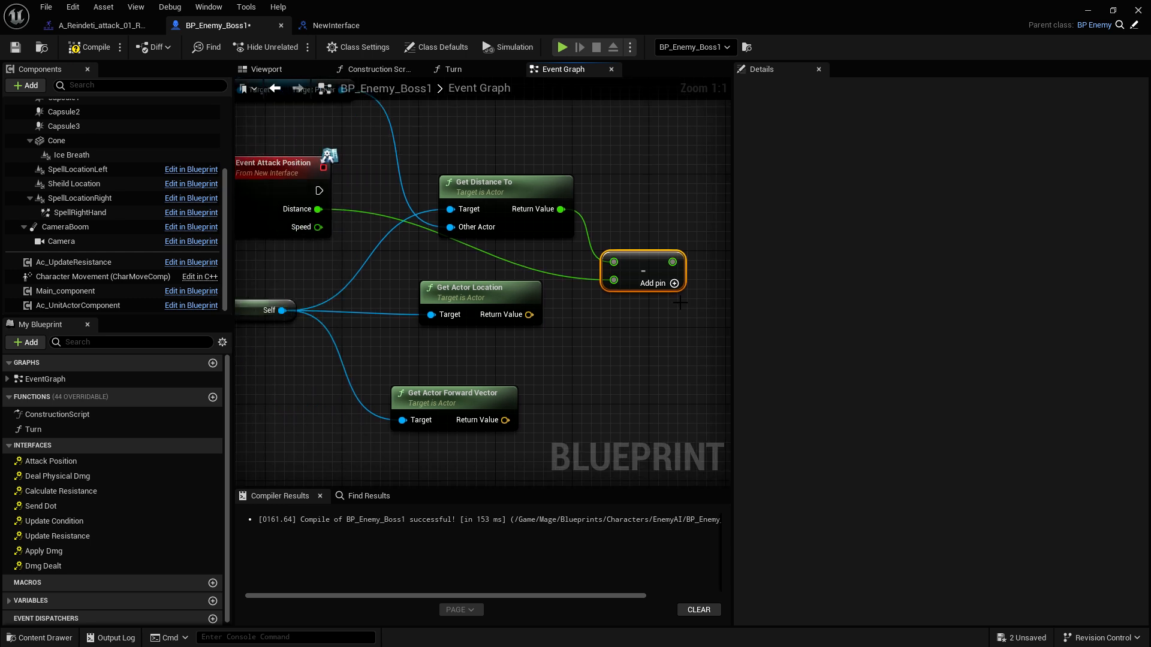
mouse_move(562, 227)
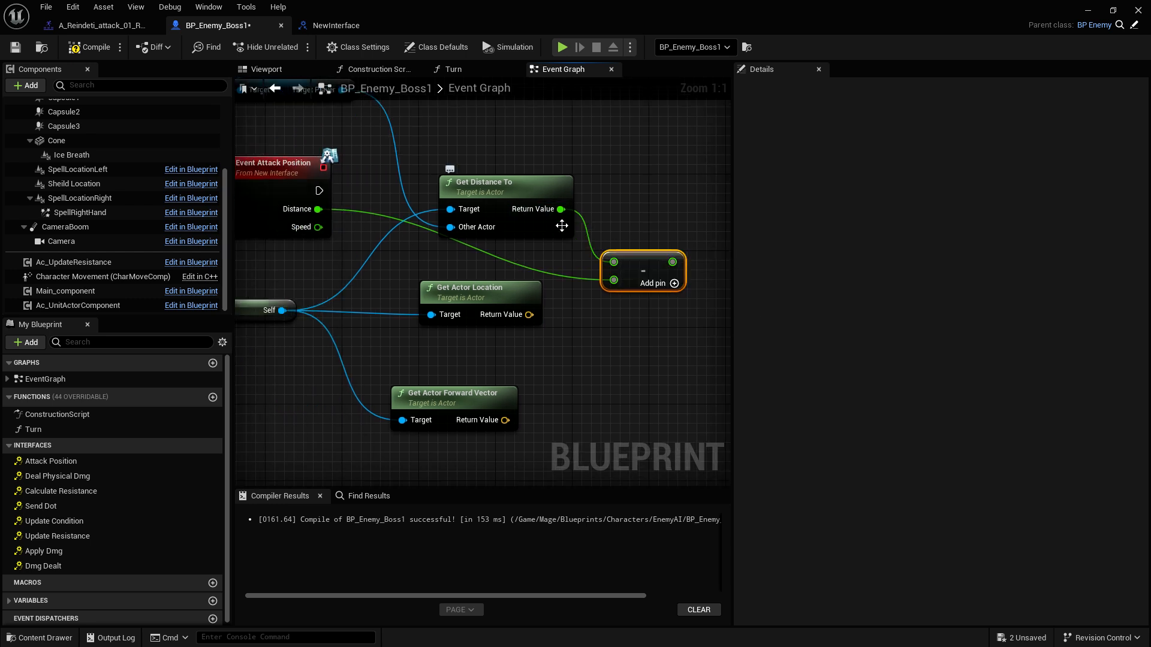
mouse_move(564, 223)
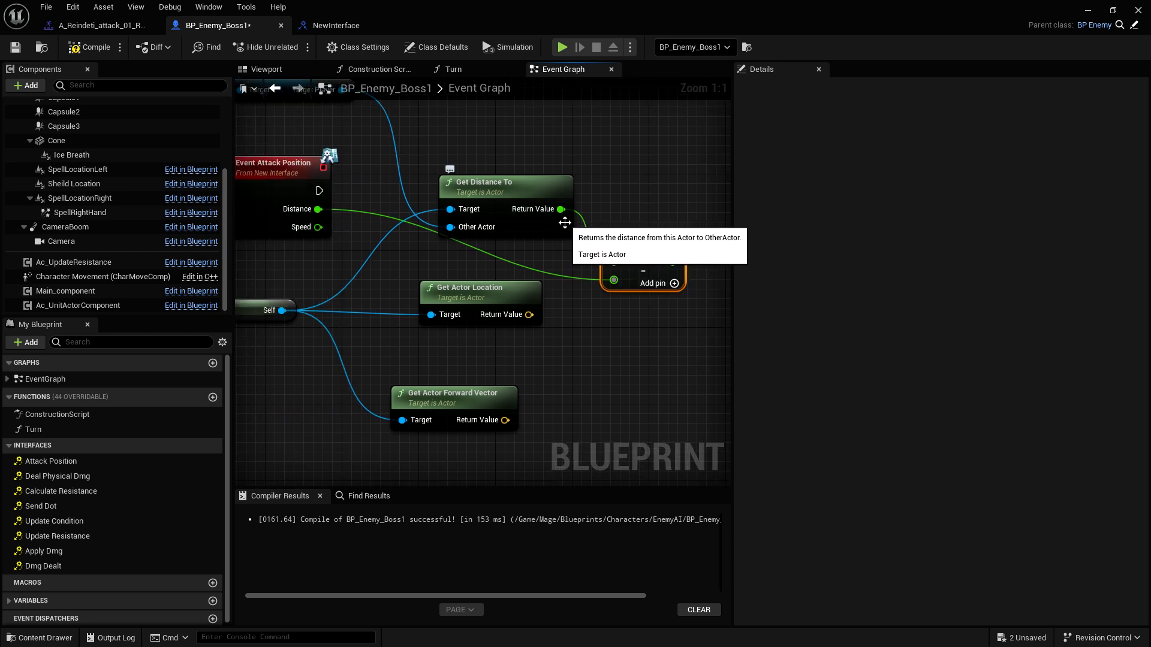
mouse_move(652, 282)
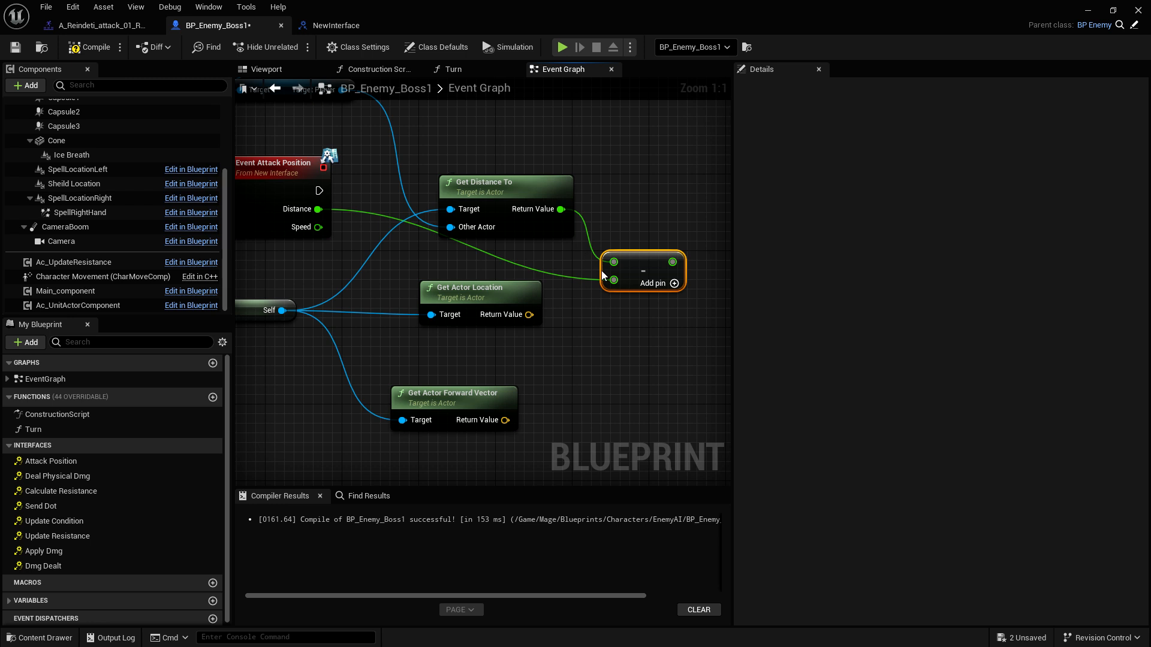
mouse_move(662, 261)
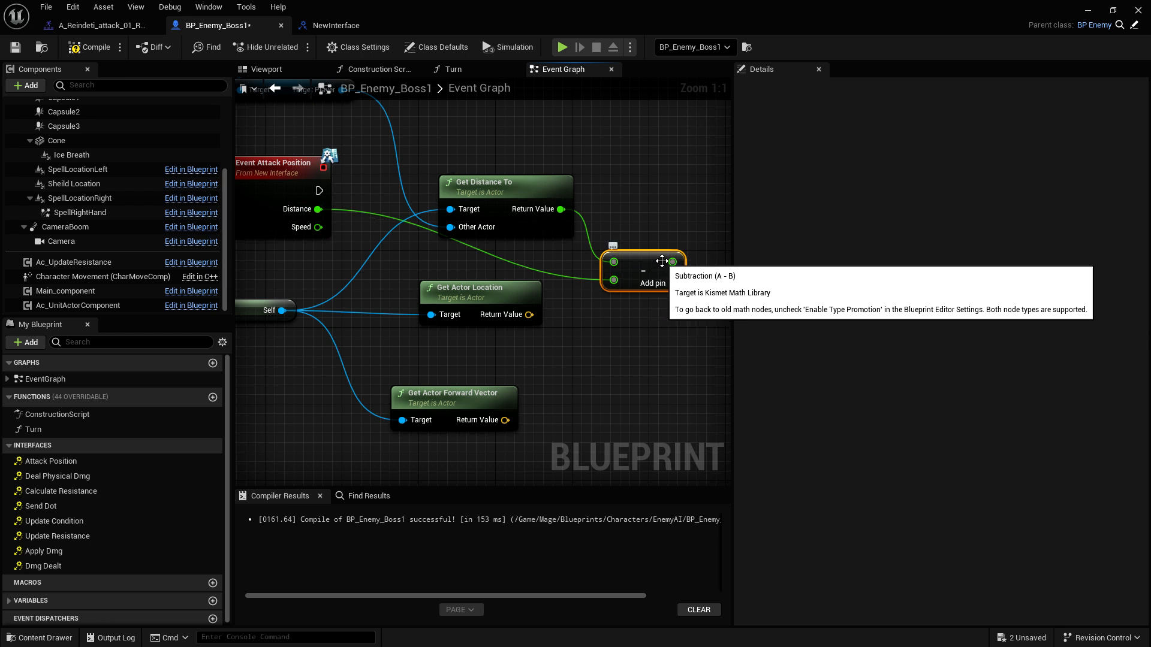
mouse_move(653, 252)
text(t)
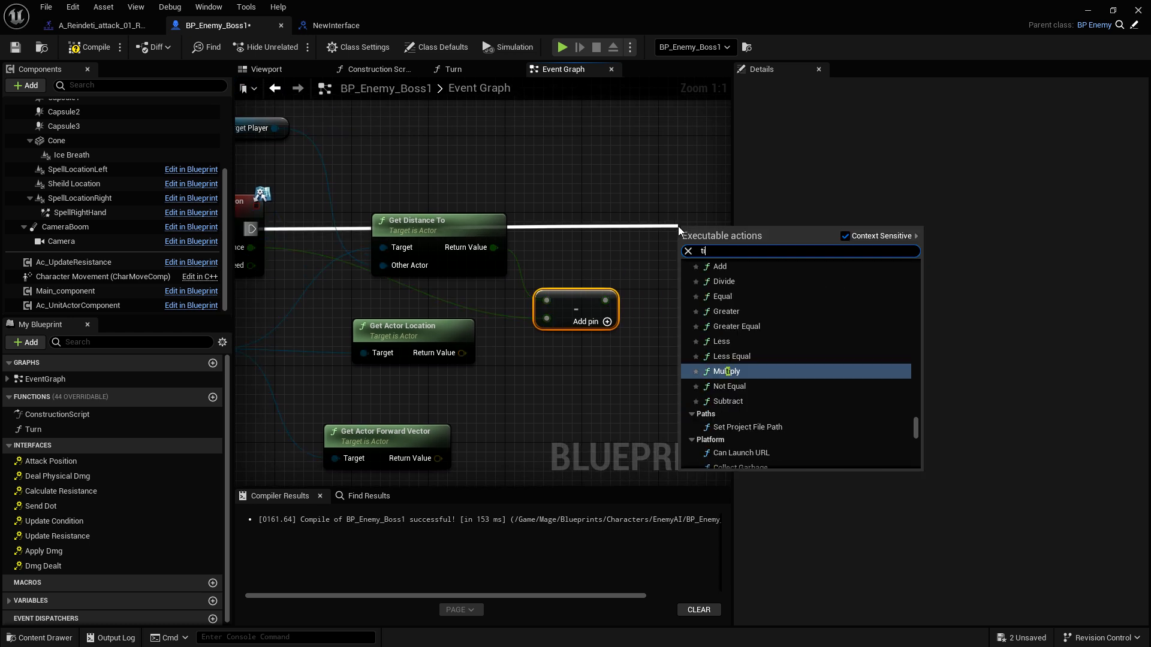
Step: Add Timeline_0 and a Set Timeline Length node targeting it that triggers Play from Start
text(imeline)
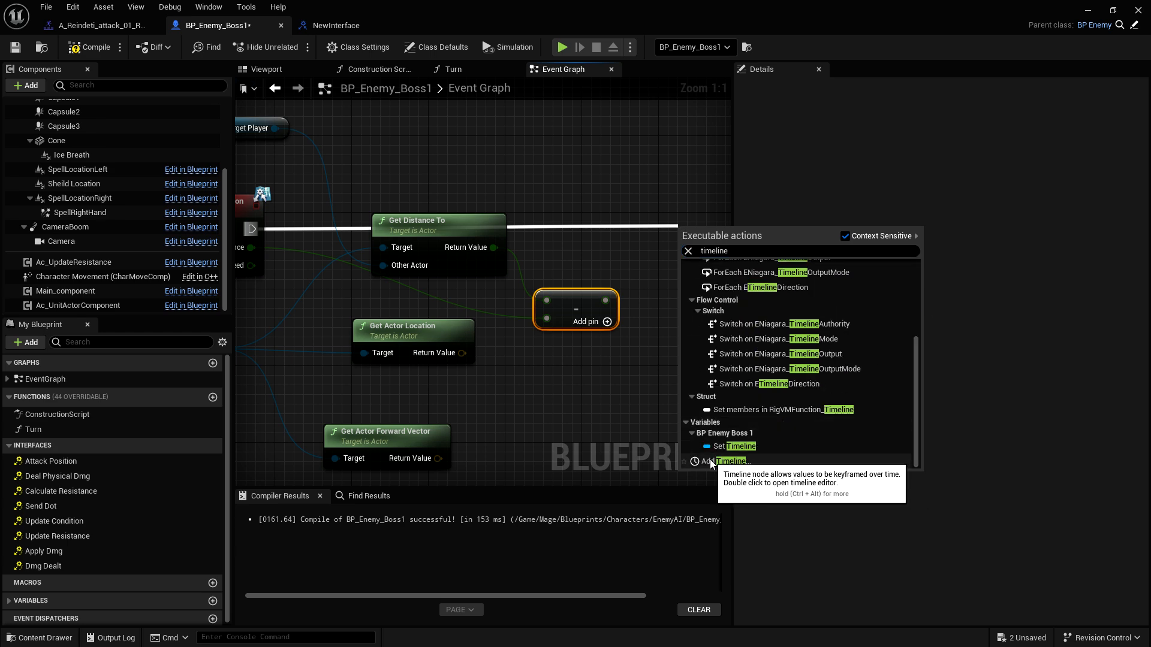
click(730, 460)
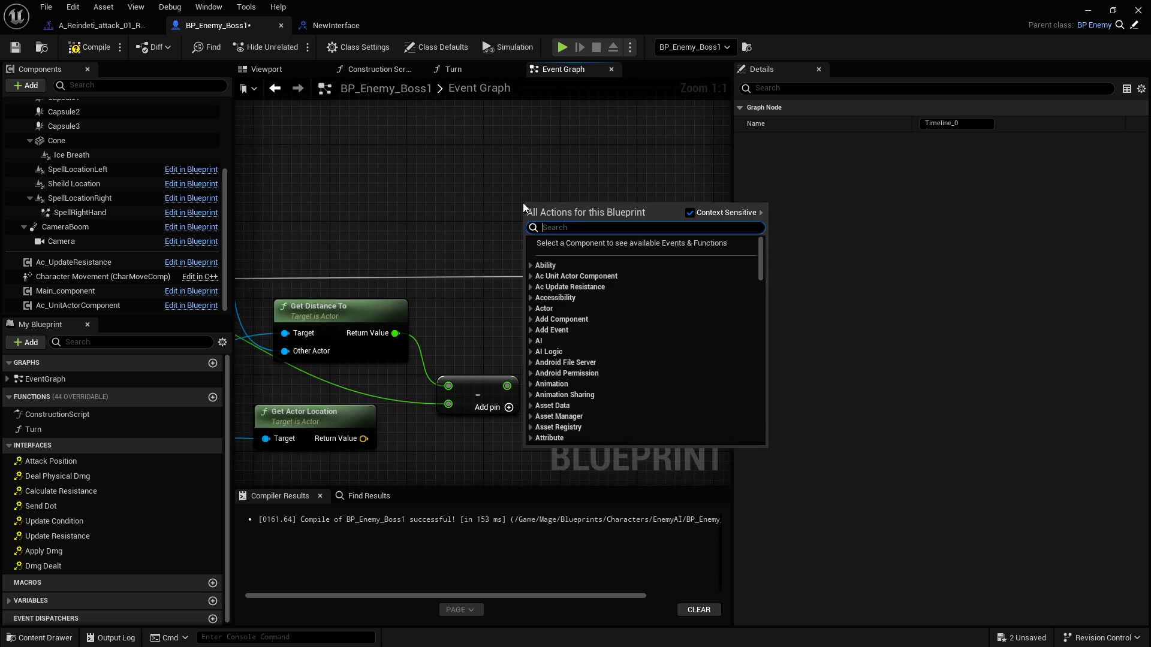
text(timeline)
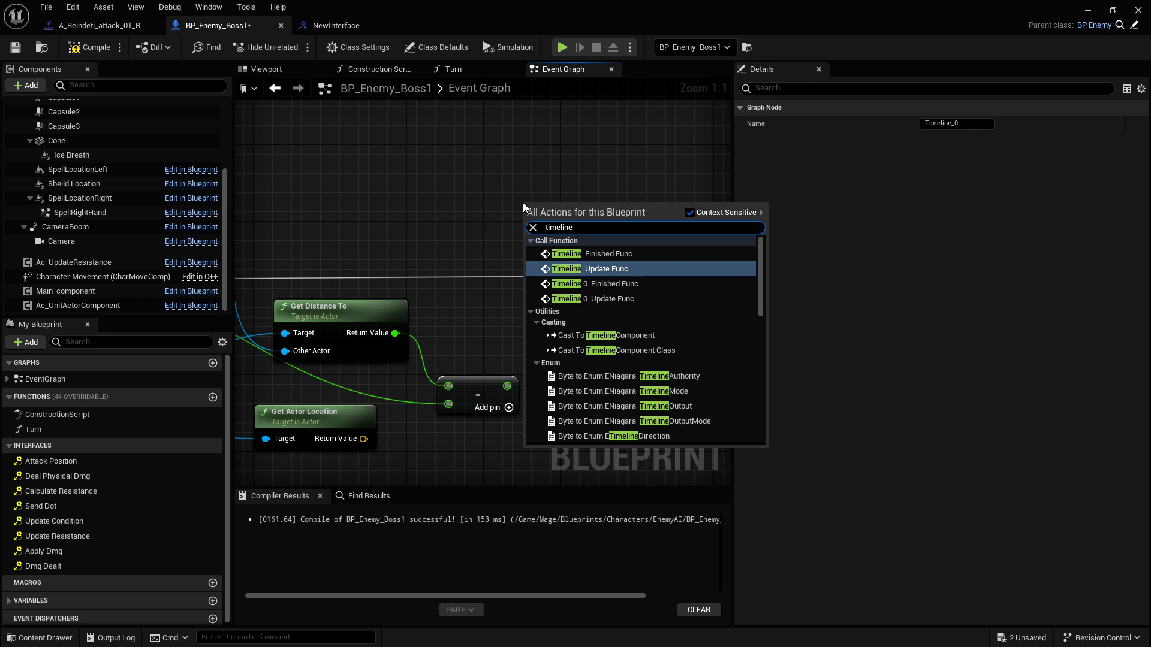
scroll(down, 3)
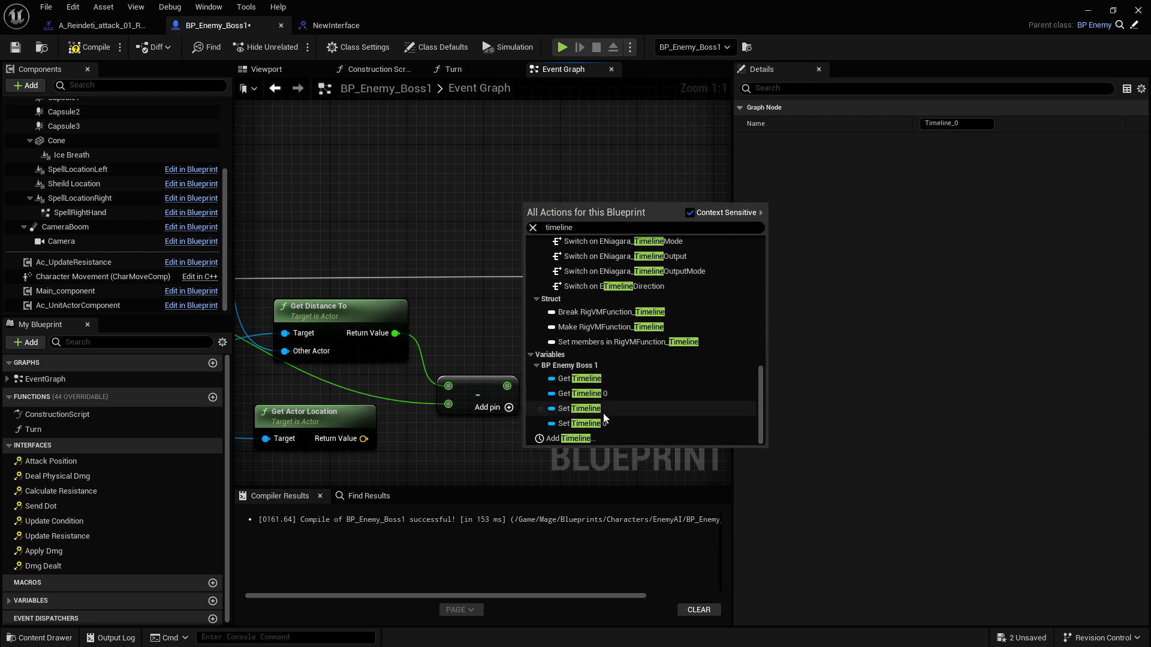
click(586, 394)
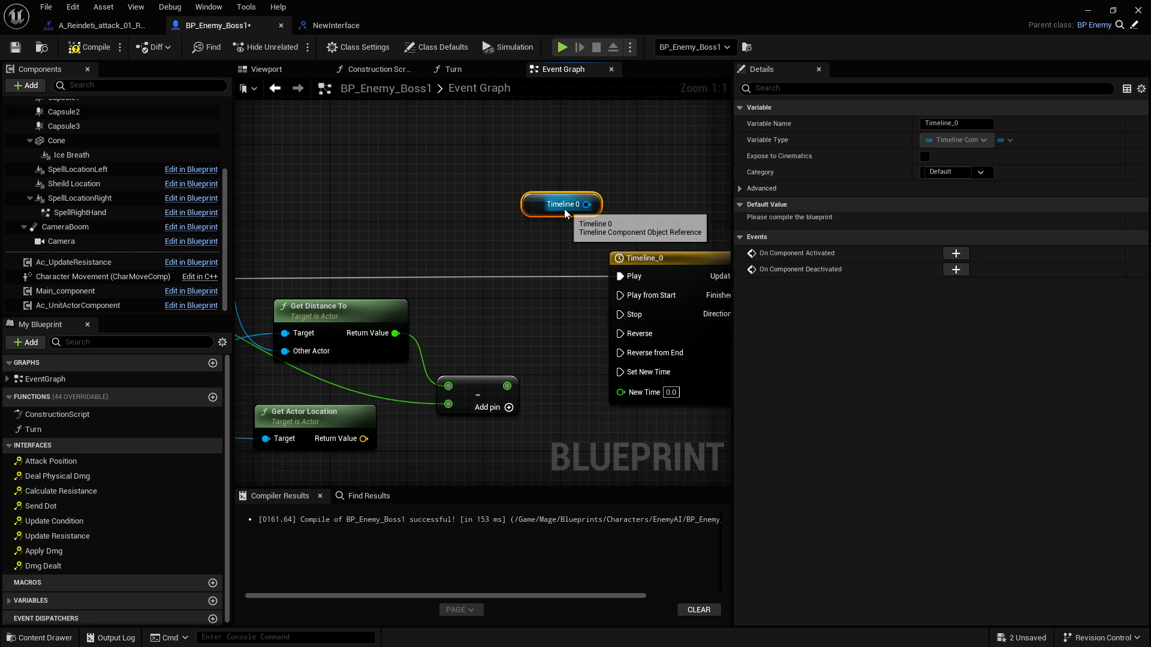
mouse_move(594, 224)
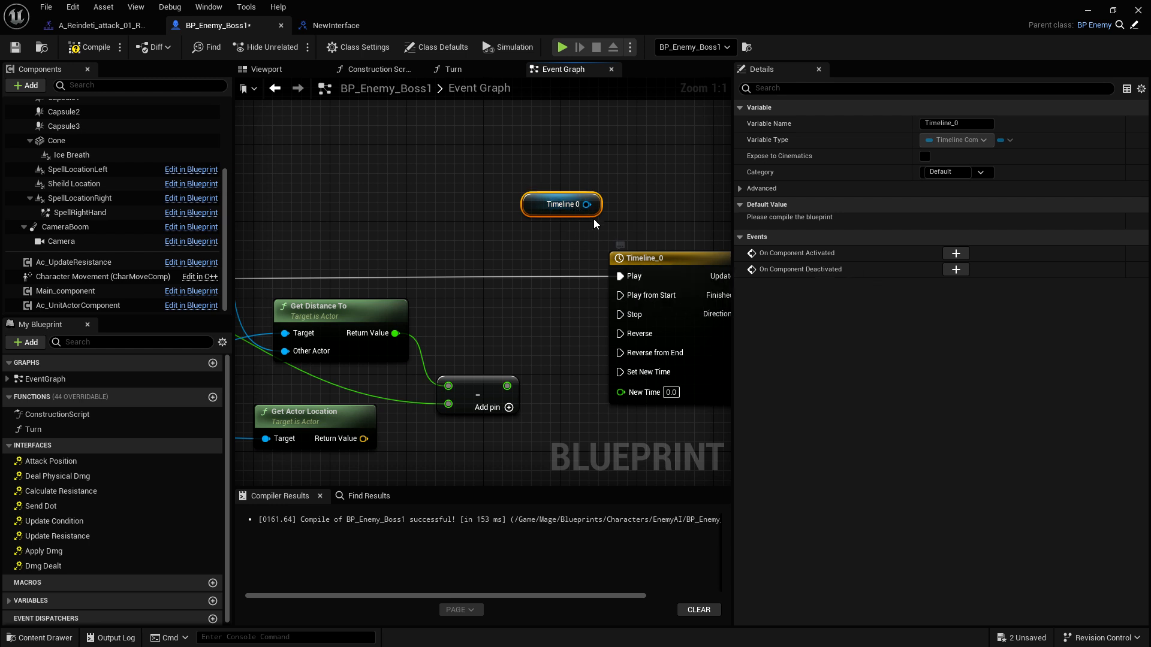
mouse_move(506, 195)
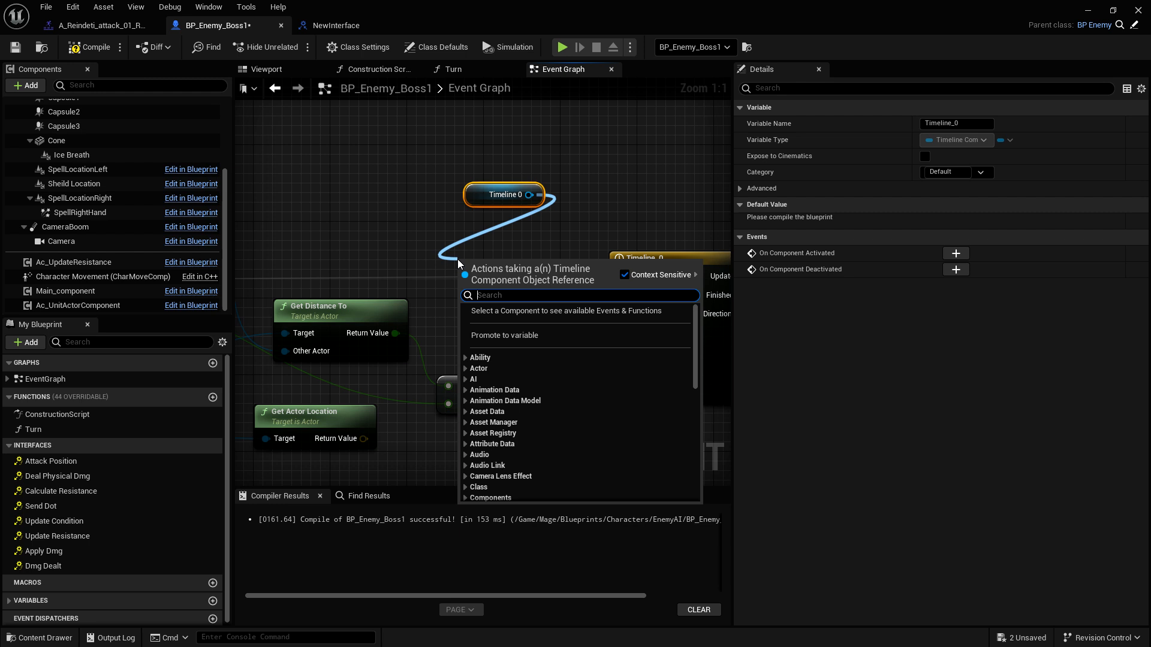
text(set le)
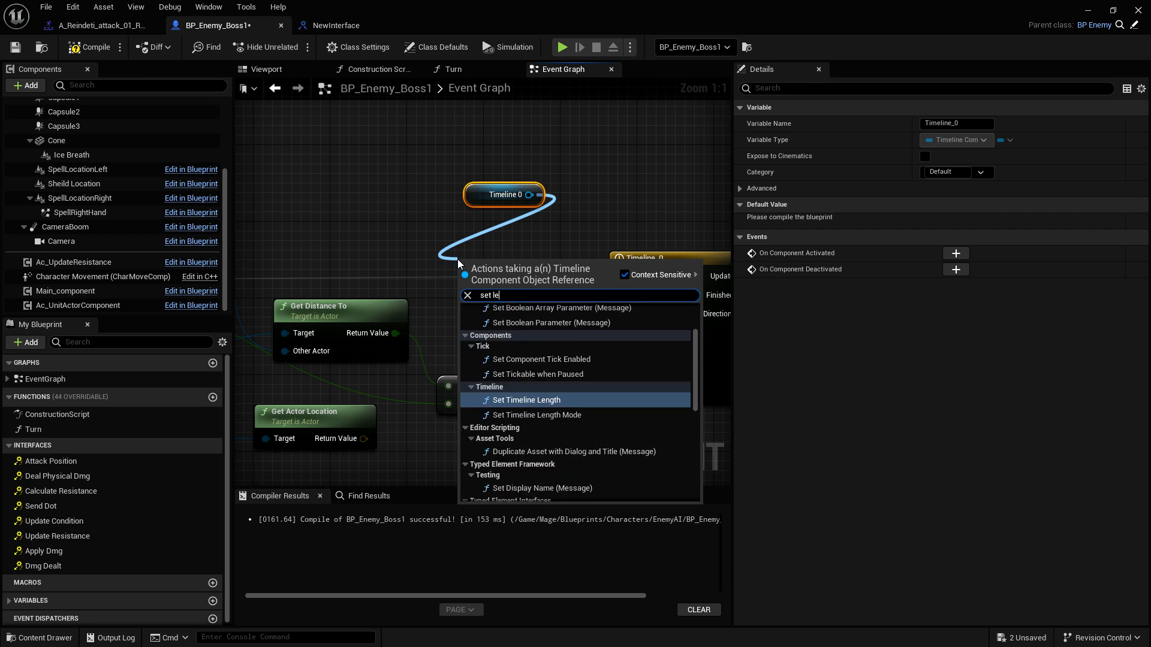
click(526, 400)
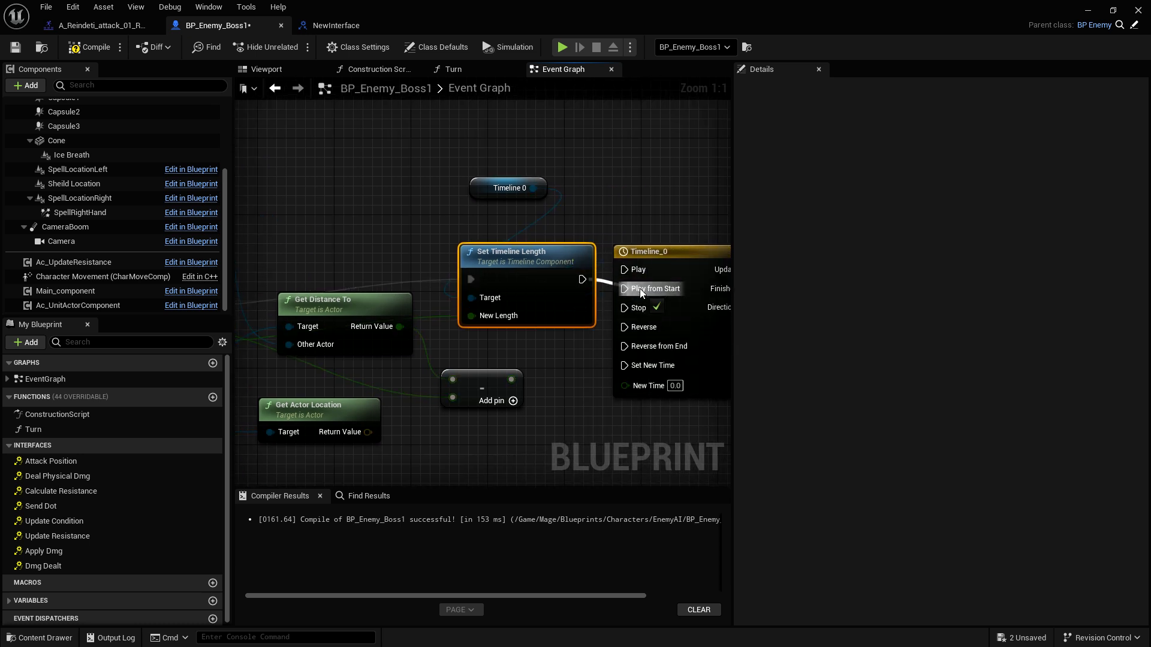
click(666, 250)
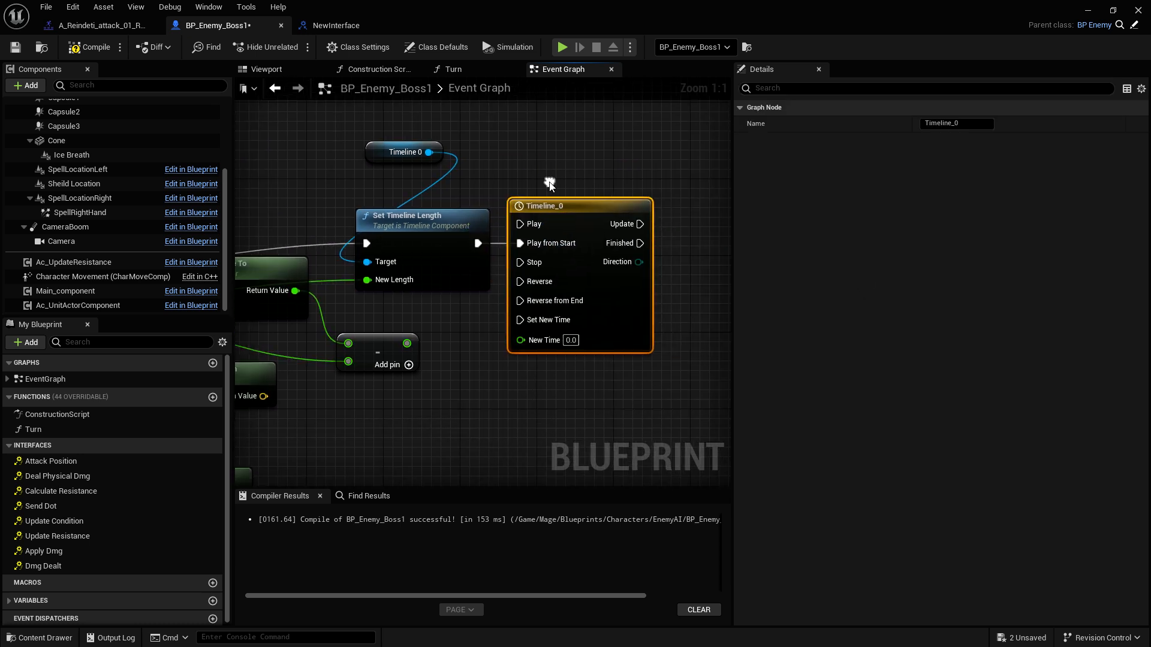
mouse_move(572, 221)
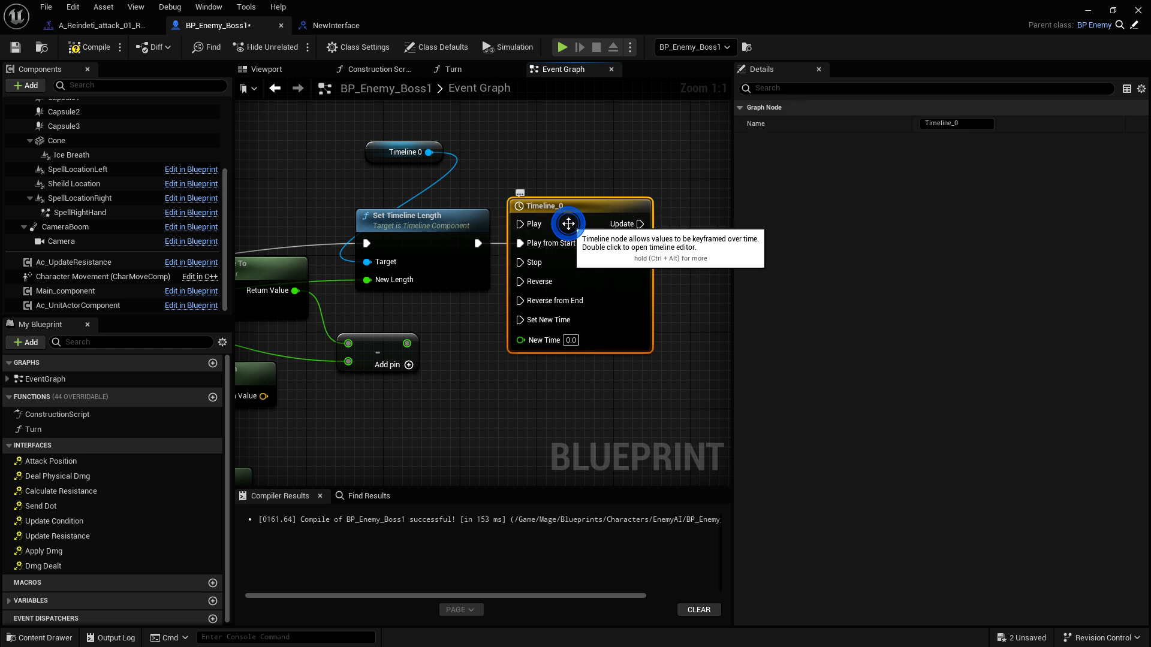
Step: Give Timeline_0 a float track rising linearly from 0 at time 0 to 1 at time 1
double_click(547, 205)
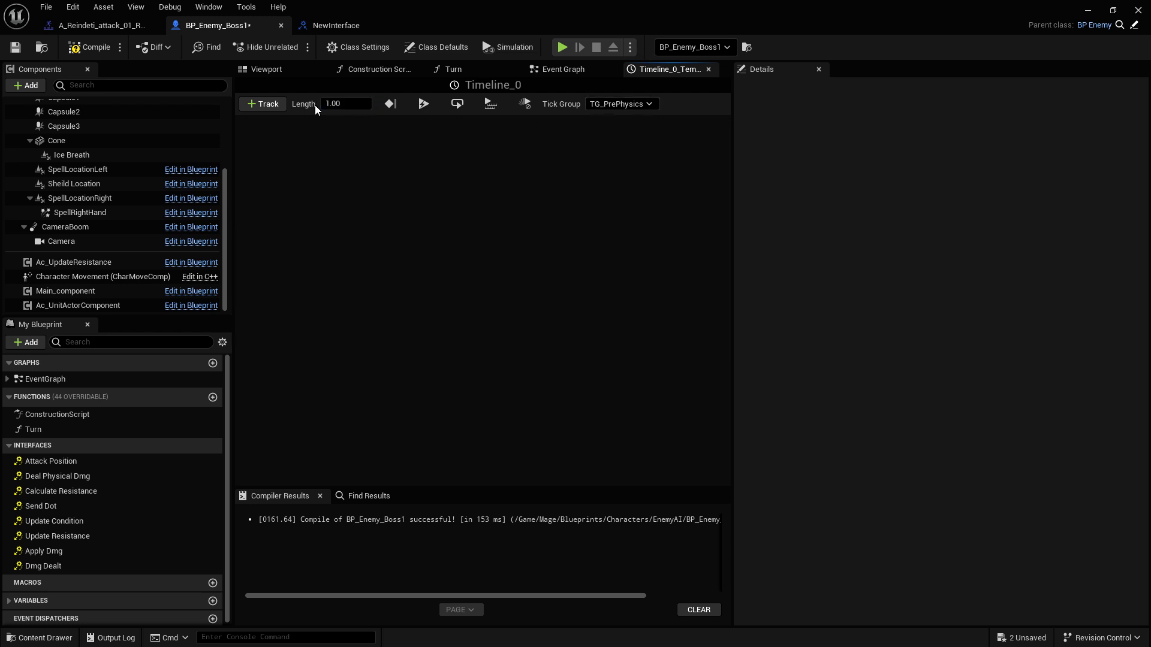
click(262, 103)
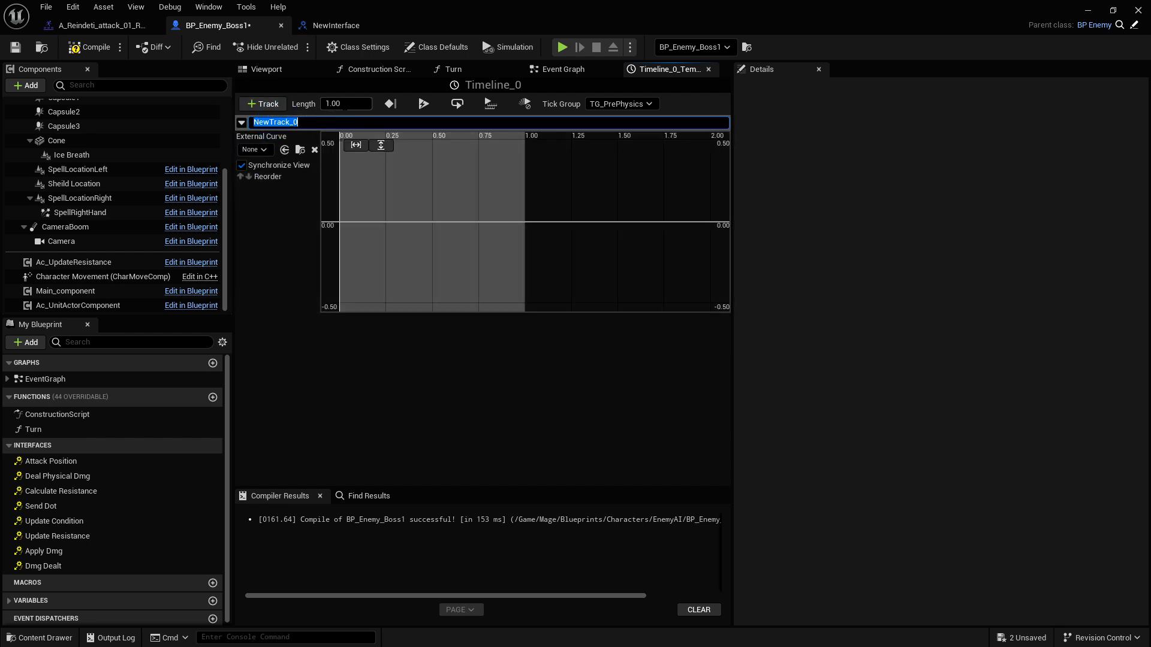
mouse_move(340, 224)
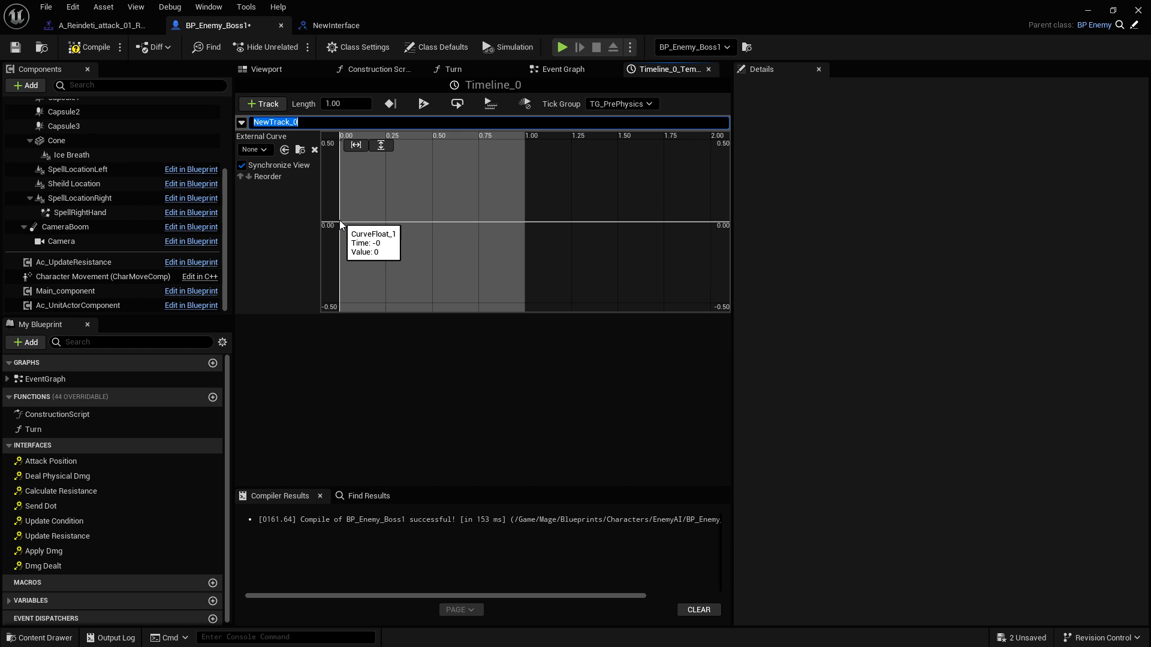
right_click(342, 226)
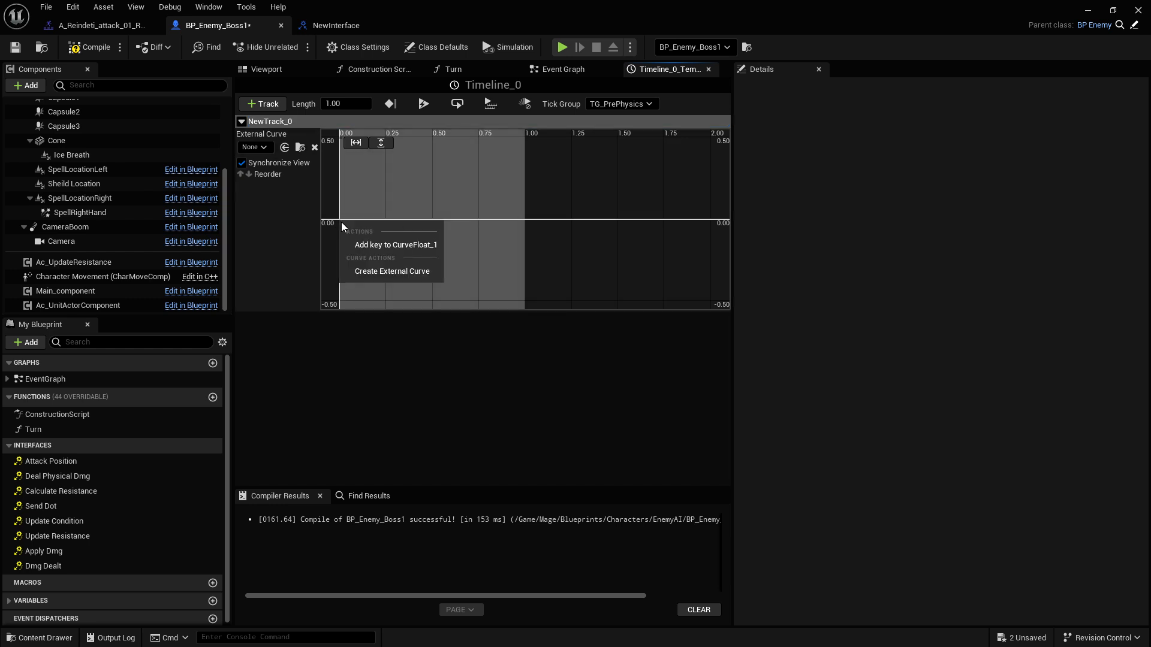
click(395, 245)
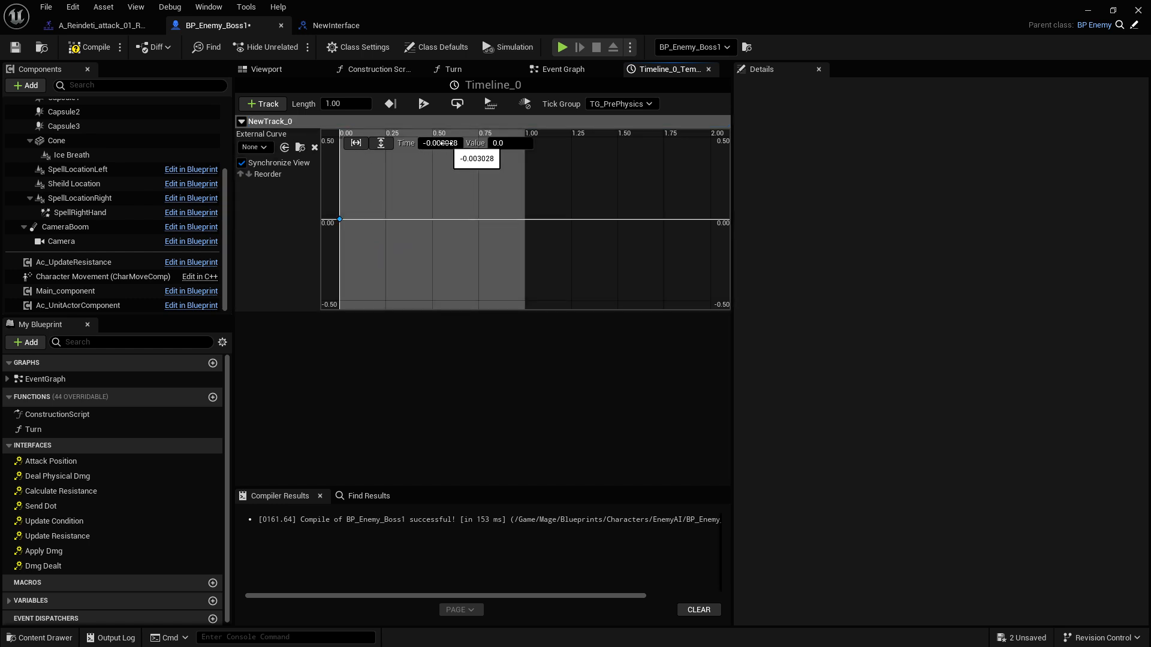
click(491, 190)
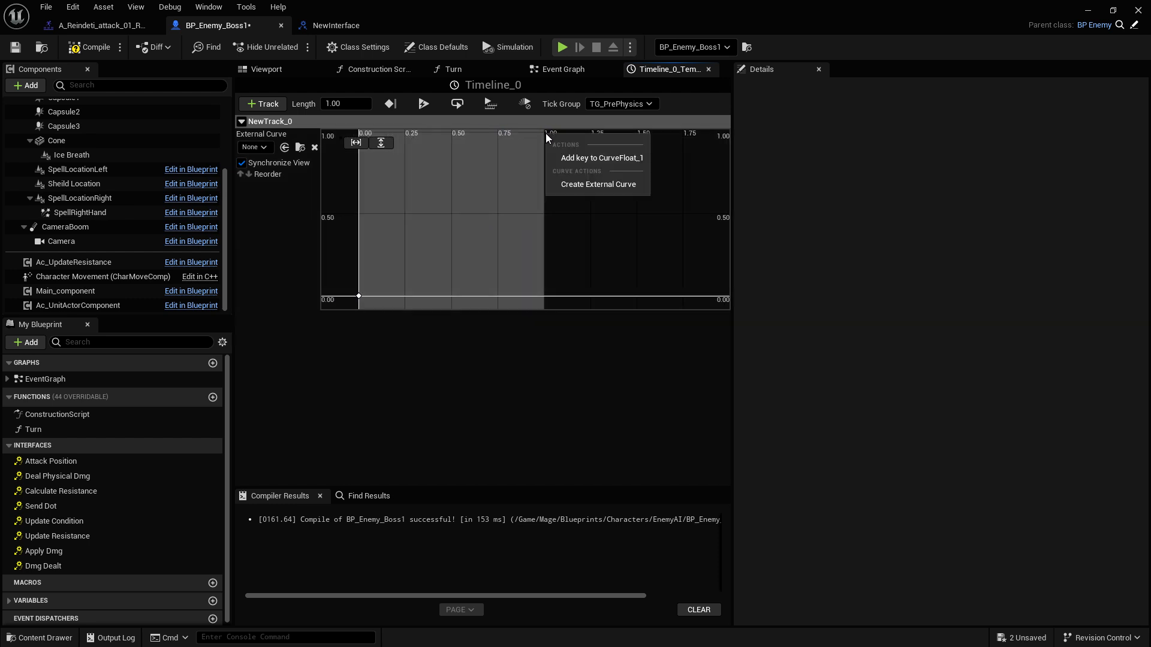
click(600, 158)
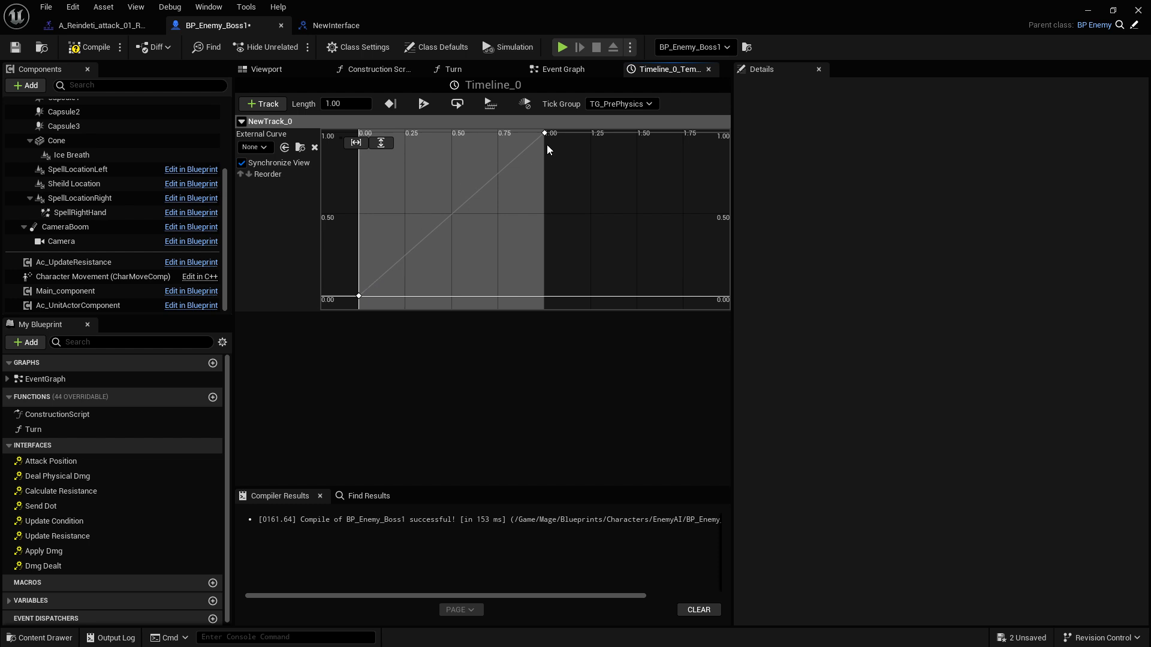
mouse_move(493, 191)
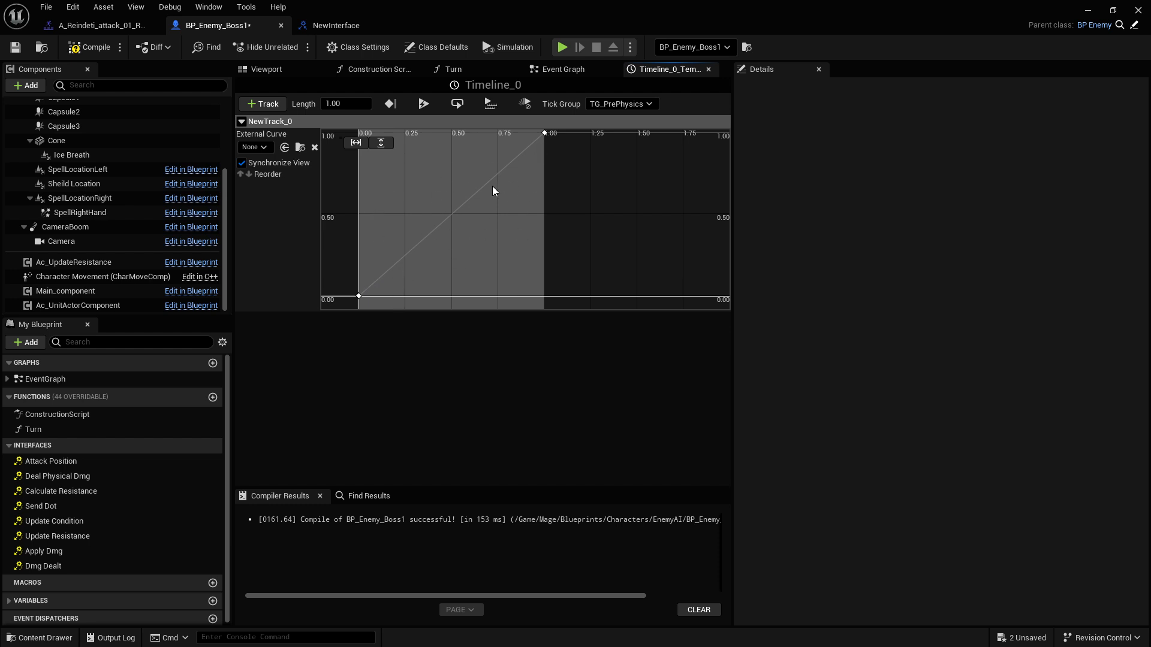
mouse_move(425, 242)
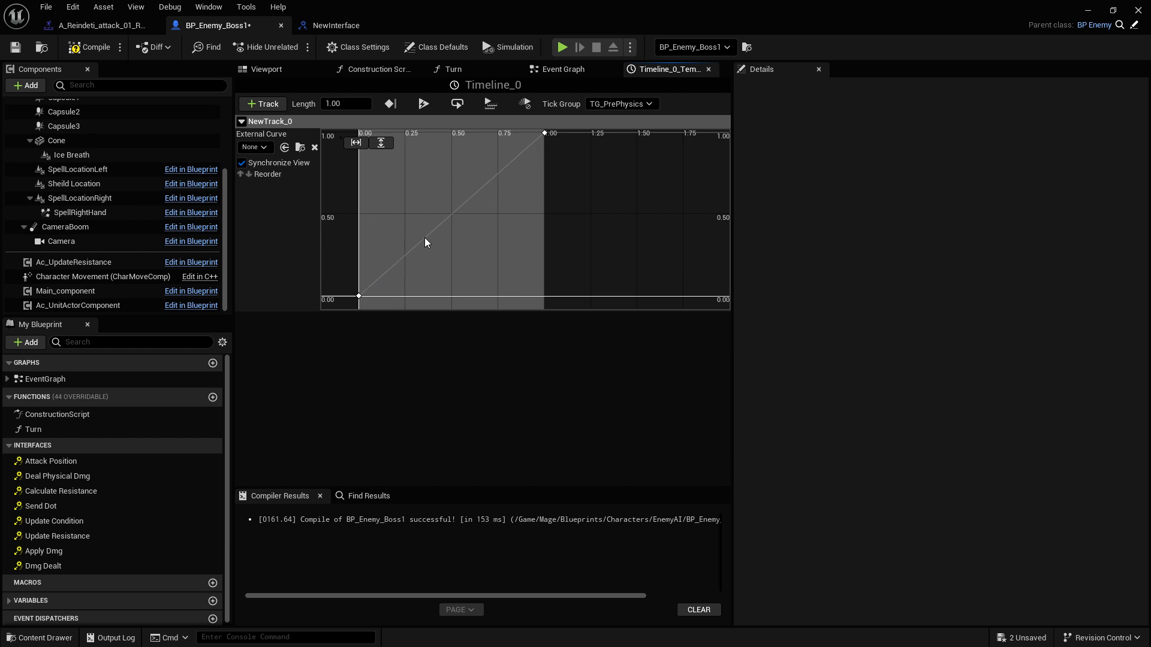
mouse_move(477, 208)
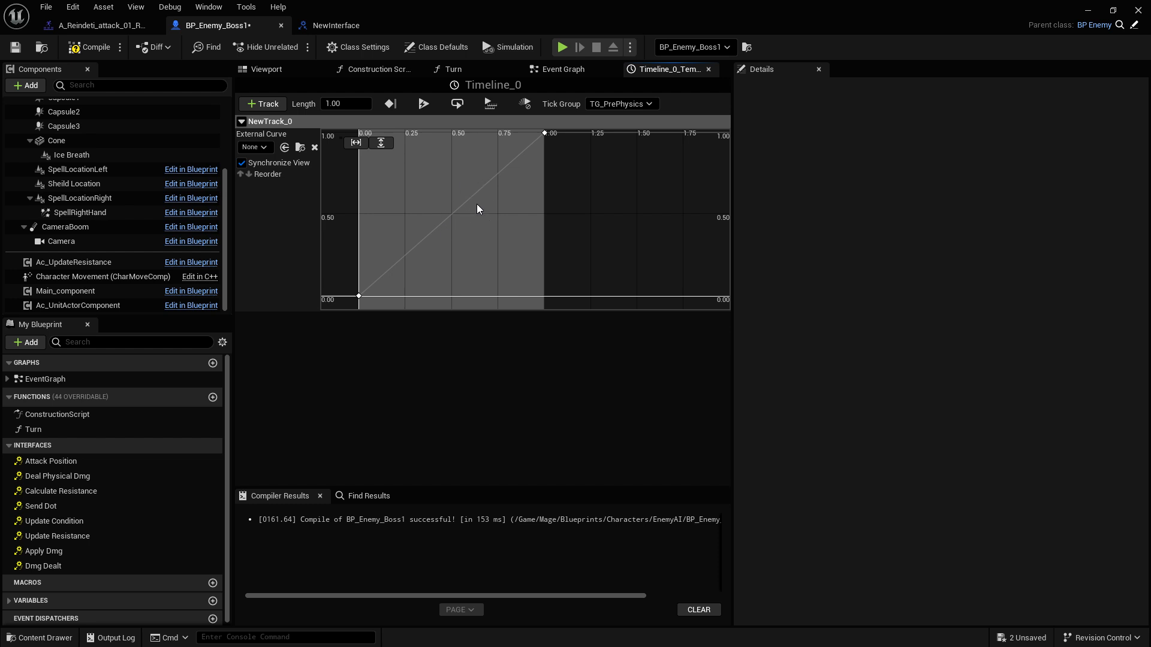
mouse_move(48, 92)
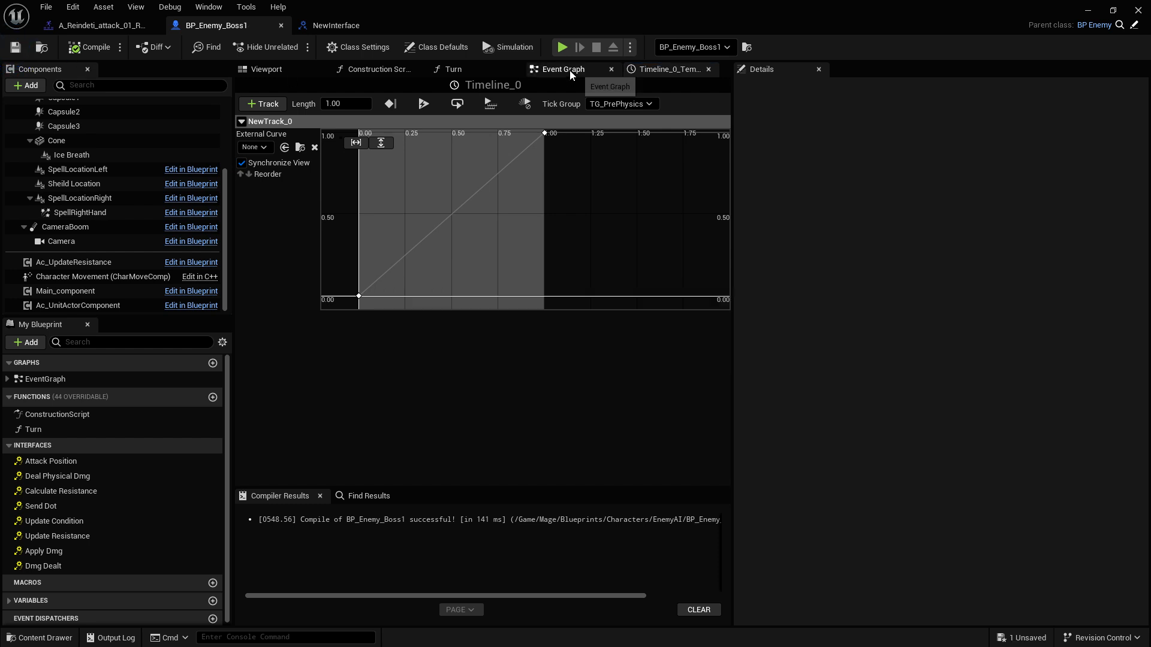
Step: Back in the event graph, multiply the timeline's track value by the subtraction result
click(563, 70)
text(m)
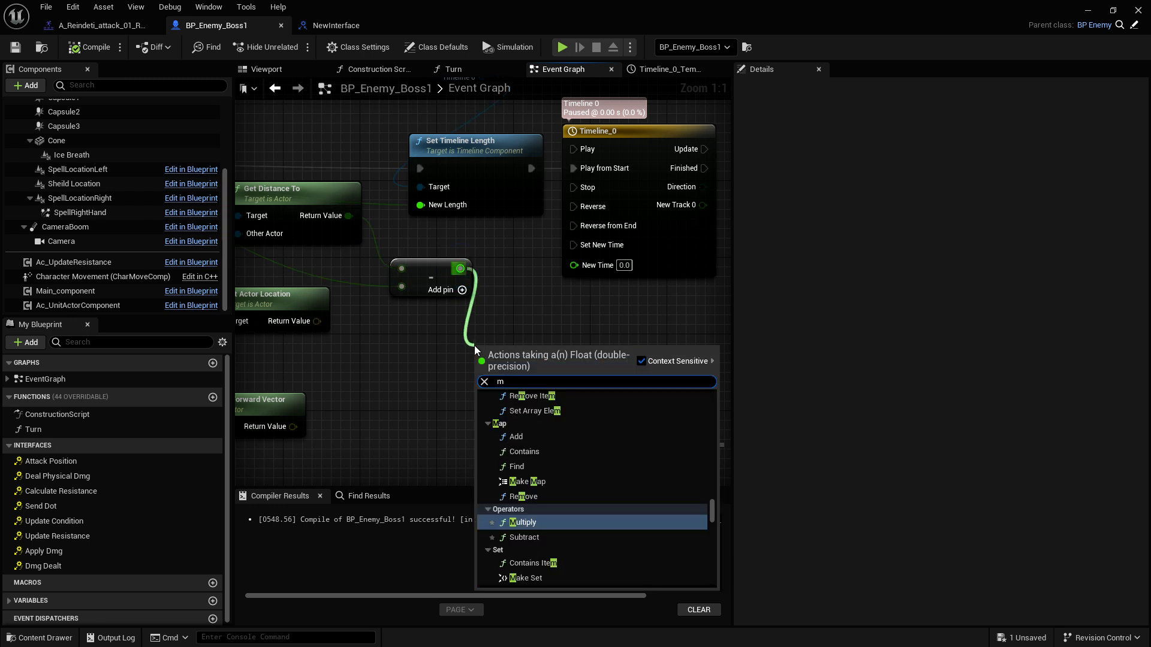
click(523, 521)
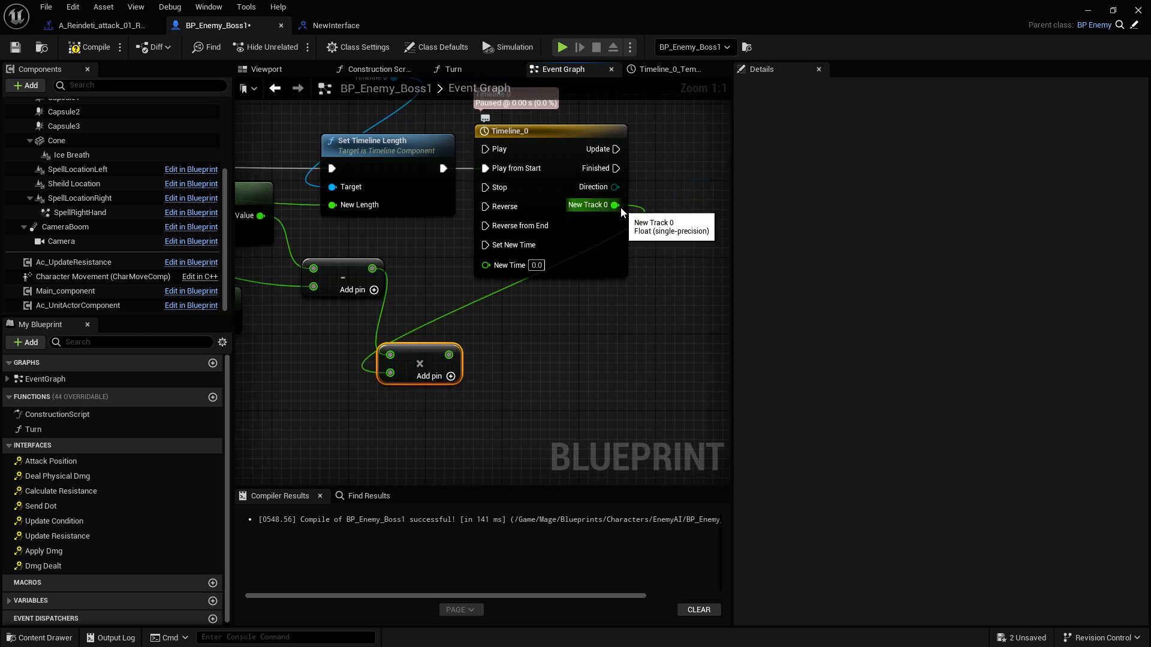
mouse_move(597, 213)
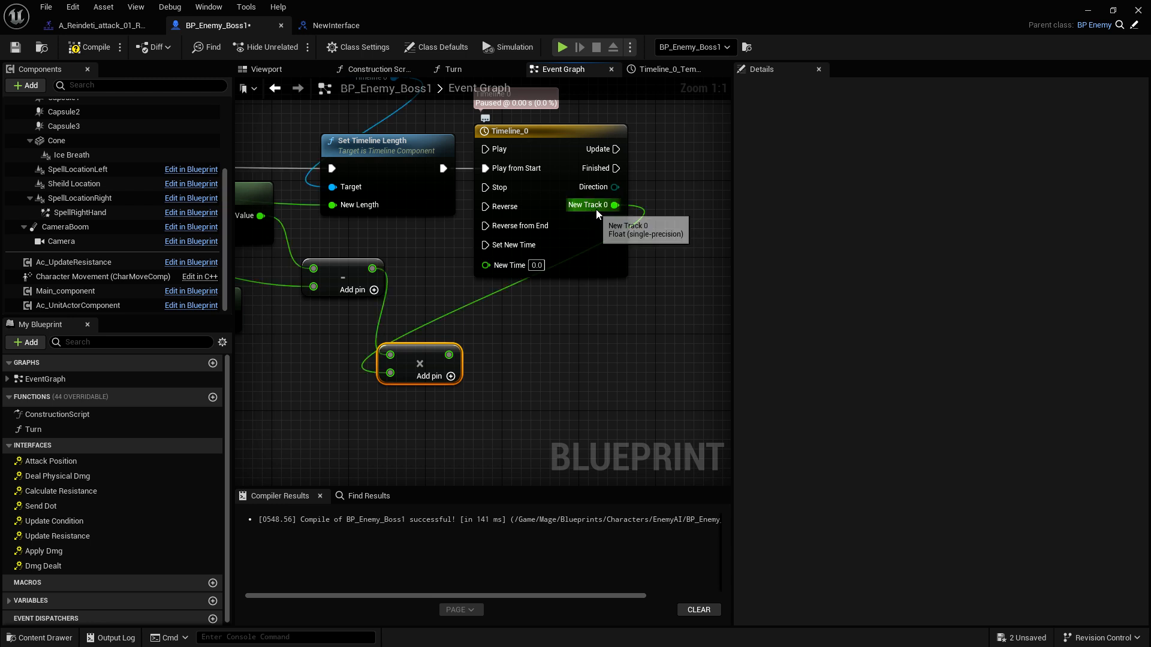
mouse_move(450, 321)
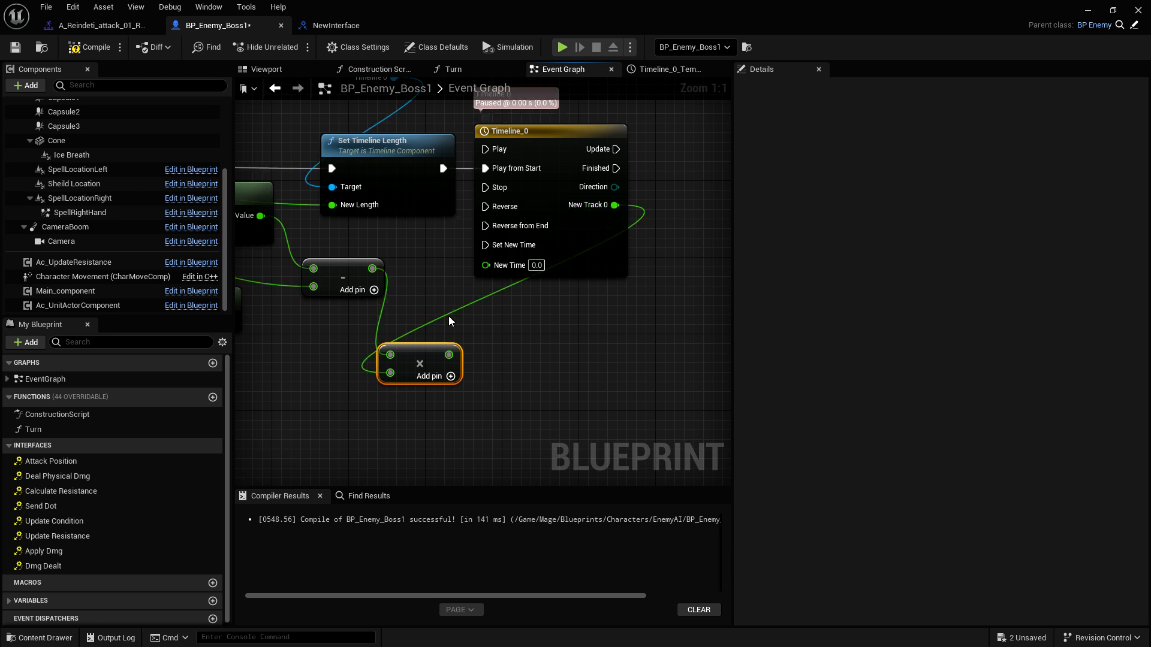
mouse_move(389, 355)
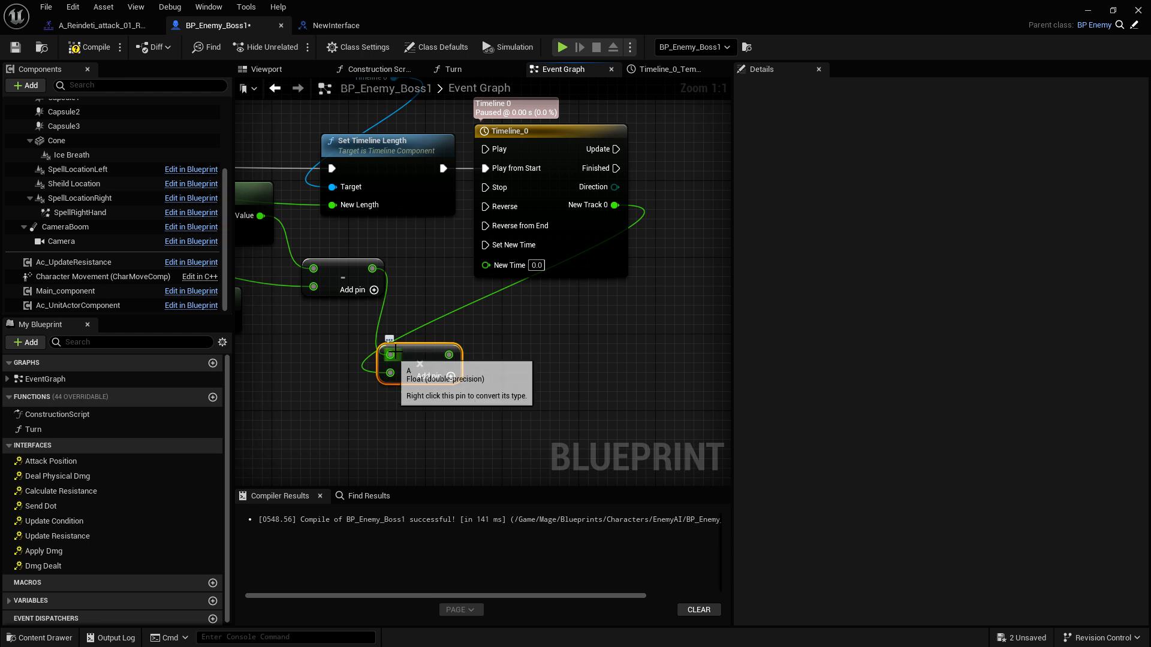
mouse_move(629, 237)
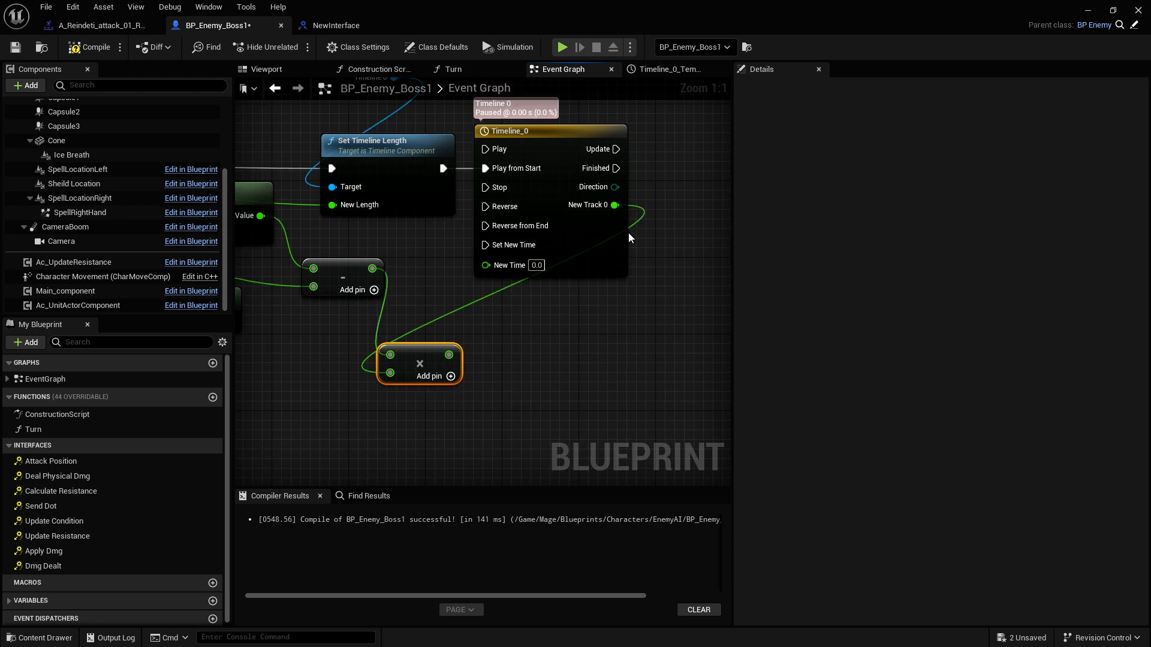
mouse_move(583, 218)
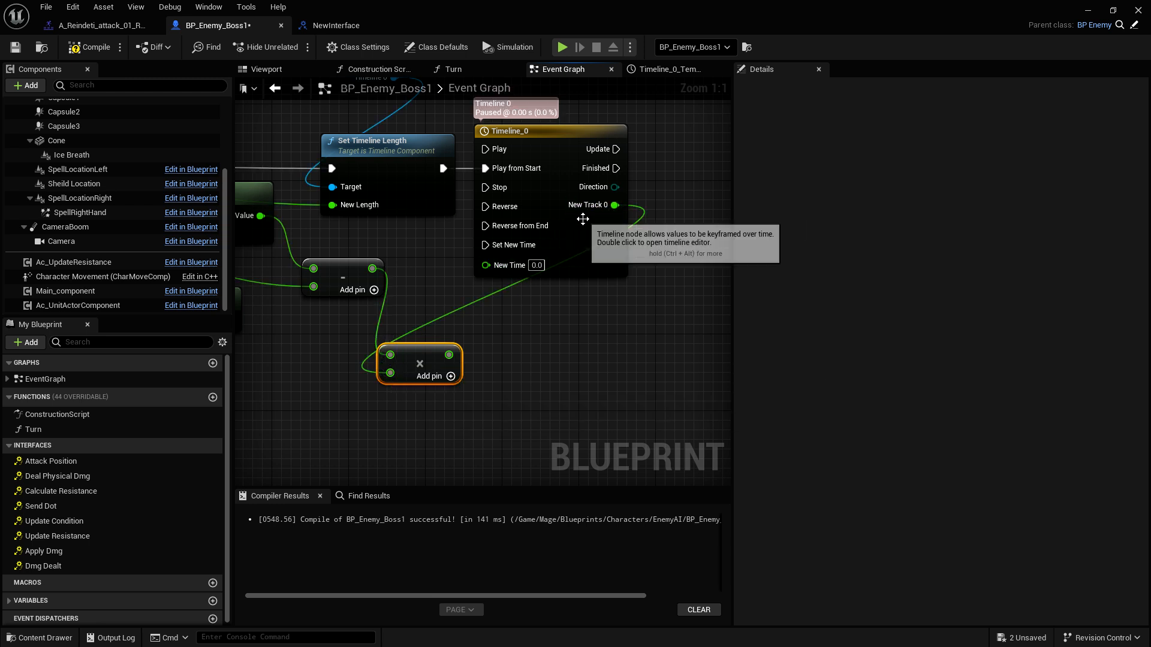
mouse_move(594, 187)
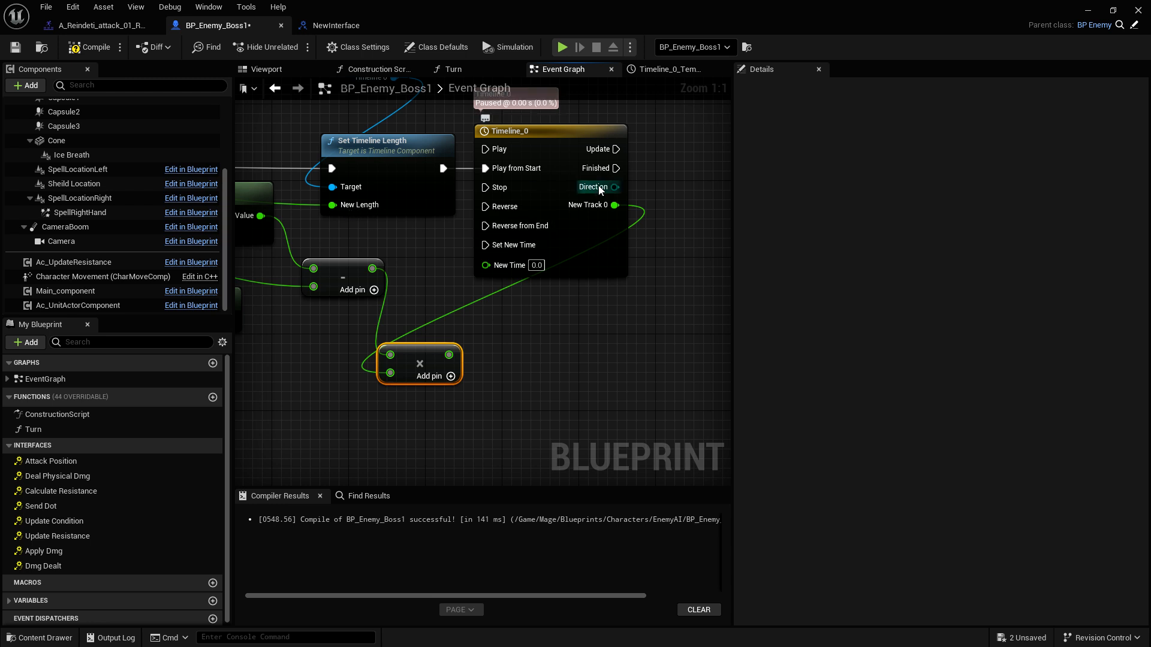
mouse_move(615, 205)
text(m)
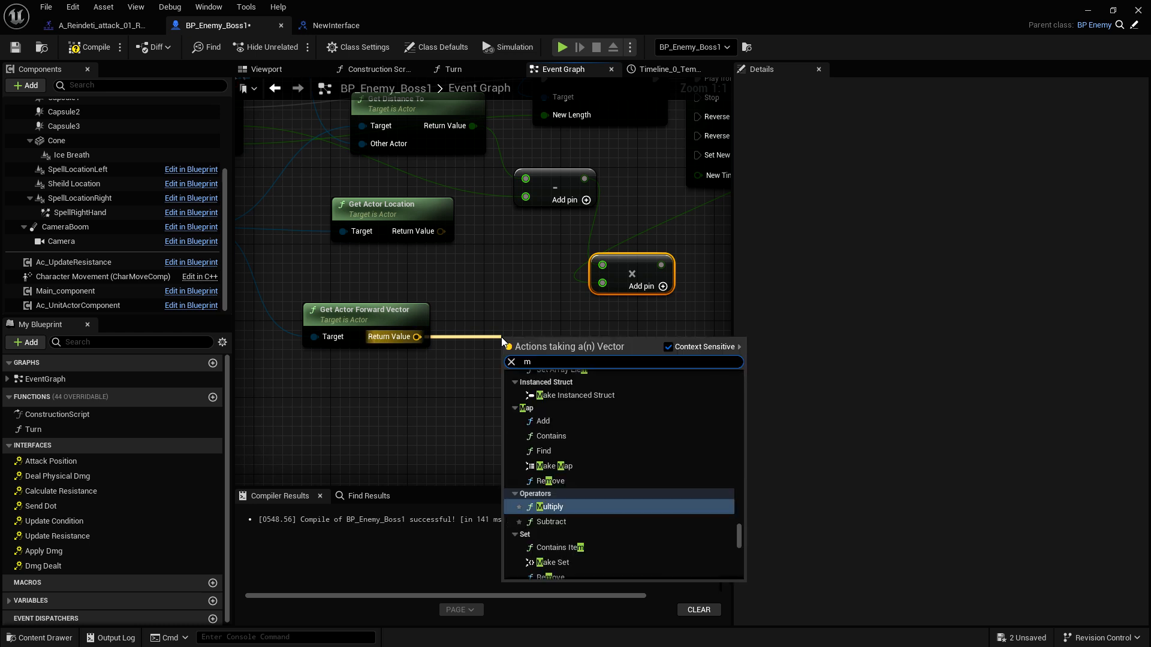
Step: Multiply the boss's forward vector by a scalar, converting the second pin to a float
click(549, 506)
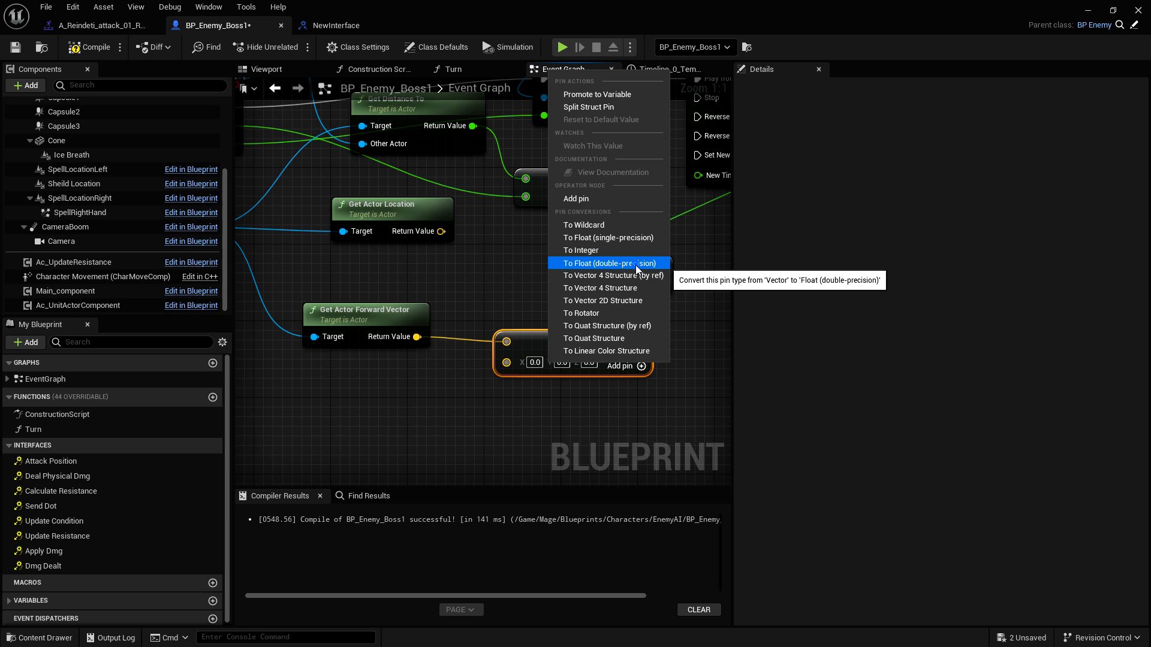
click(608, 263)
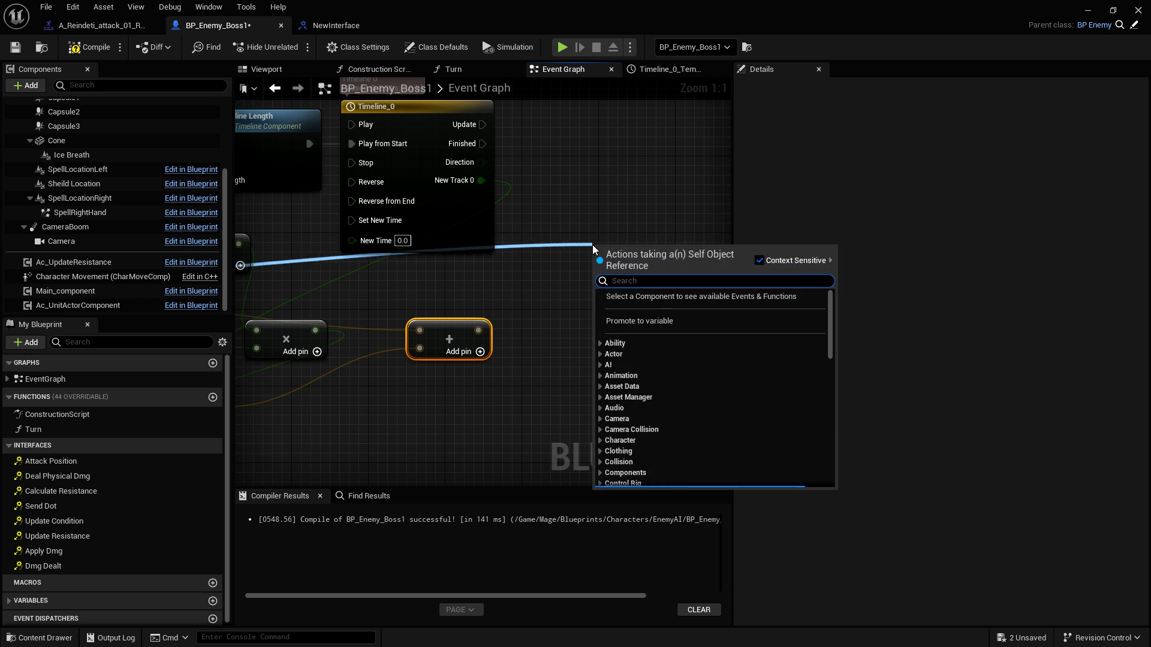
Step: Add Set Actor Location driven by the timeline, then bring up the attack montage's content files
text(set acto)
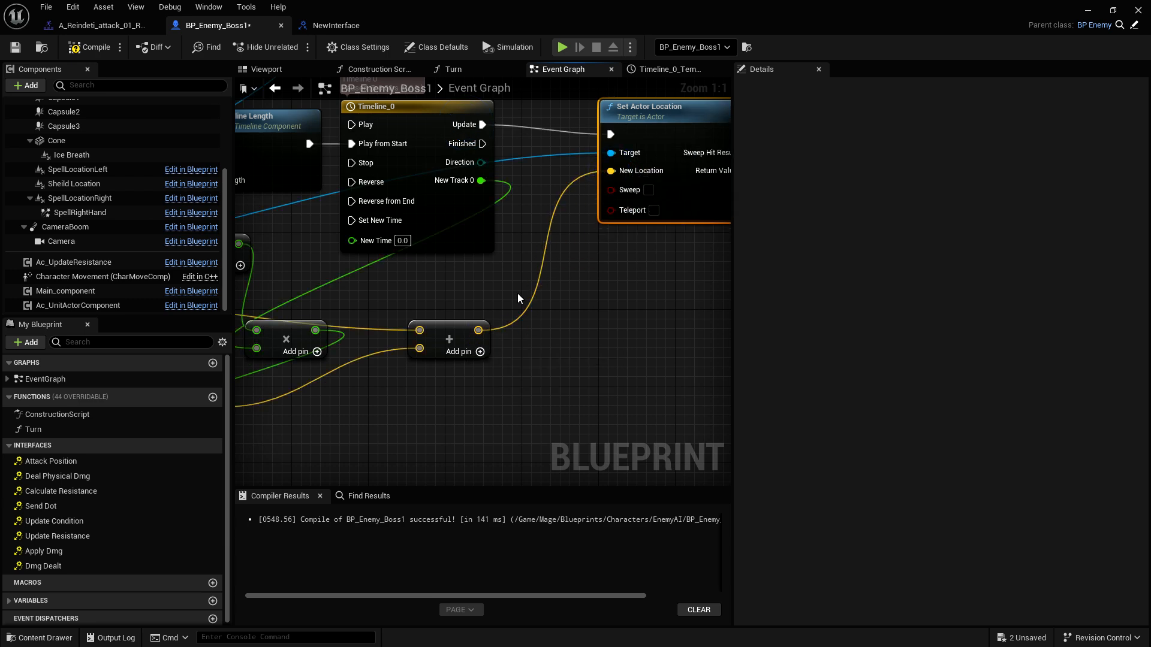
scroll(down, 3)
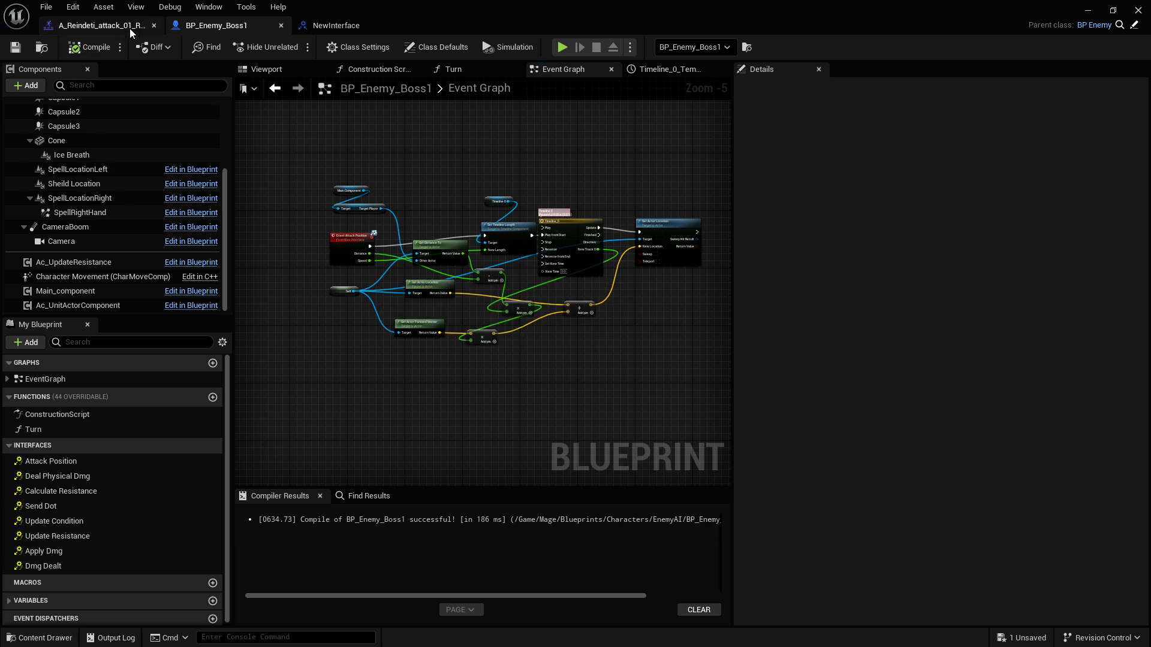
click(99, 25)
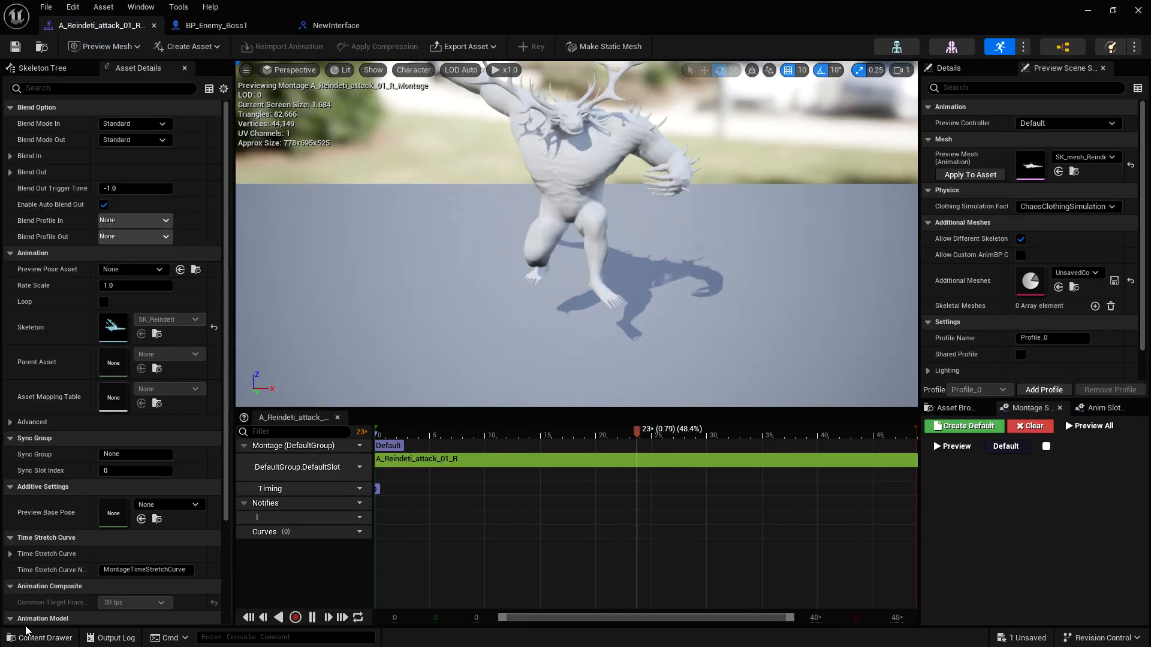
click(41, 637)
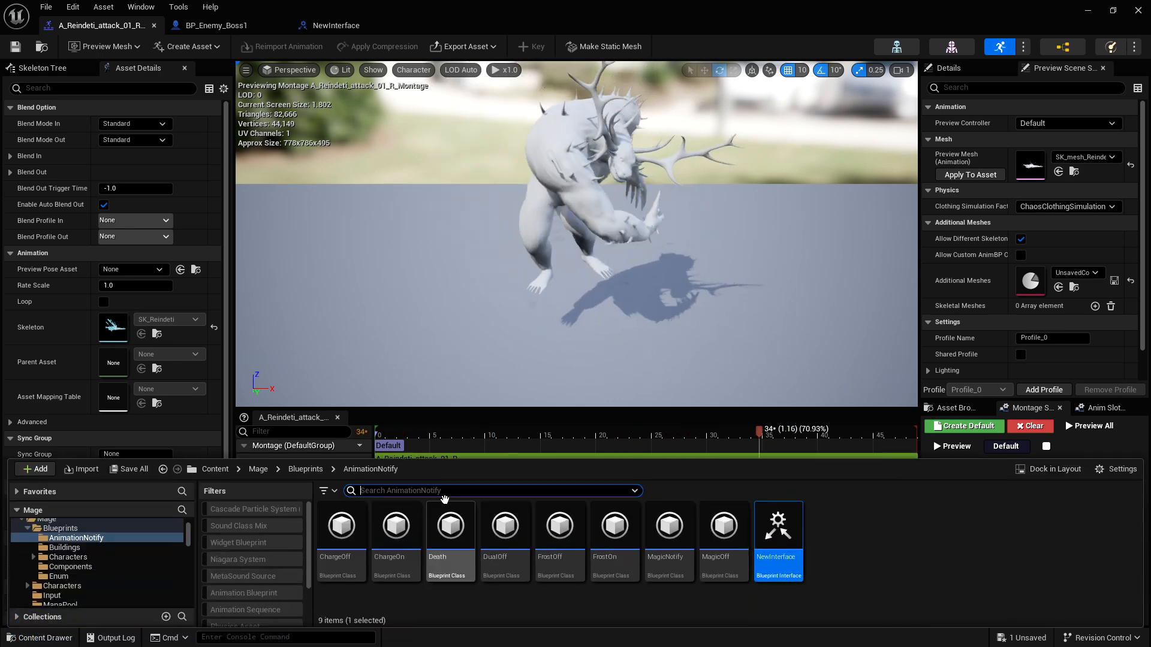
Step: Create a Blueprint class in the AnimationNotify folder with AnimNotify as its parent
click(34, 469)
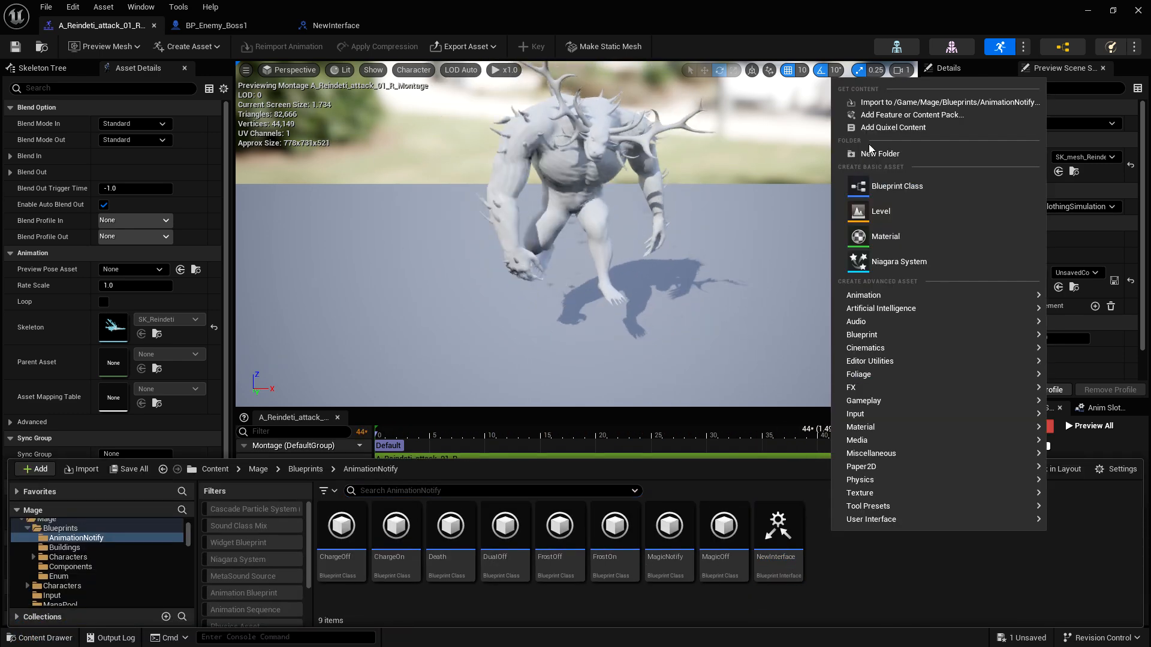
mouse_move(897, 185)
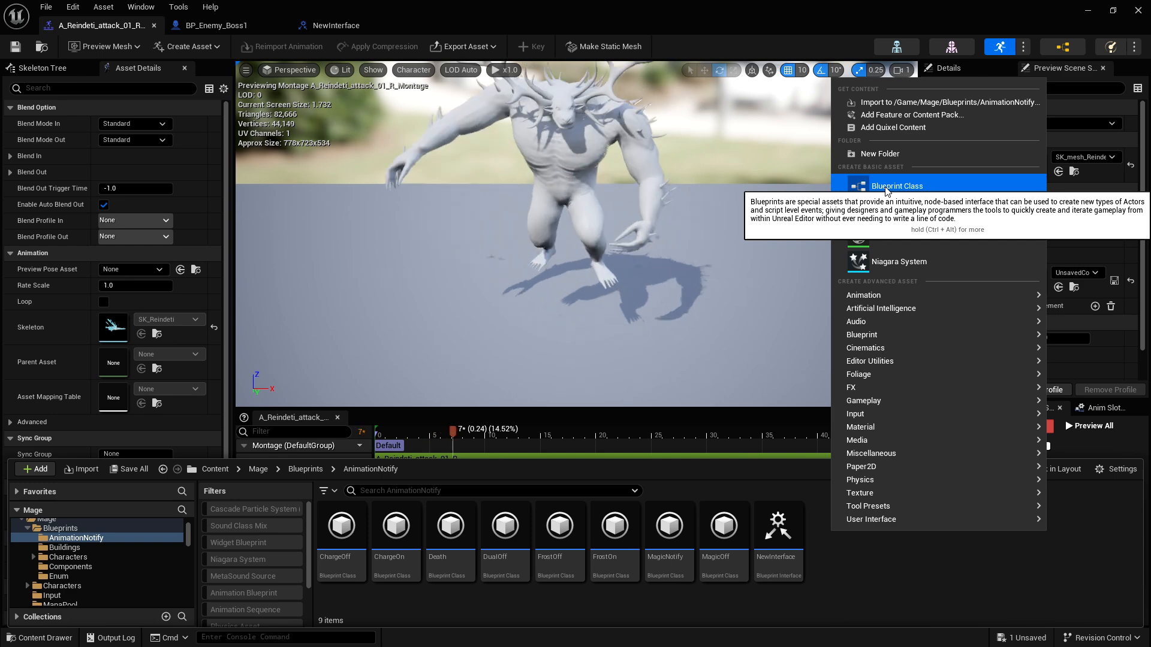
click(895, 186)
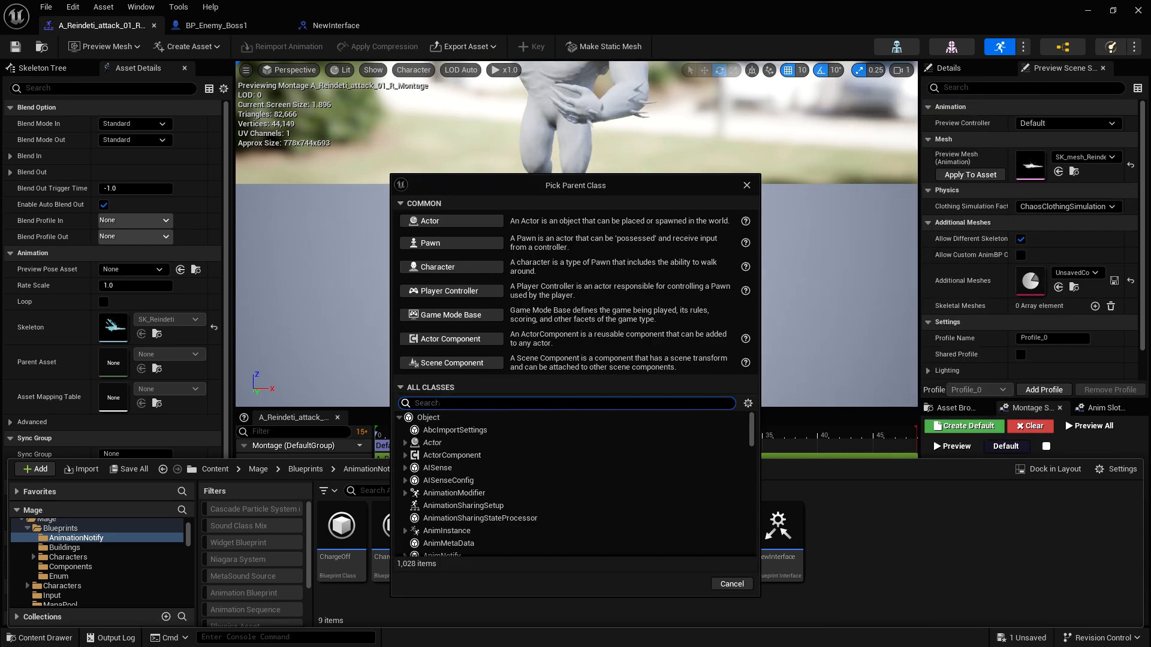
text(notify)
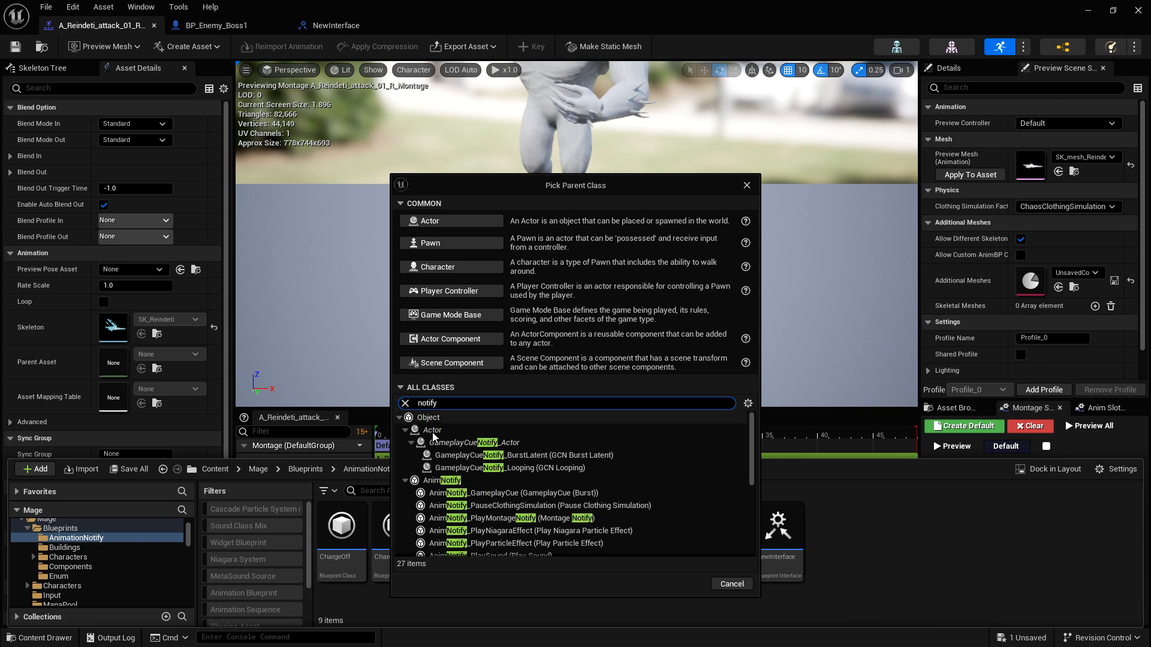
mouse_move(446, 479)
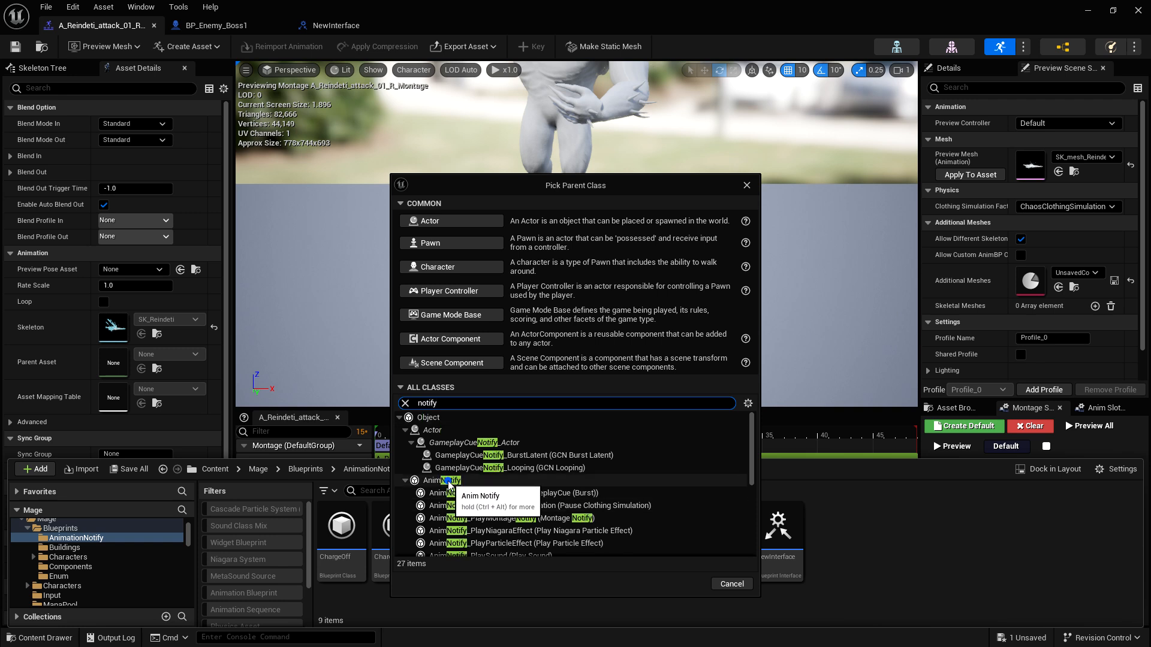
click(446, 479)
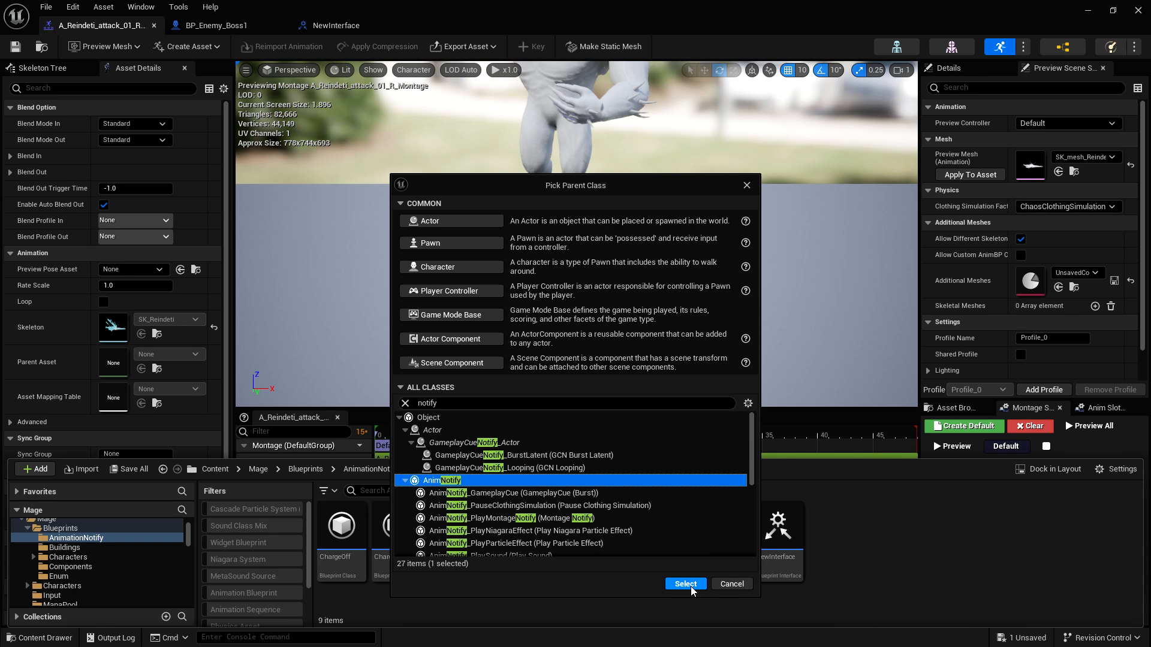
click(683, 584)
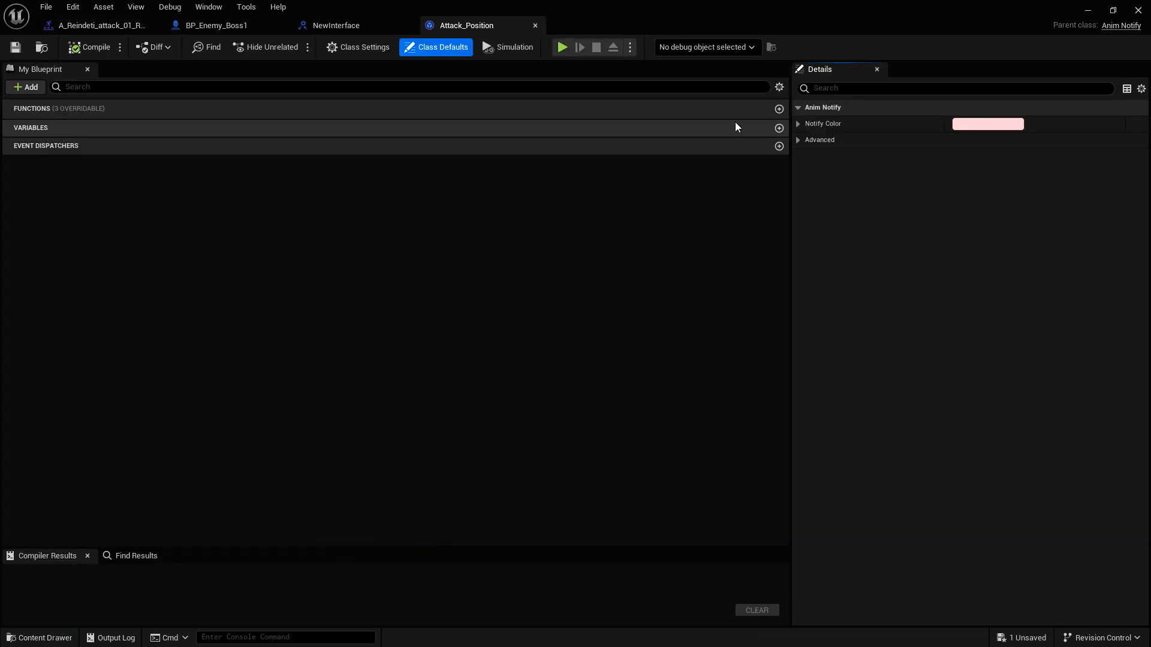
Step: Override Get Notify Name to return 'Attack_Position', then begin overriding Received Notify
click(780, 109)
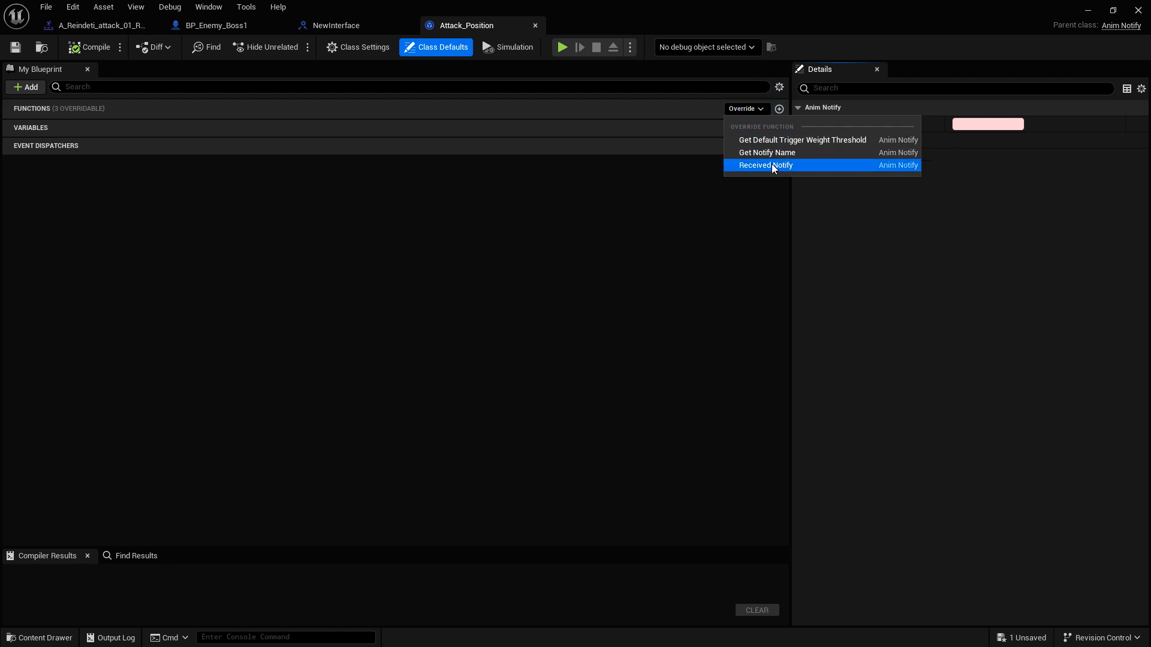
click(766, 153)
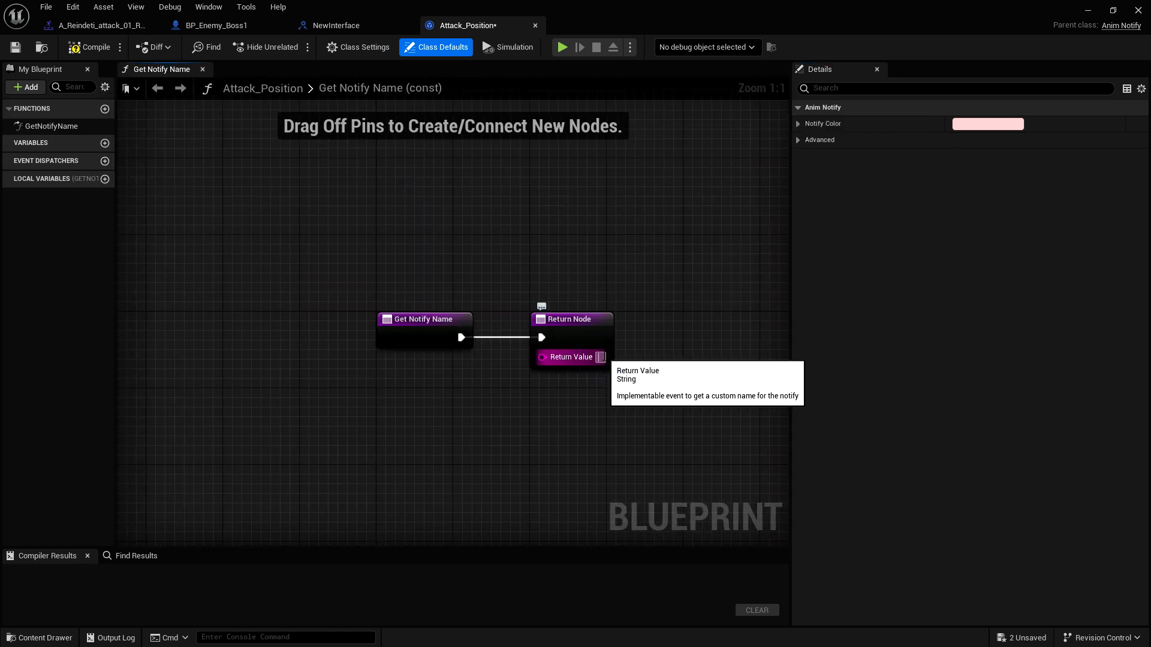
text(Attack_Positio)
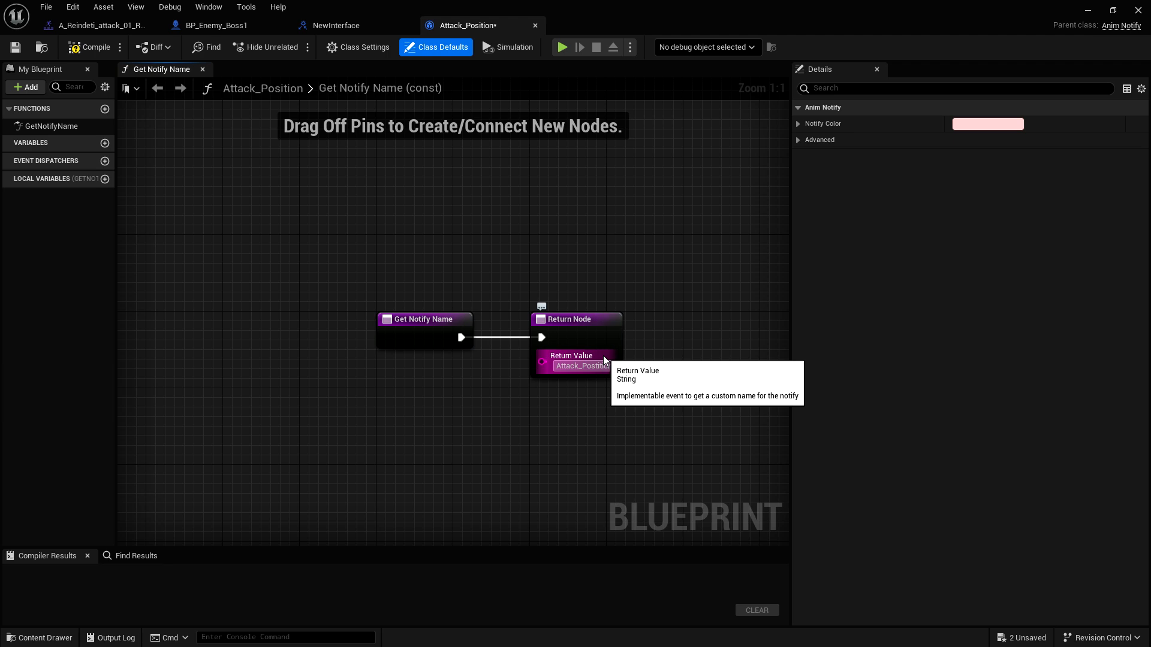
mouse_move(57, 129)
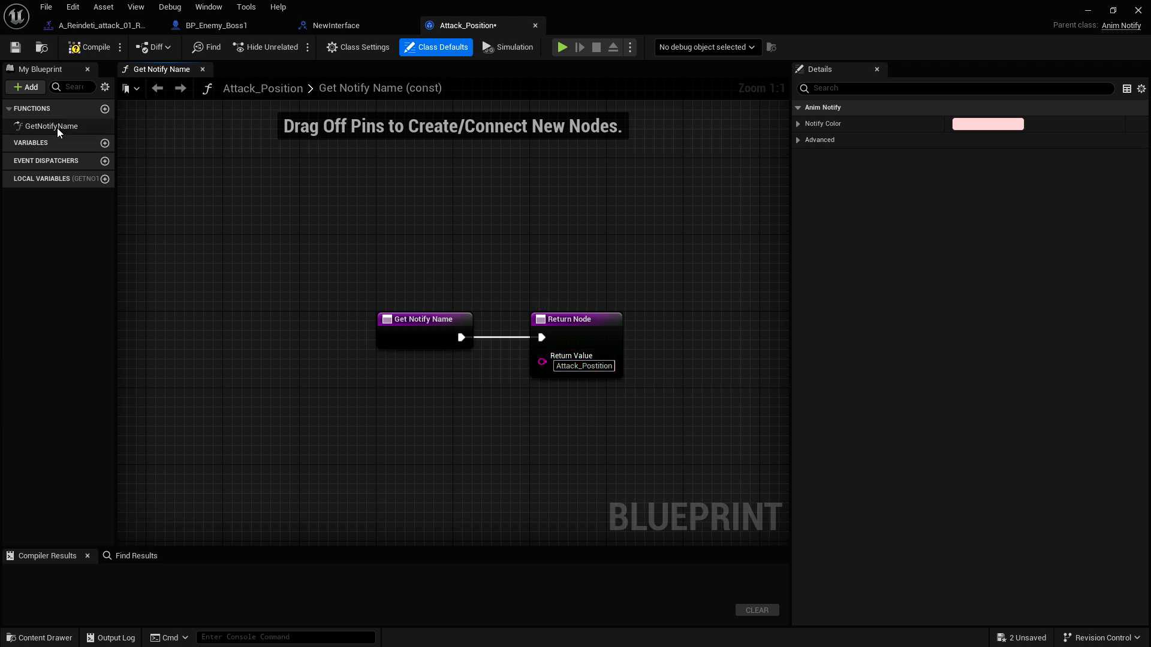
click(71, 108)
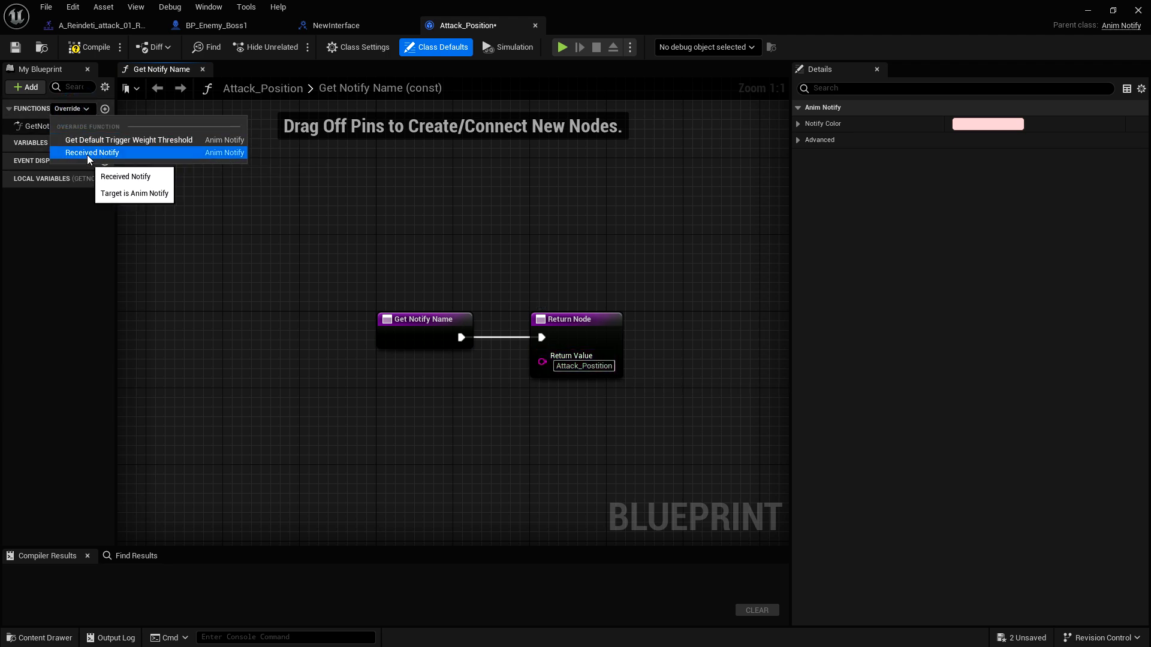
click(93, 152)
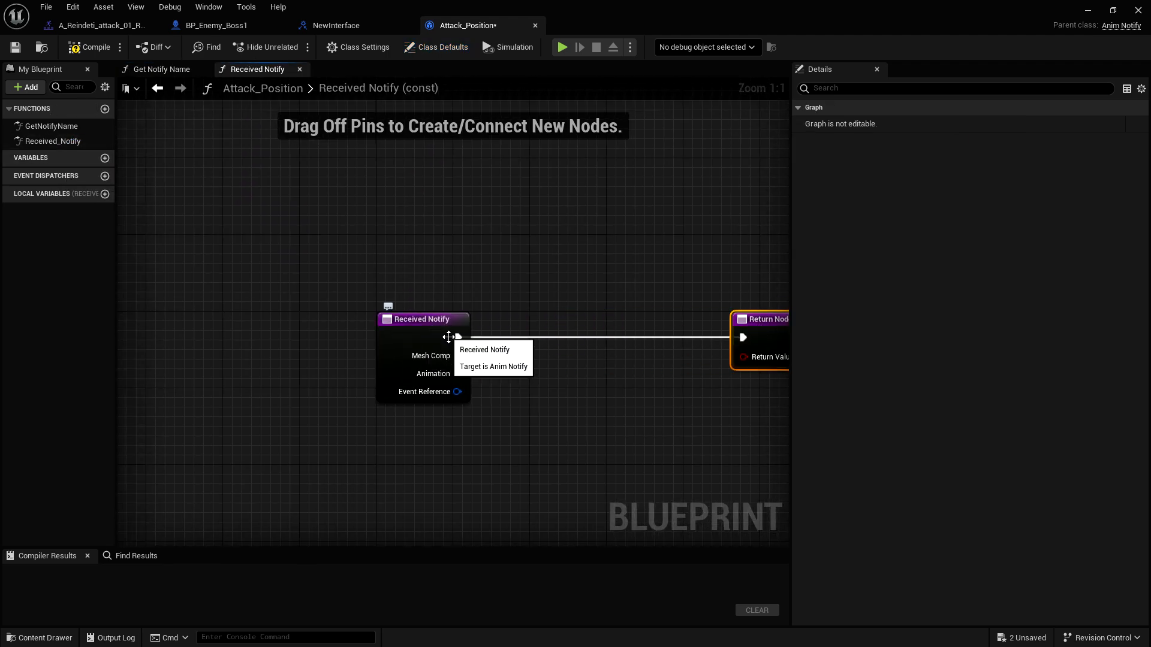
mouse_move(430, 355)
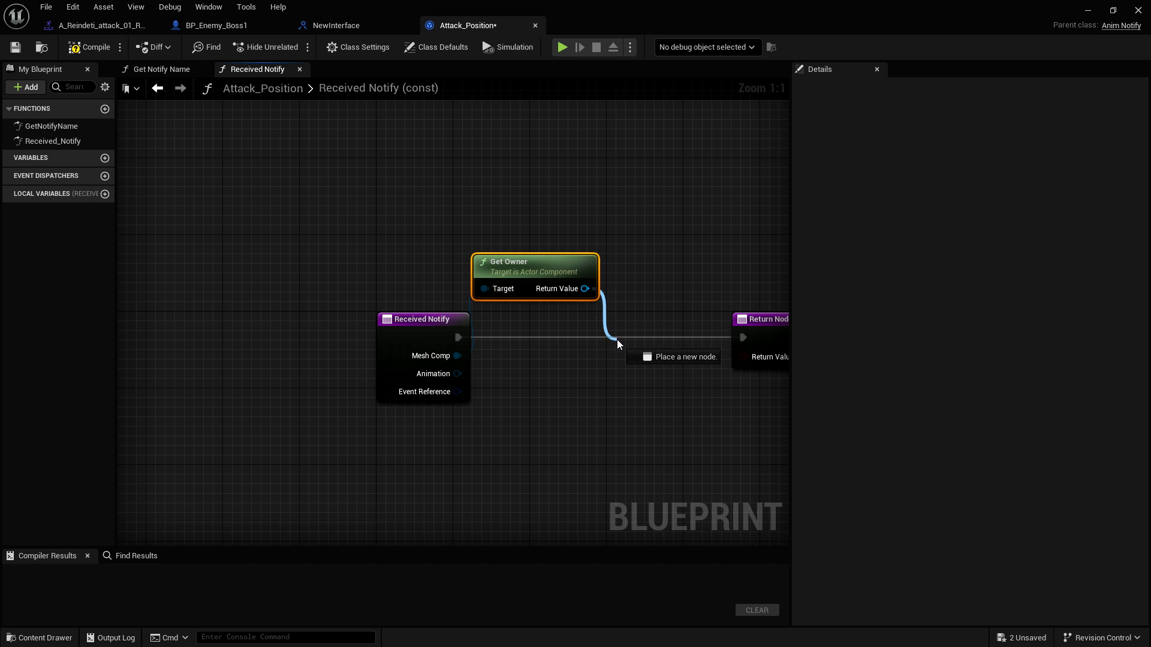
Step: Call the Attack Position interface message on the mesh owner in Received Notify
click(618, 345)
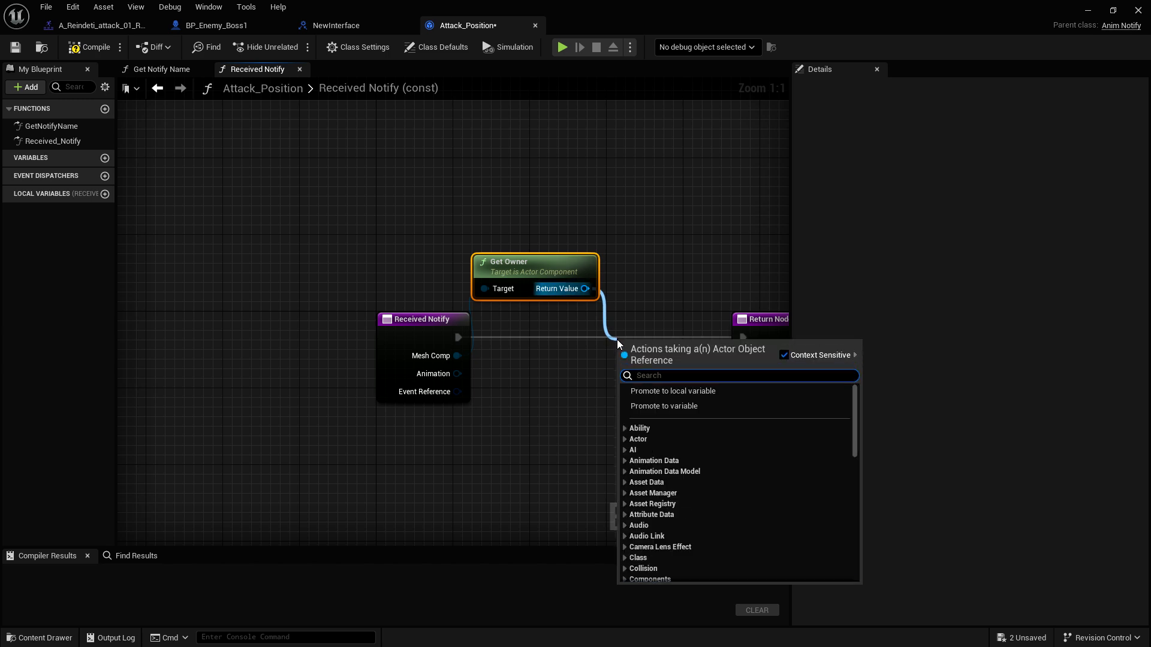
scroll(down, 3)
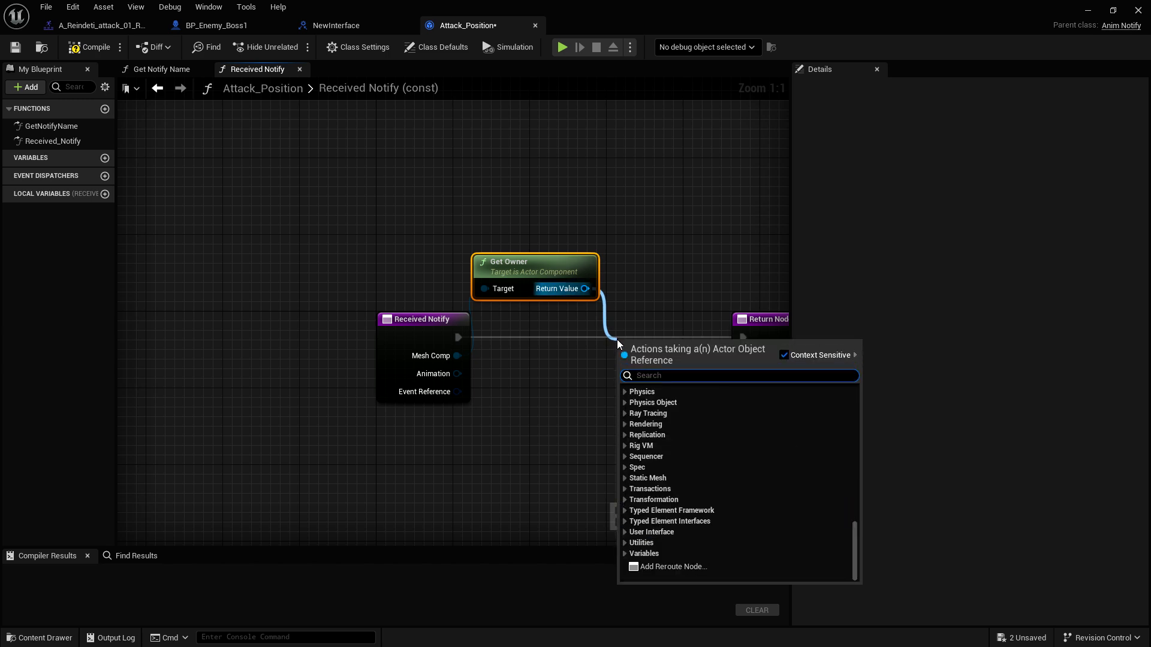
text(new)
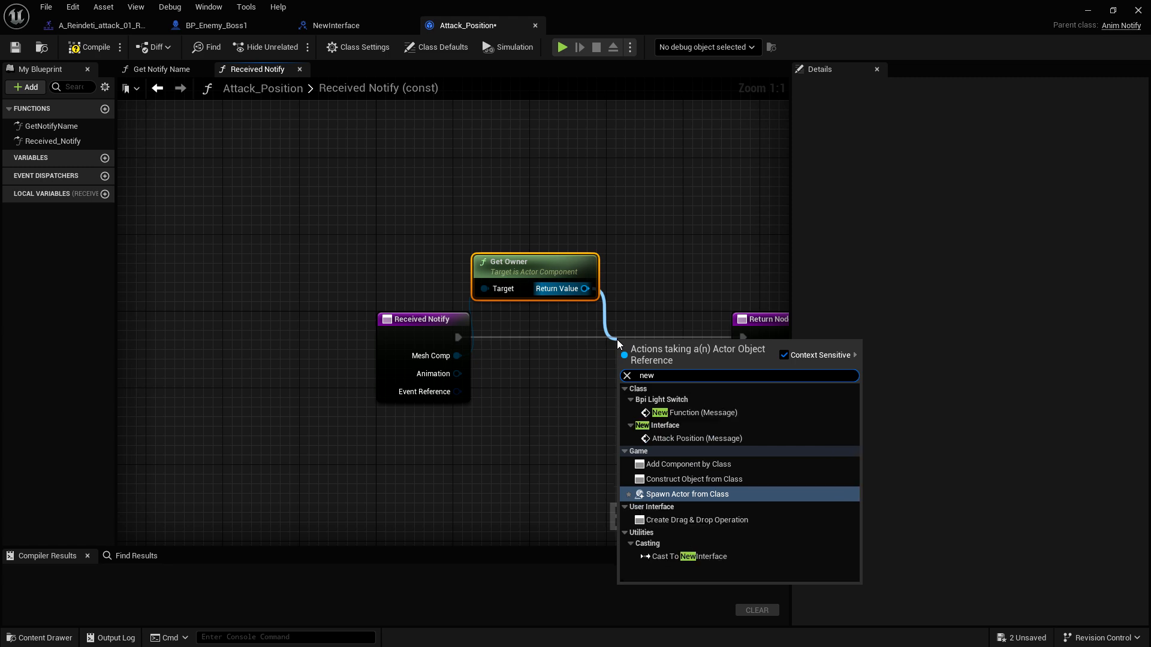
mouse_move(648, 448)
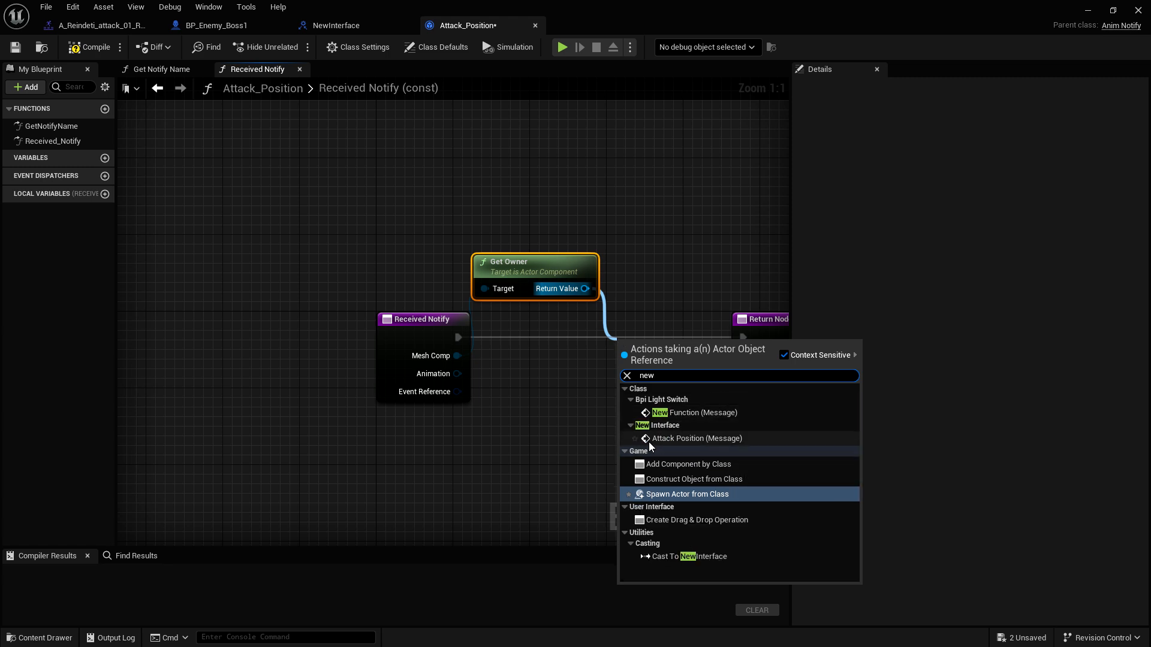
mouse_move(693, 439)
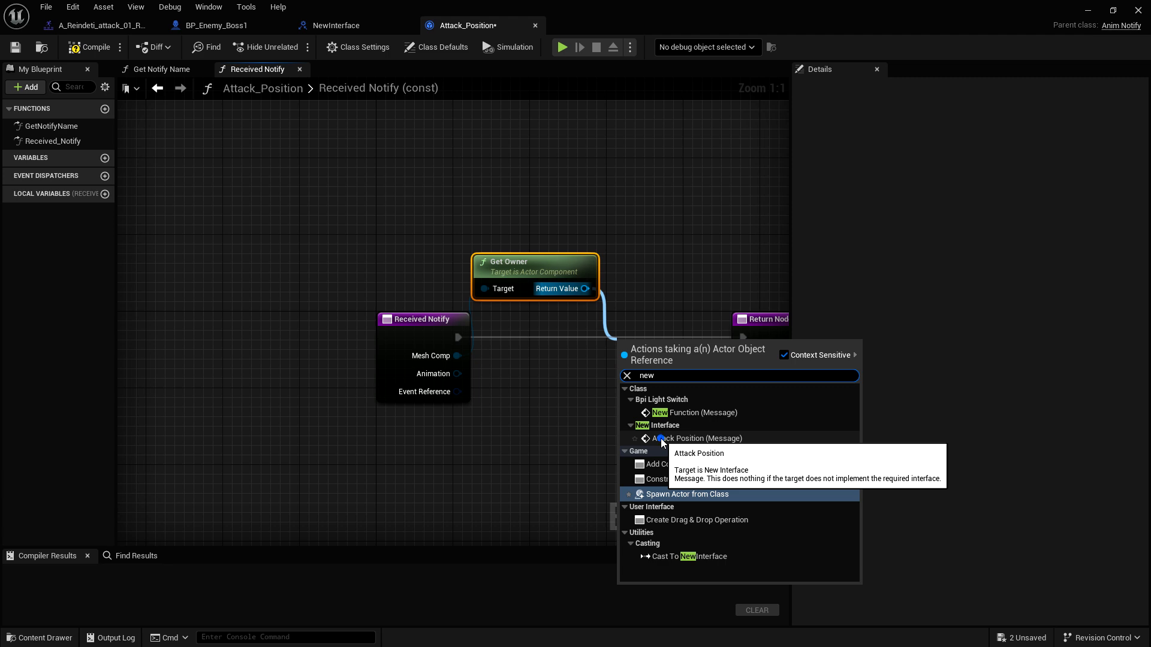
click(694, 439)
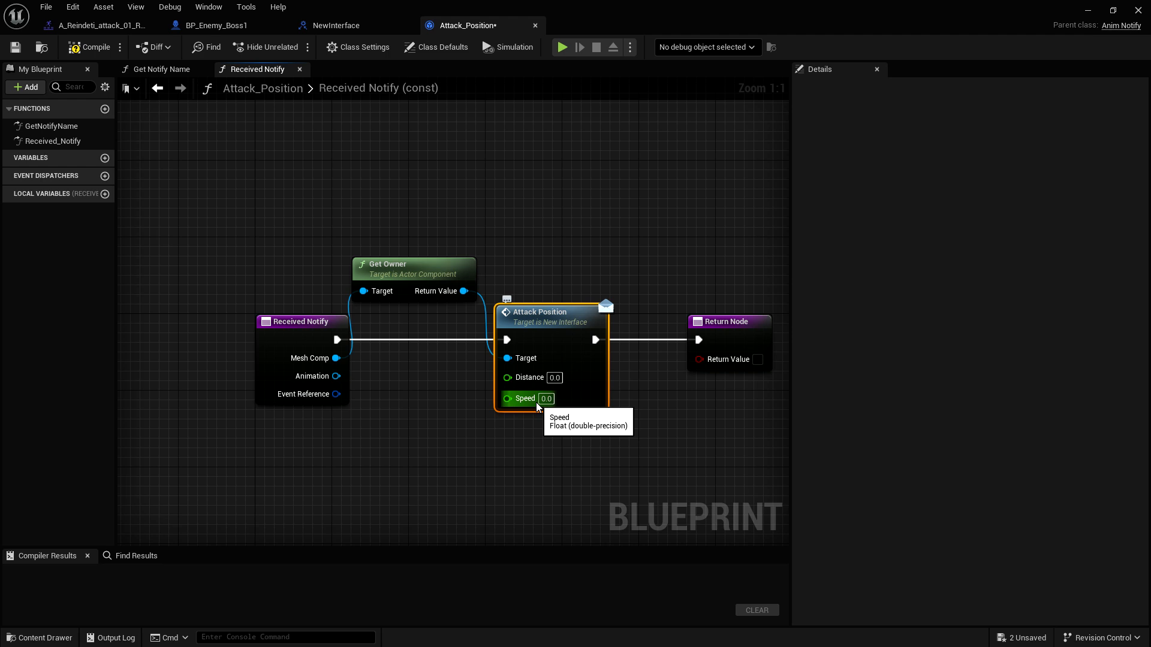
click(101, 25)
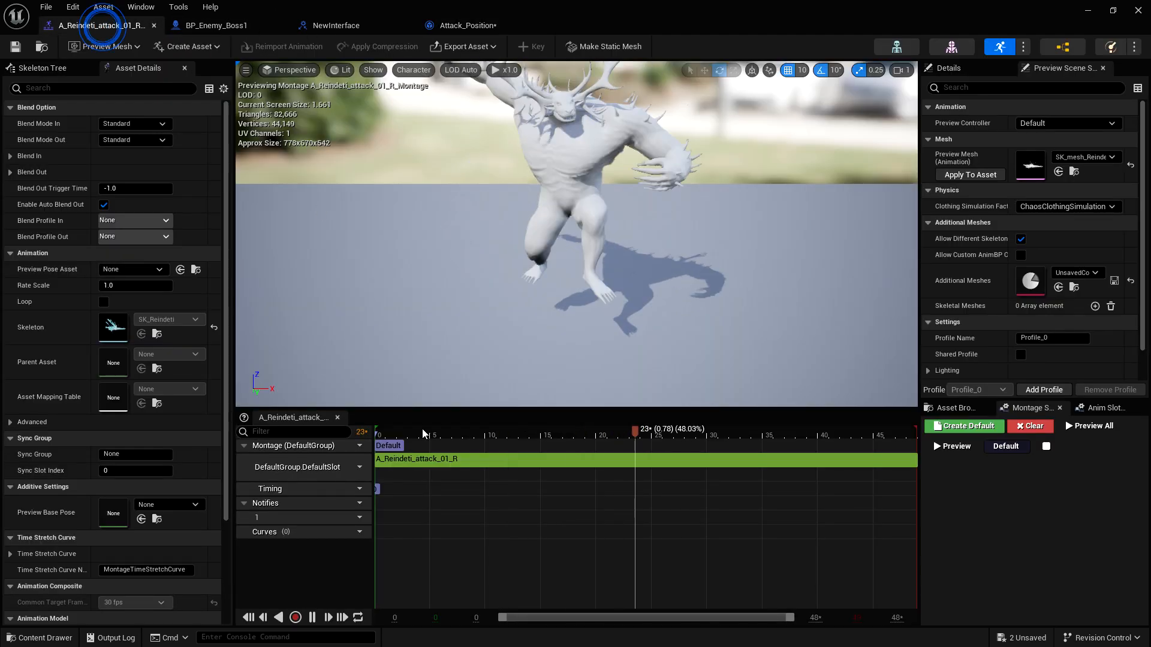
Step: Preview the boss attack montage to check timing, then return to the notify graph
click(312, 618)
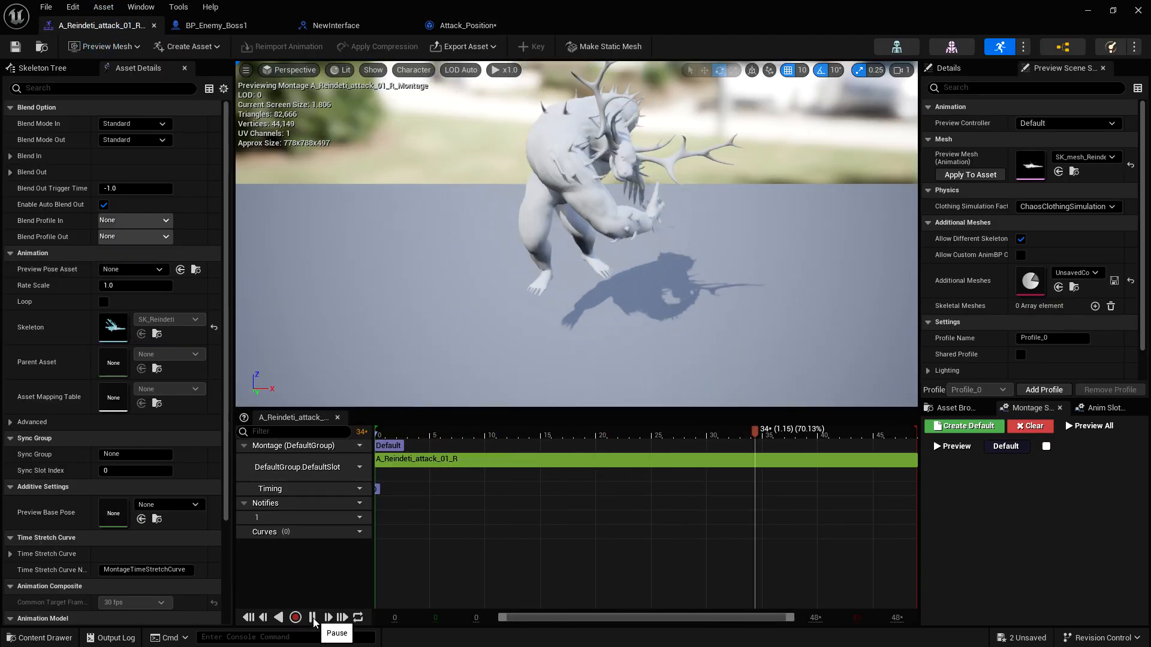
click(311, 617)
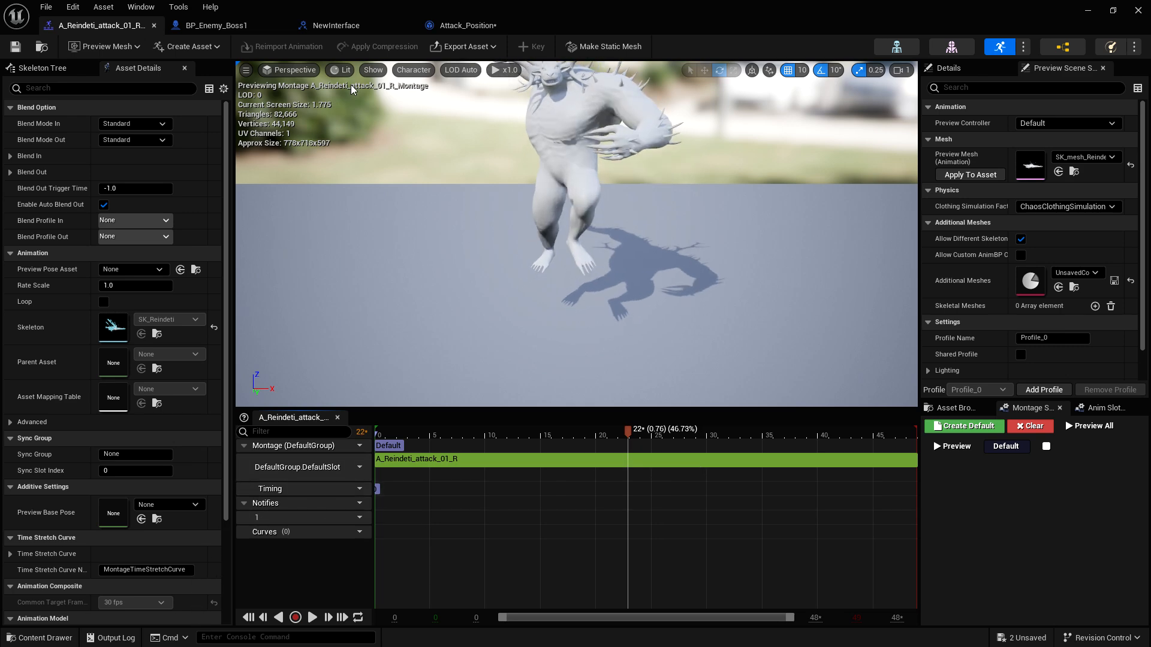
click(467, 25)
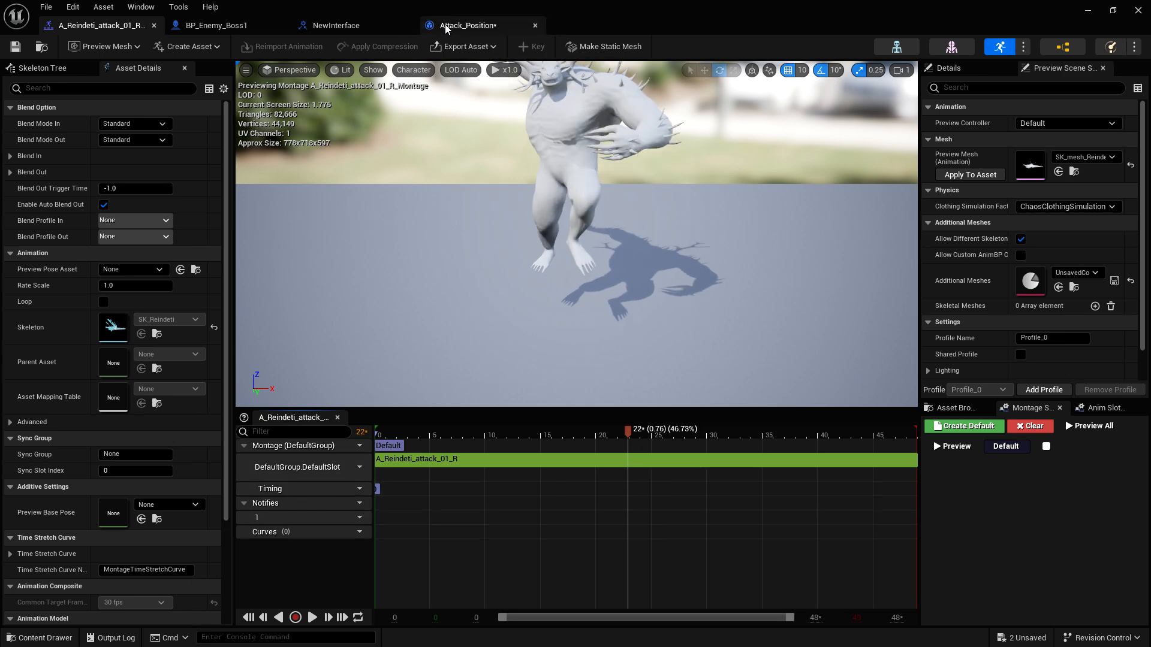
click(470, 25)
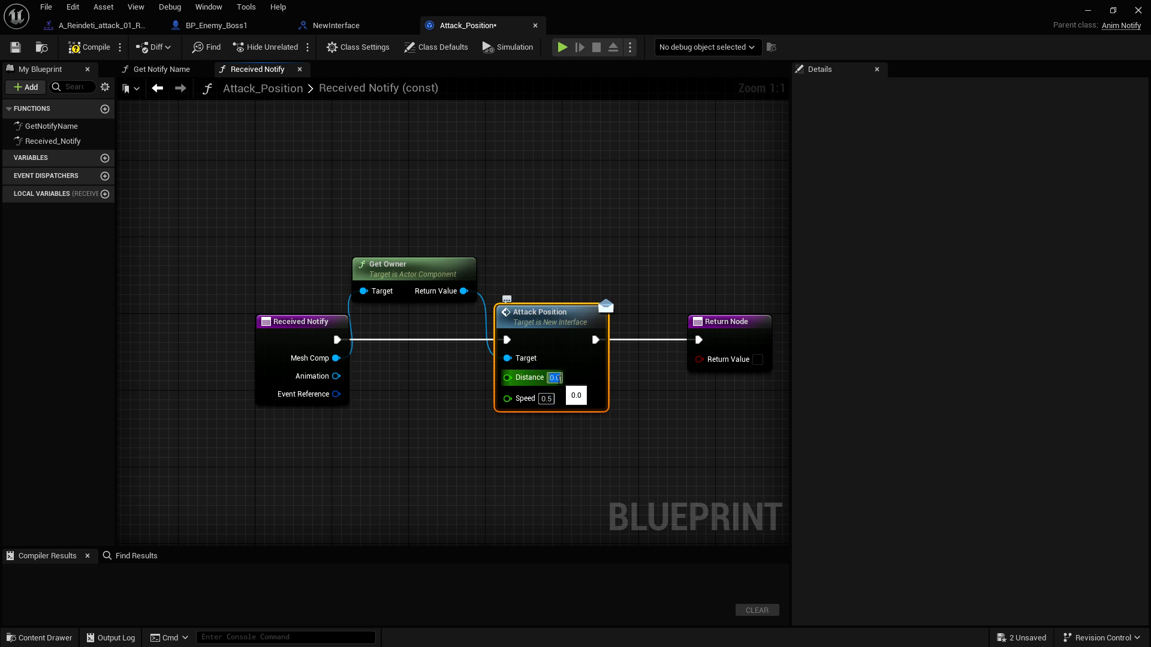
Step: Give the Attack Position call Distance 550 with Speed 0.5, then show the montage
text(552.0)
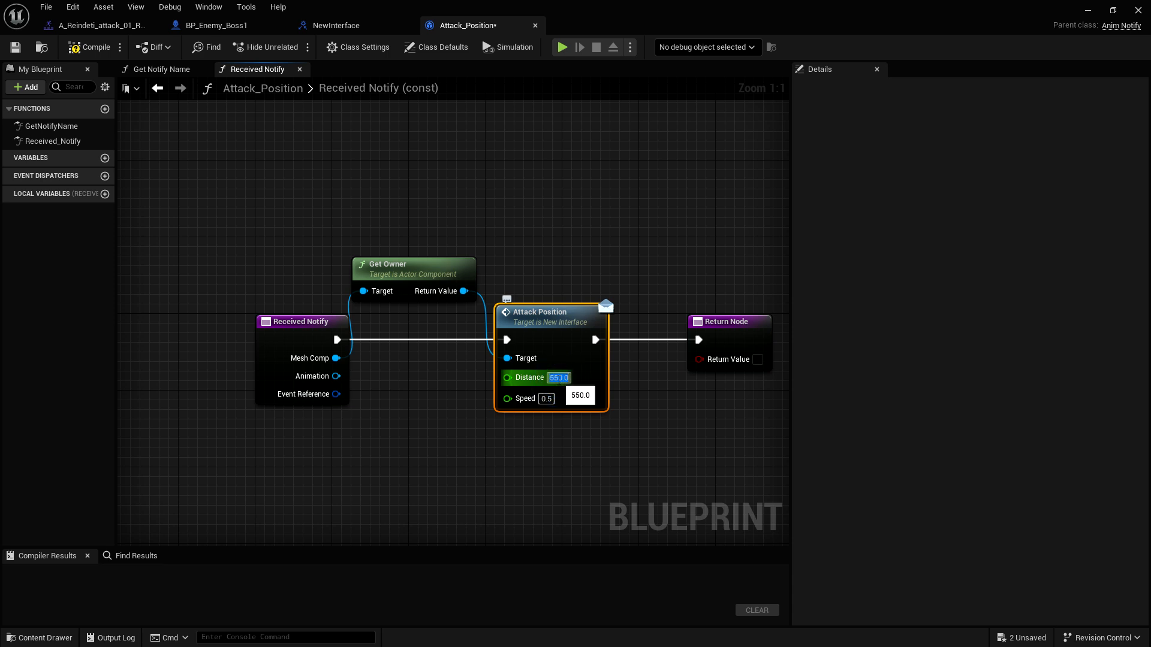
mouse_move(524, 381)
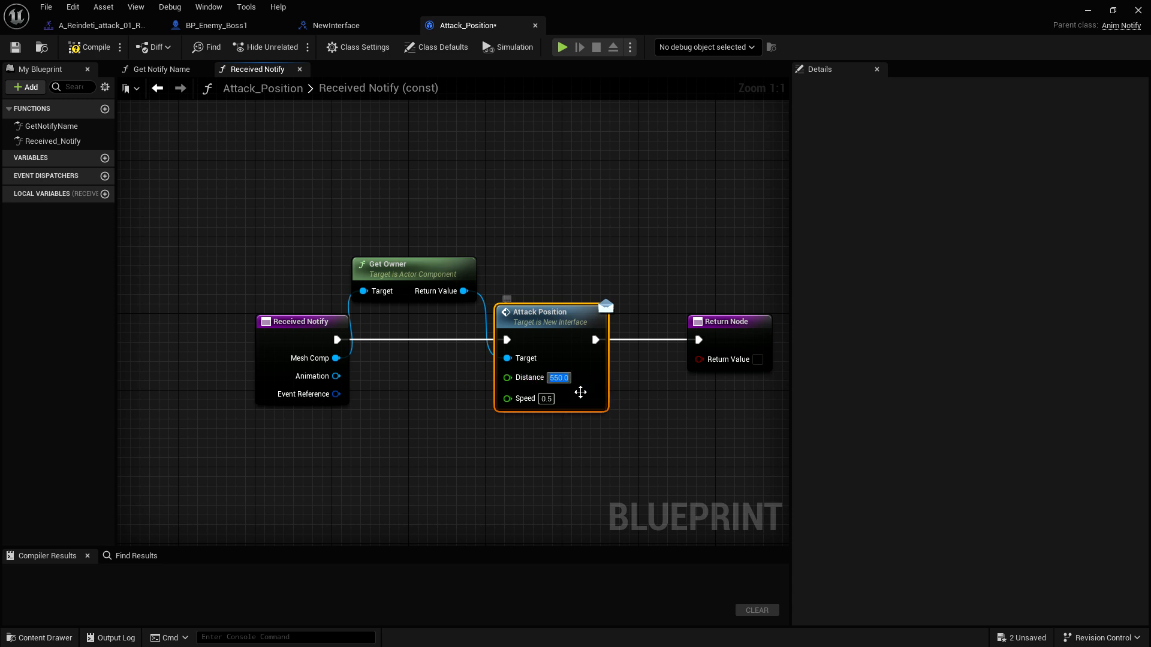
mouse_move(527, 377)
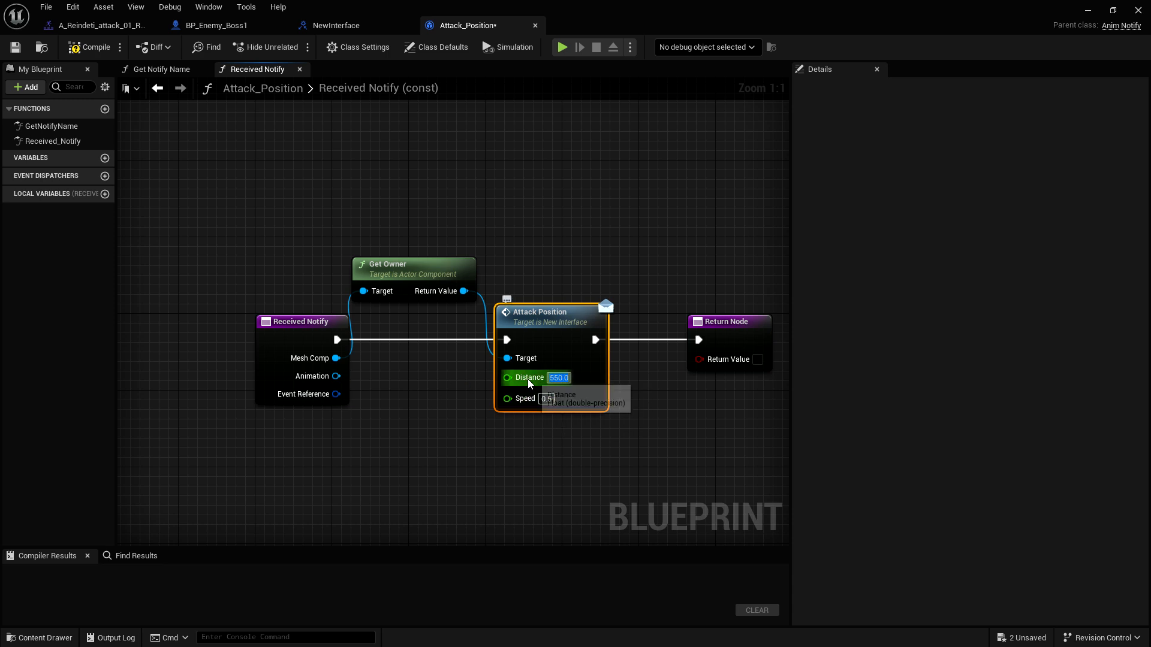
mouse_move(275, 442)
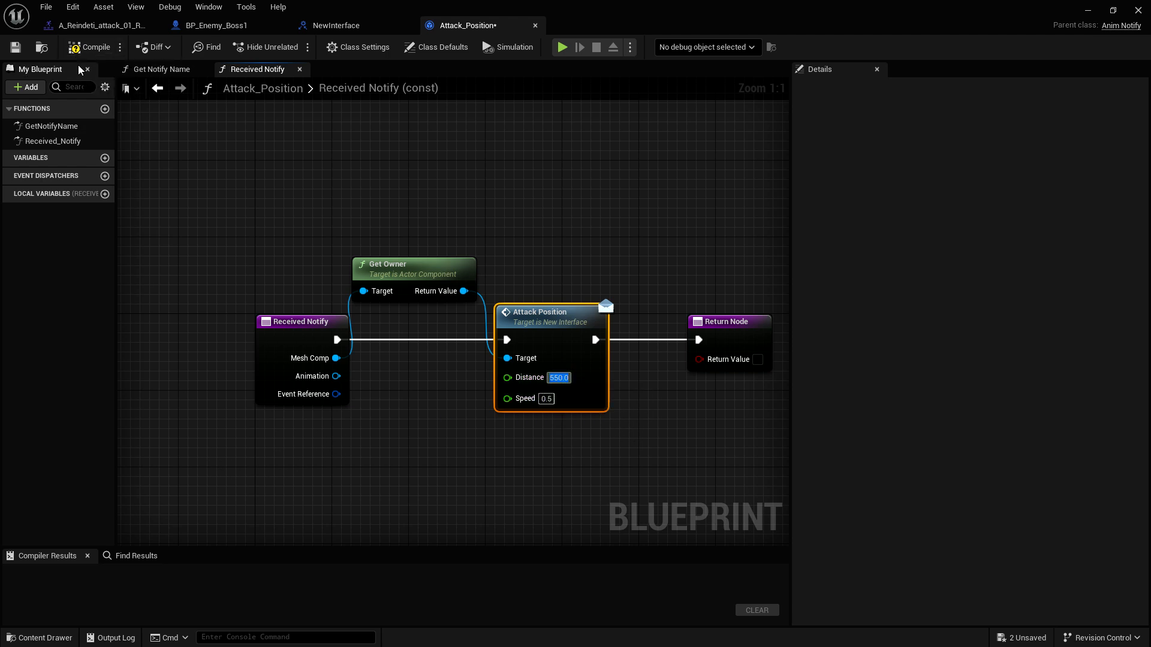
click(96, 25)
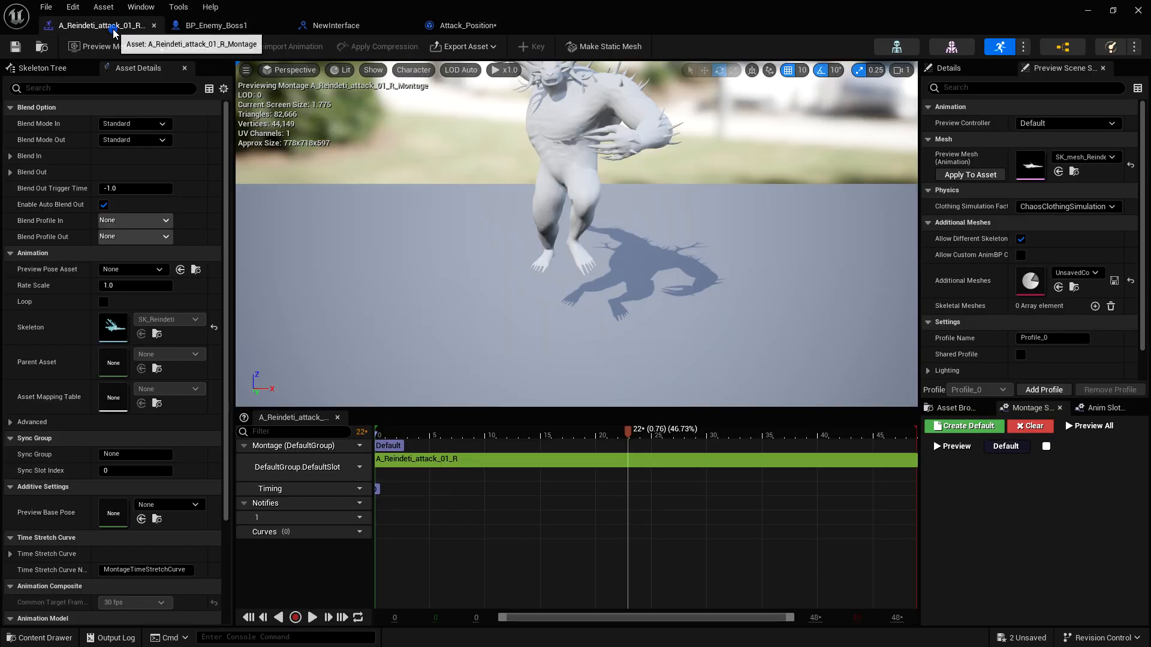
mouse_move(437, 522)
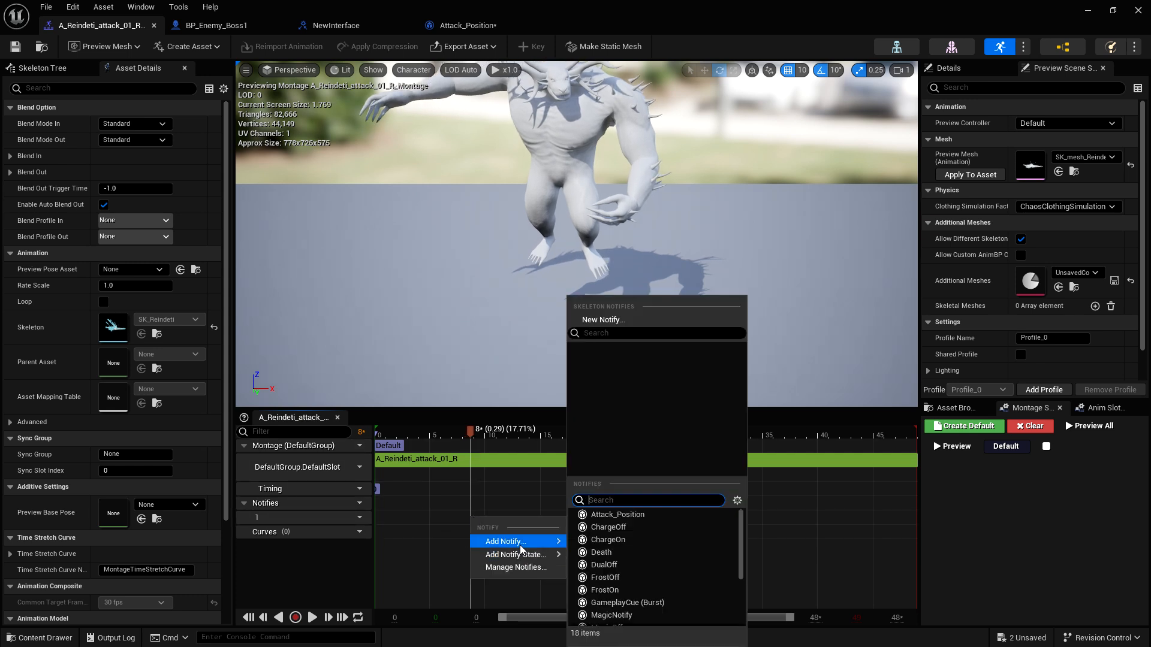
mouse_move(618, 514)
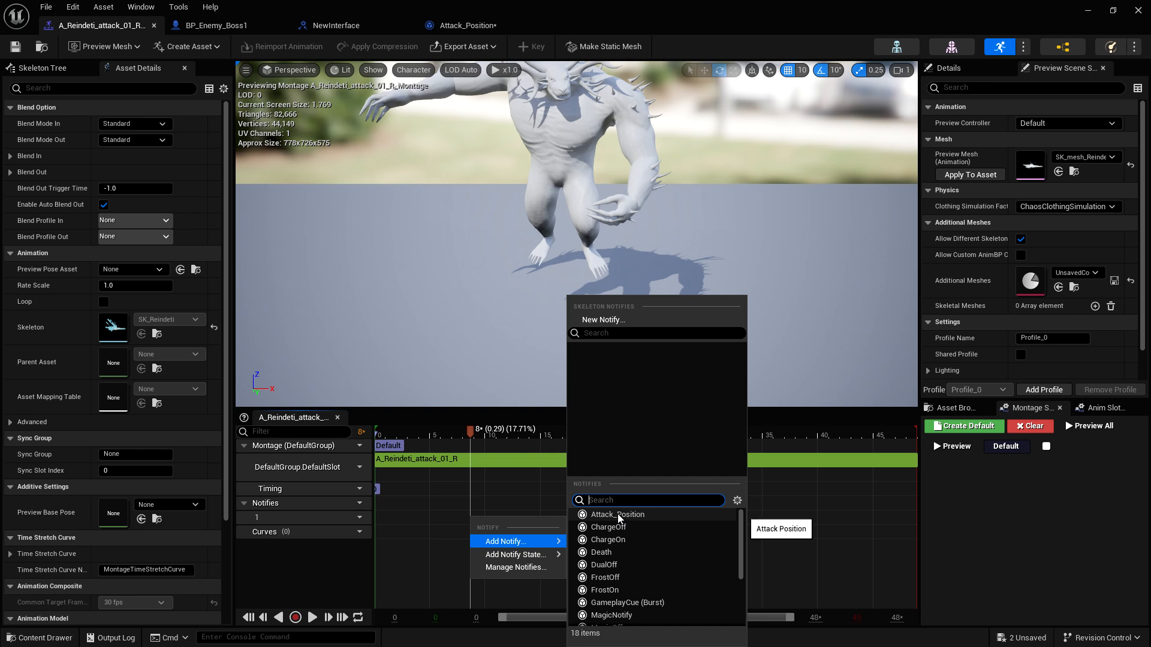
Step: Place an Attack_Position notify early on the montage's Notifies track and save it
click(616, 514)
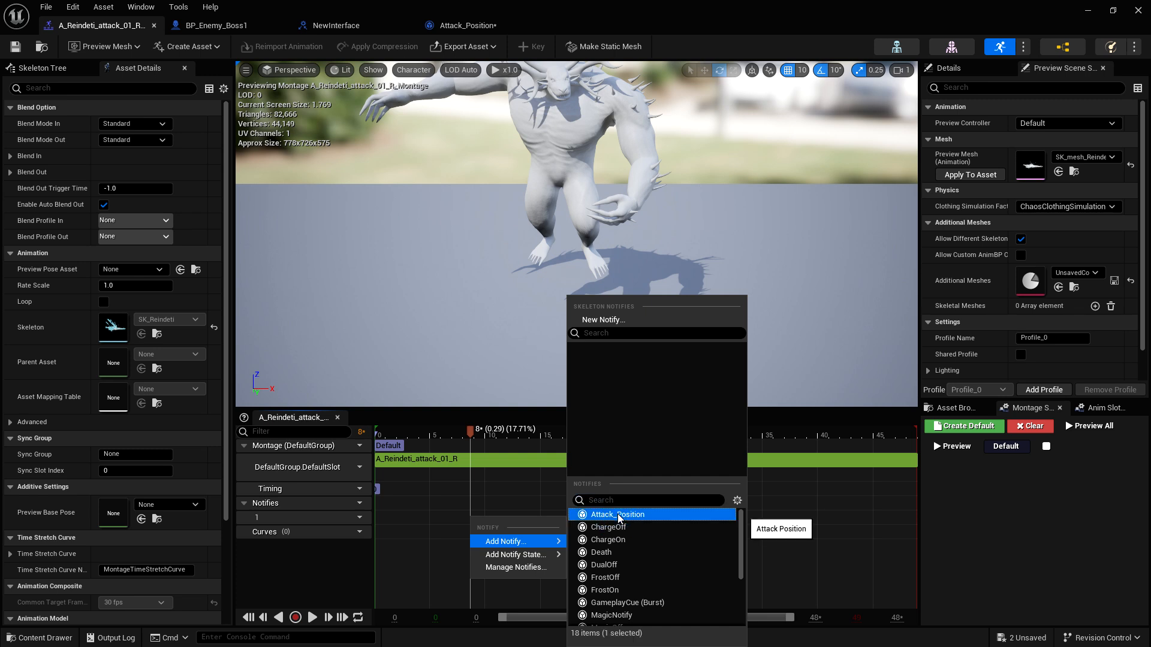
click(616, 514)
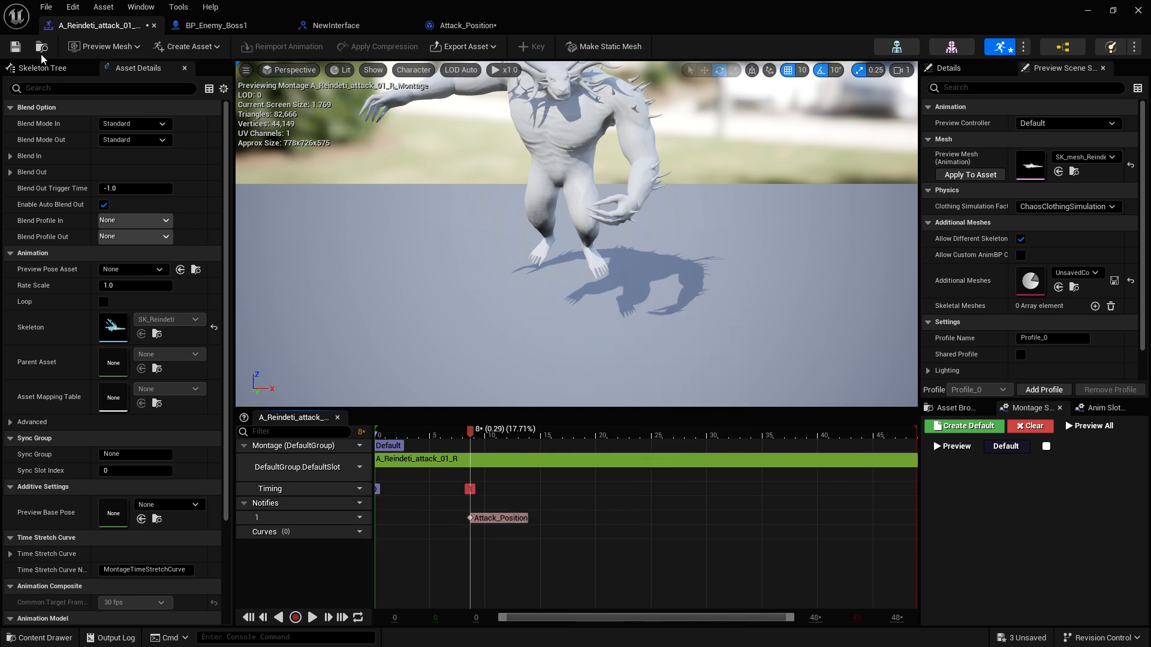
click(466, 25)
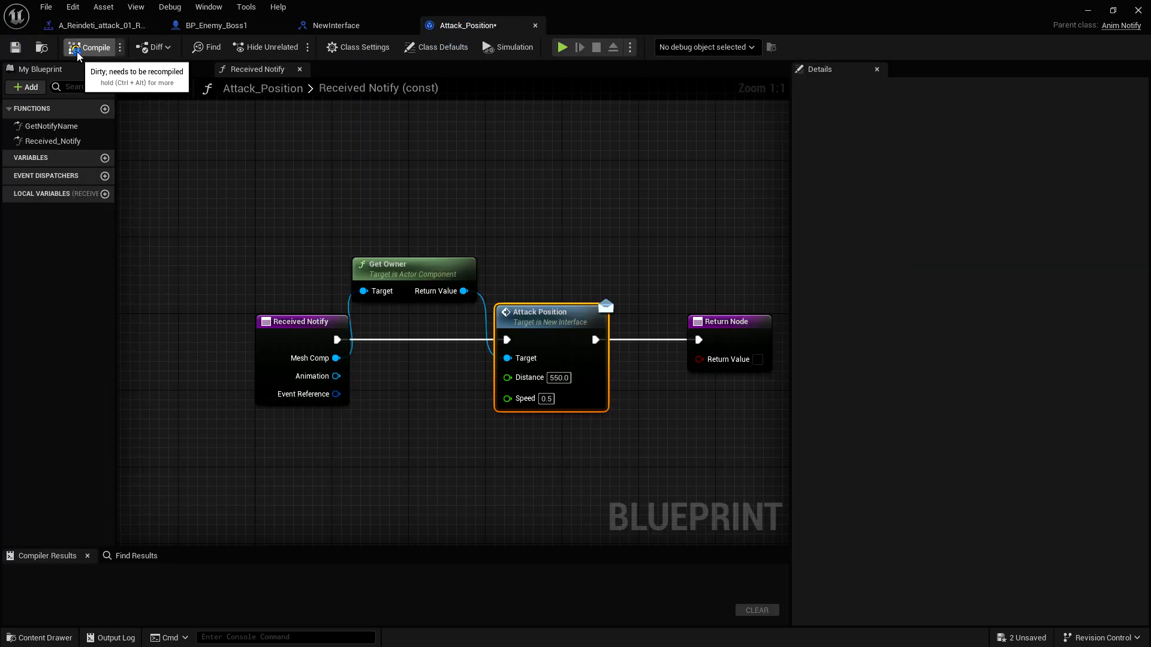
Step: Compile Attack_Position, play-test the boss fight, and bring the notify window back
click(90, 47)
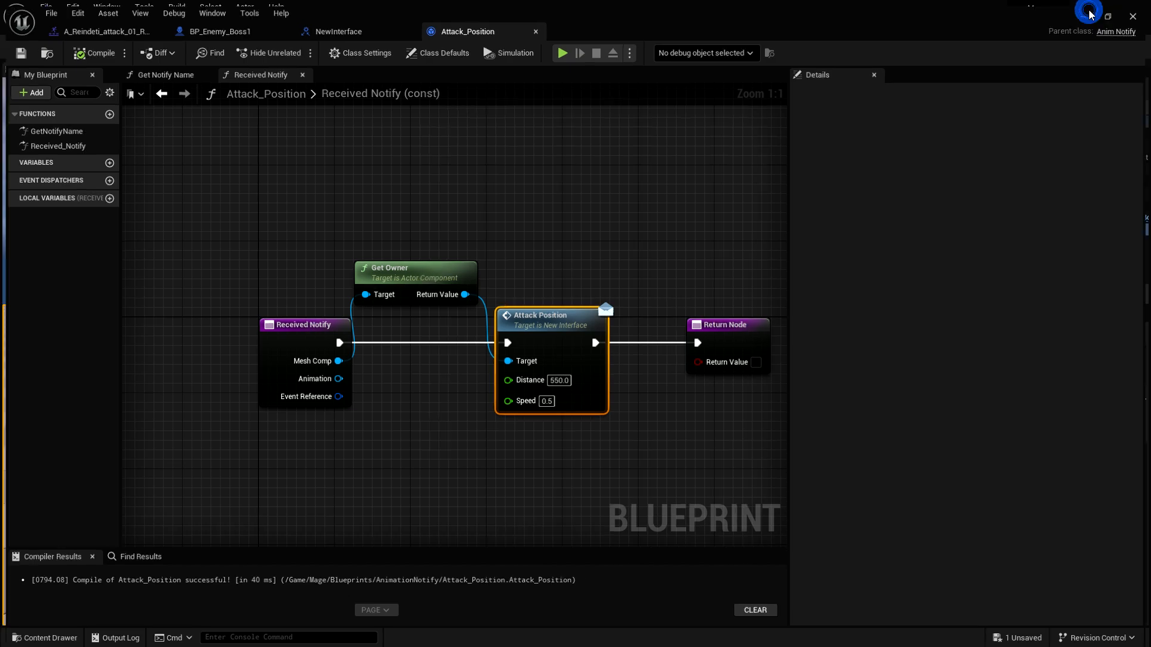
click(563, 52)
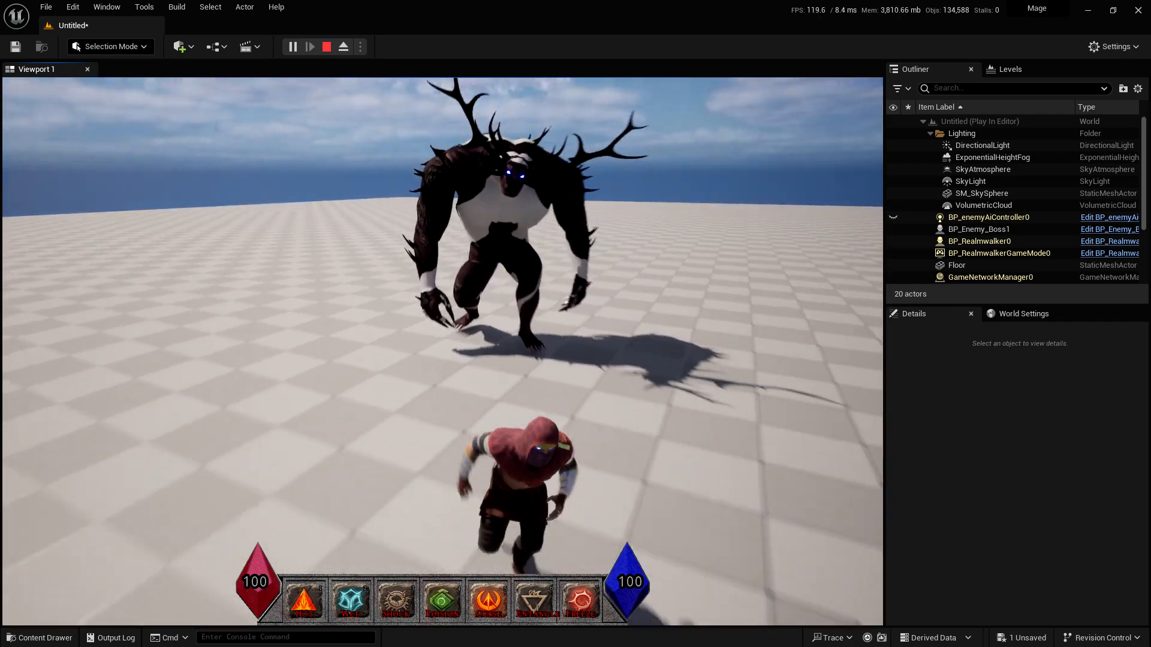
click(326, 46)
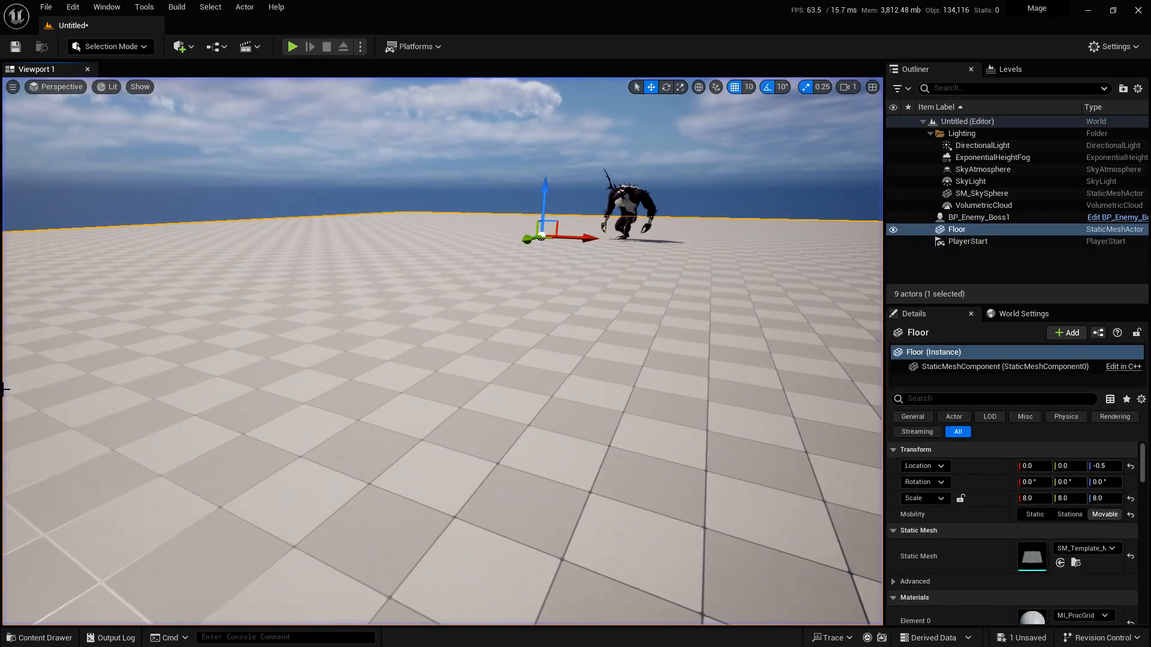
key(alt+tab)
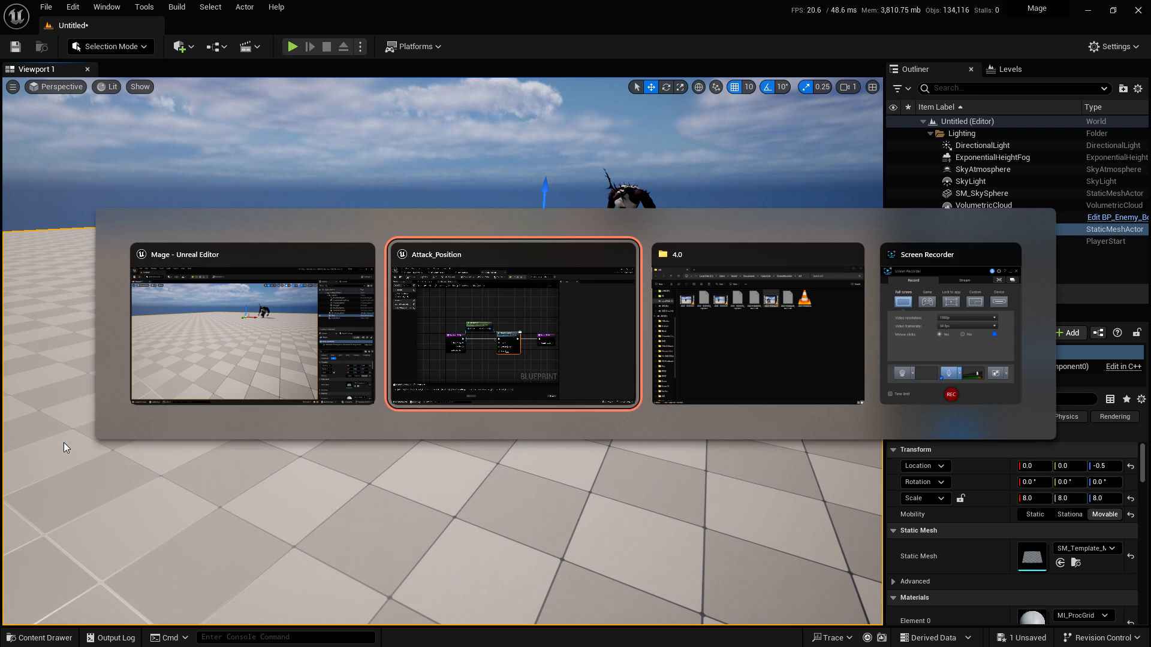
click(512, 325)
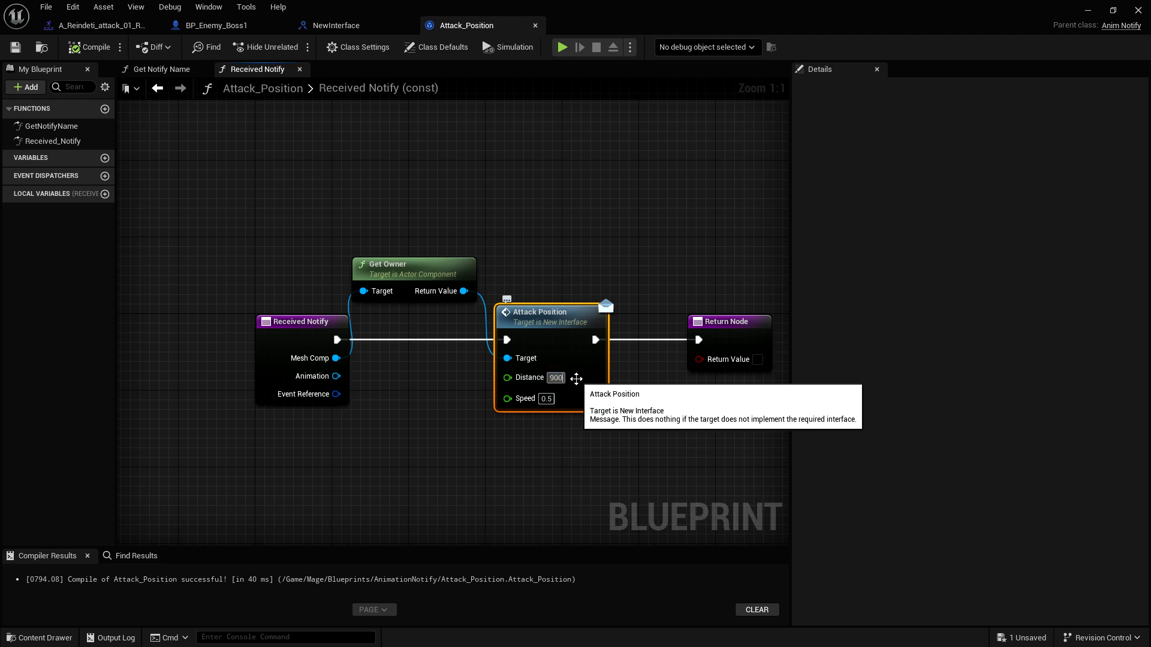
Step: Change Distance to 900, recompile, and start another boss play-test
double_click(555, 378)
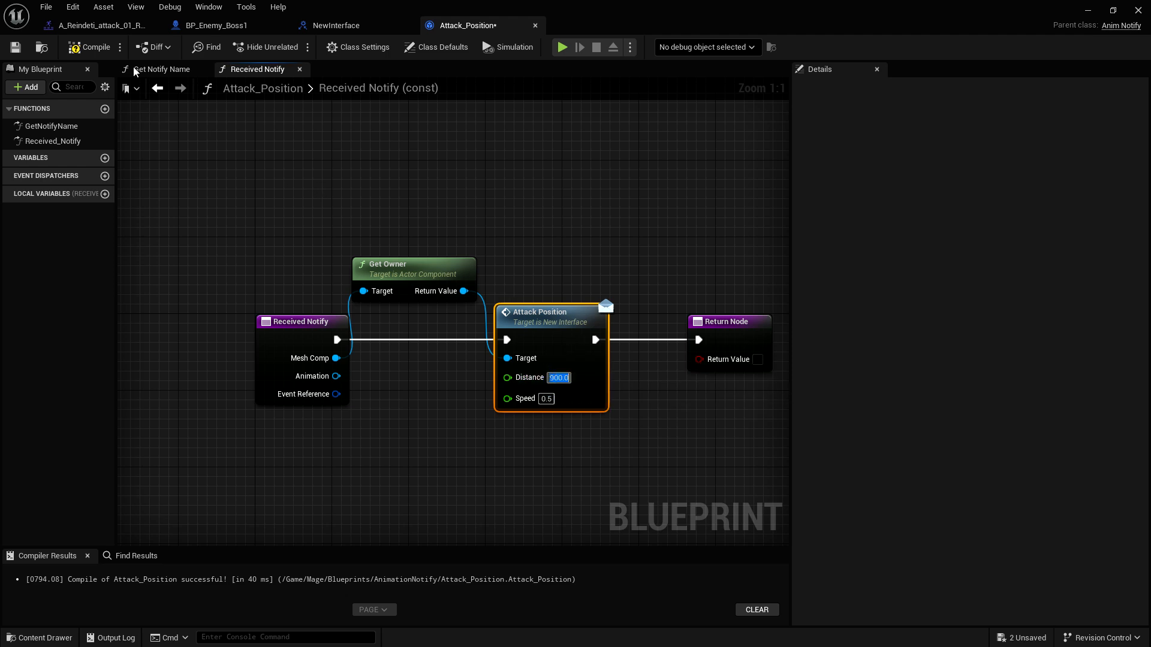
click(92, 47)
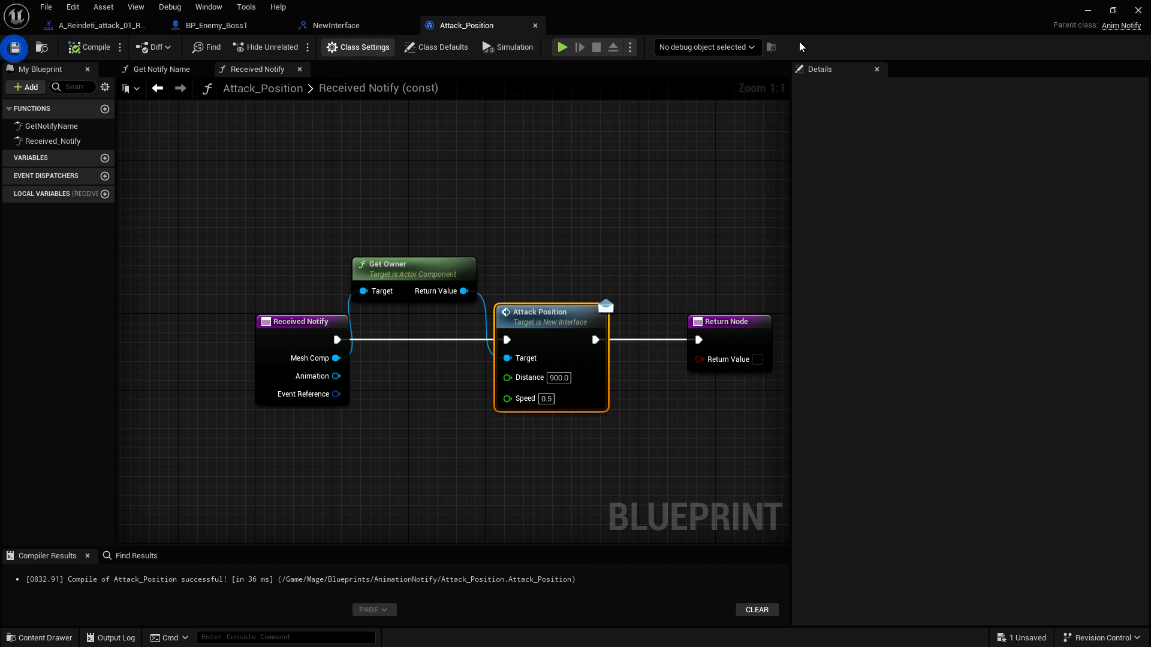
click(561, 47)
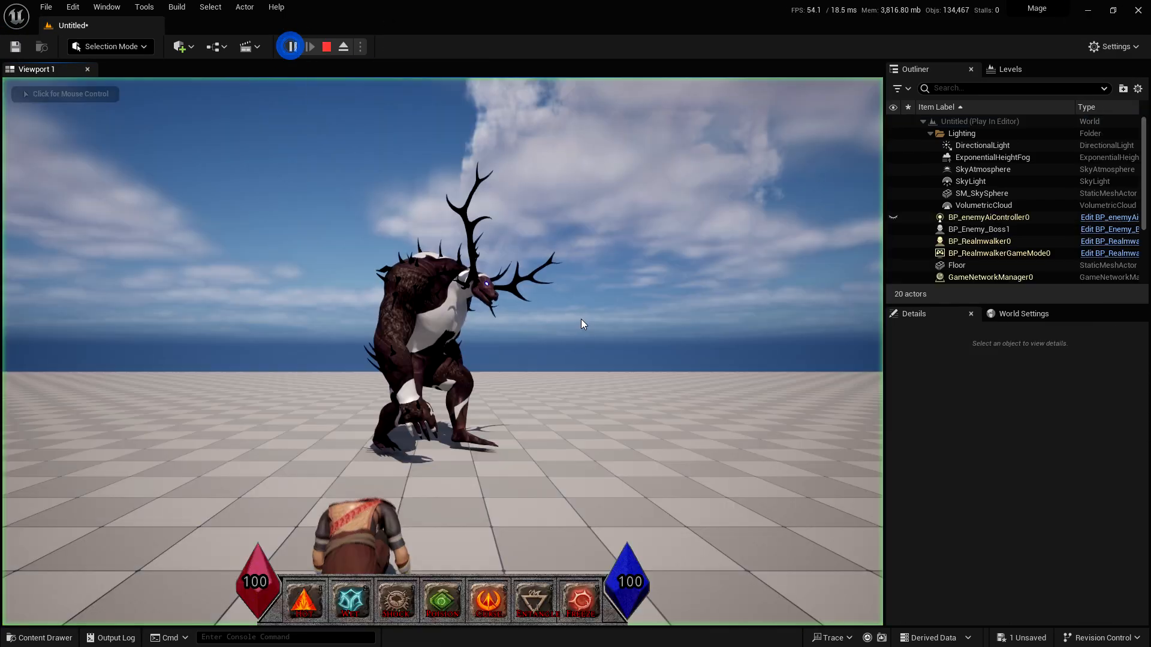